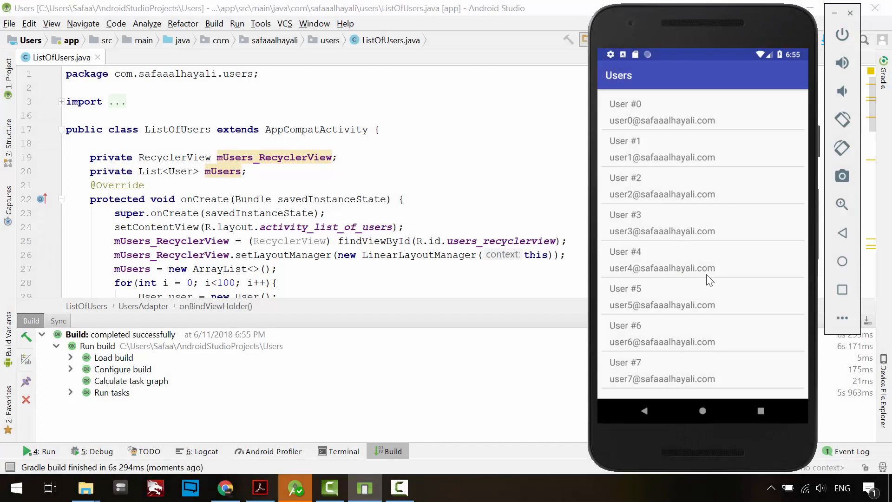
Step: Create the Java launcher Empty Activity ListOfUsers with layout activity_list_of_users
scroll("down", 3)
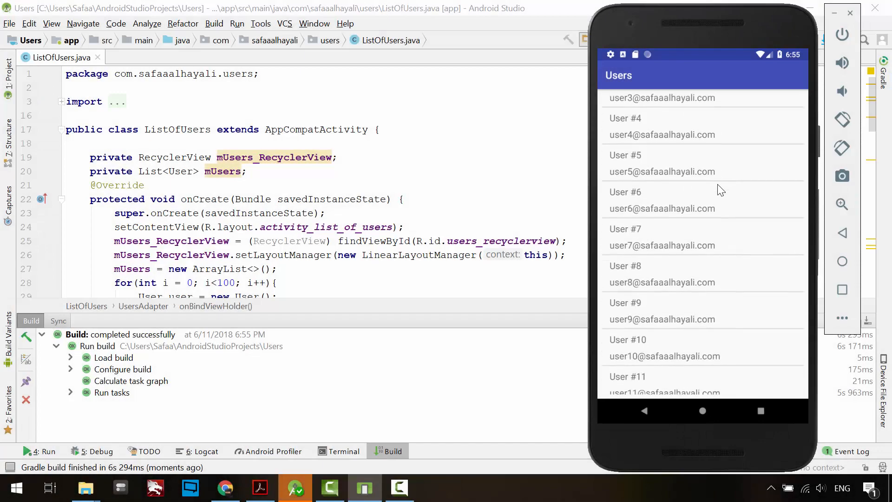
scroll("down", 3)
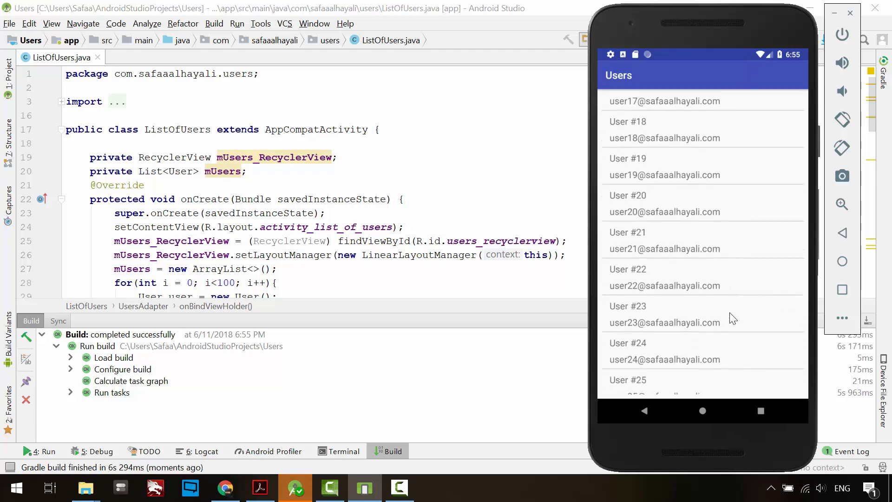
scroll("down", 3)
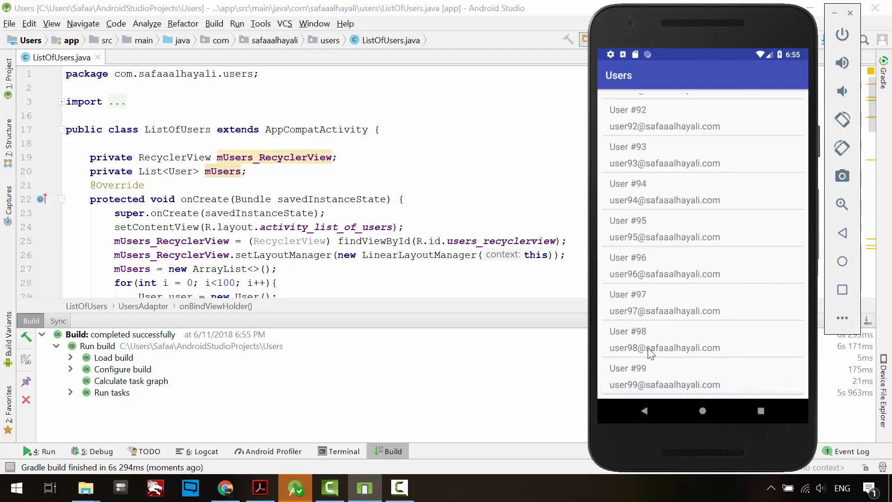
scroll("up", 3)
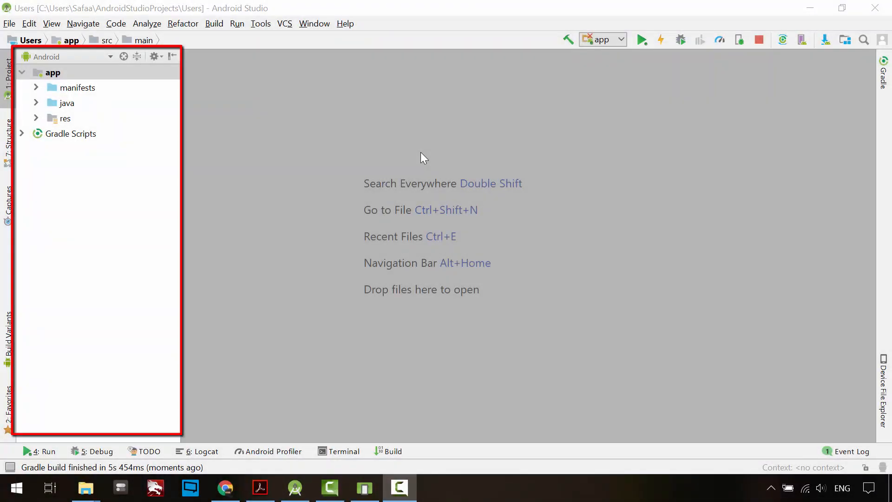
left_click(53, 72)
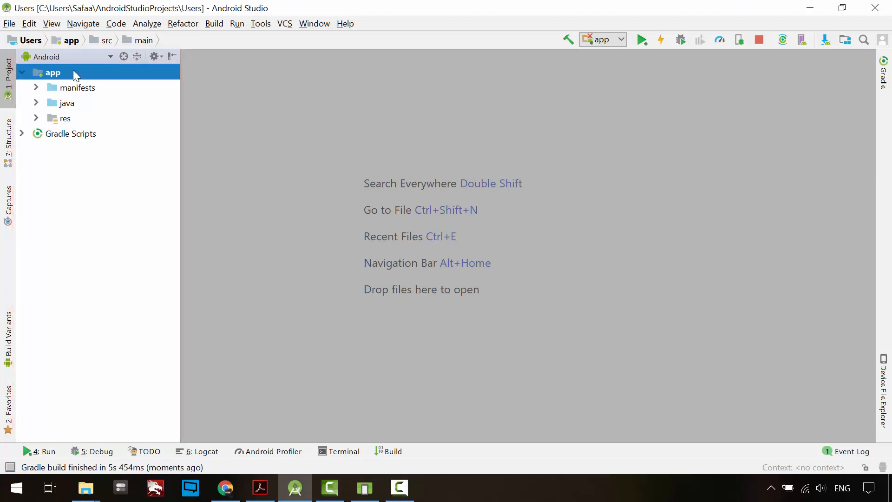
right_click(53, 73)
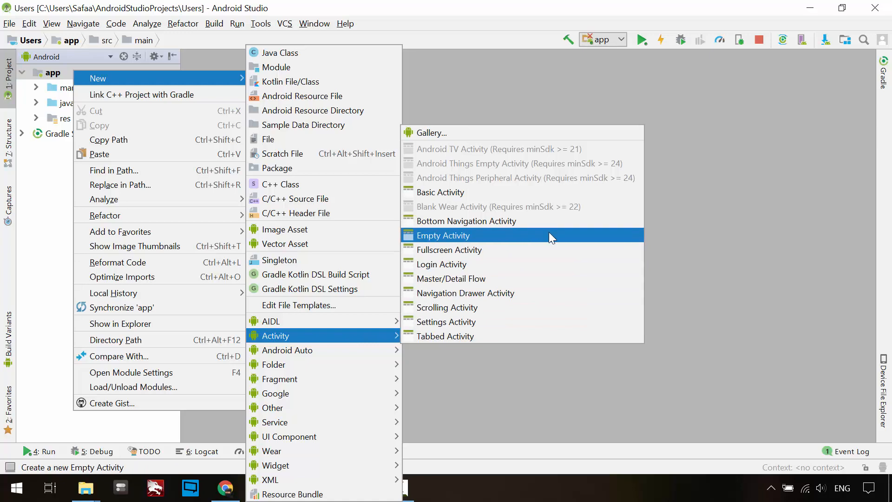
left_click(443, 235)
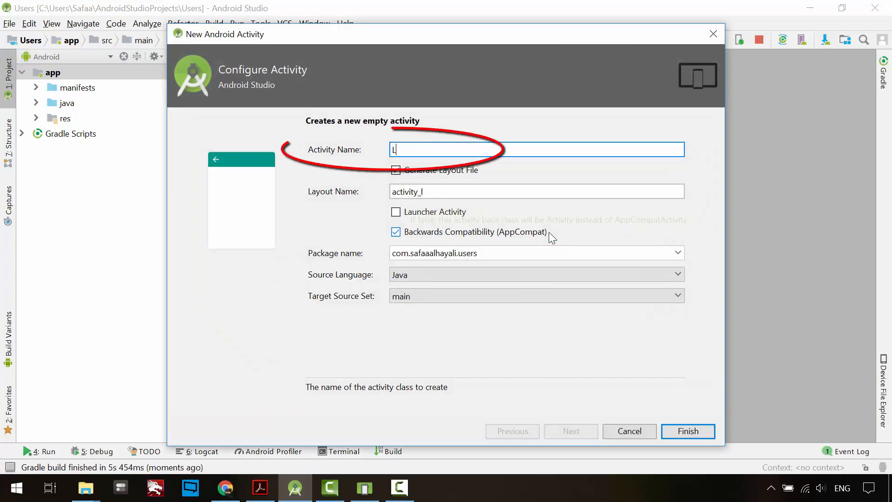
type("istOfUse")
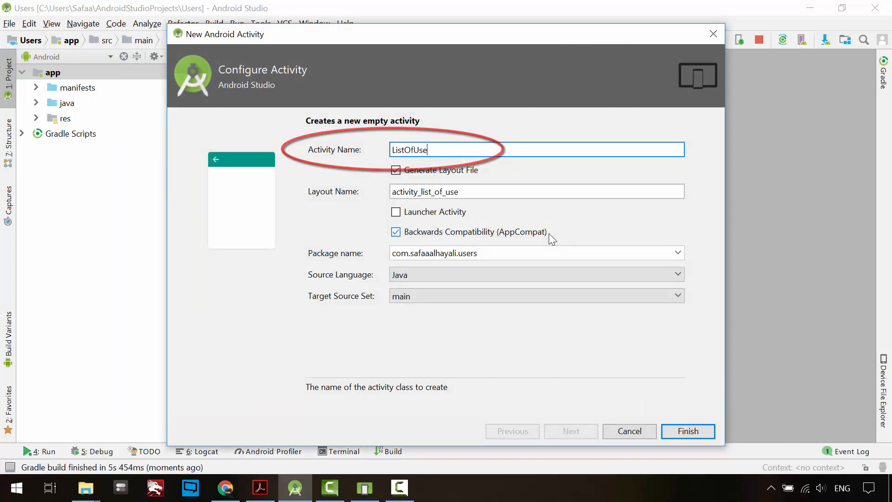
type("rs")
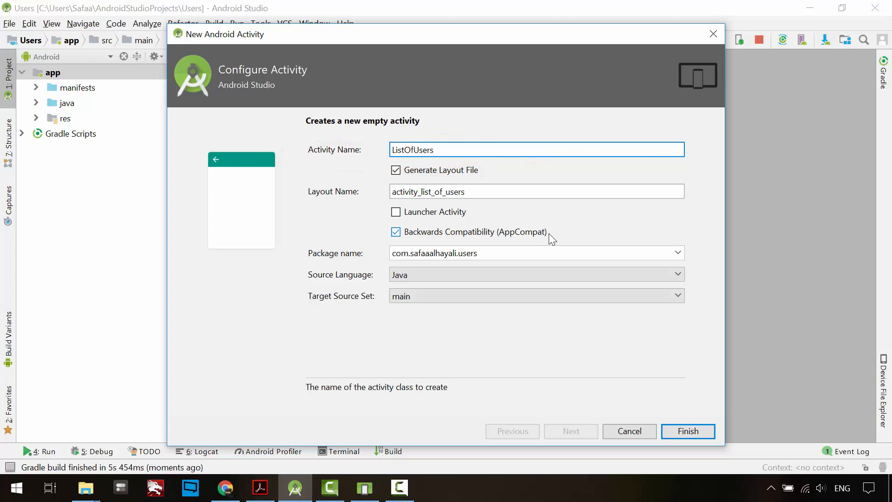
left_click(395, 212)
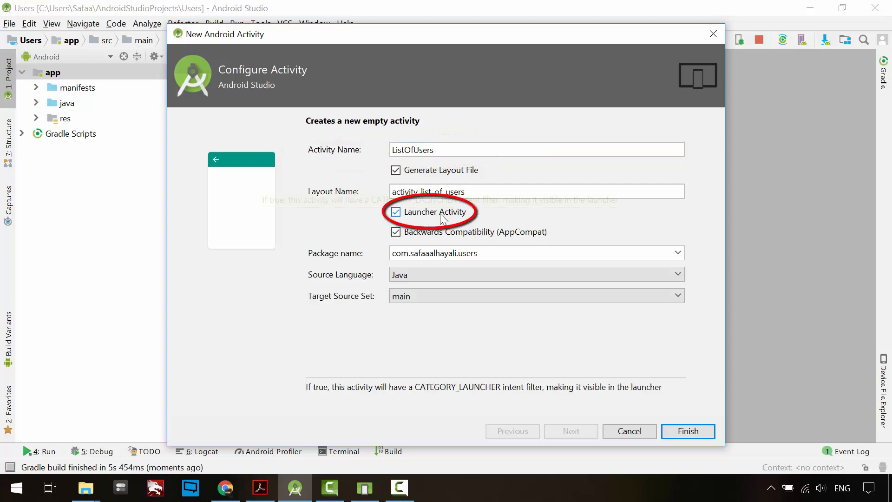
mouse_move(569, 236)
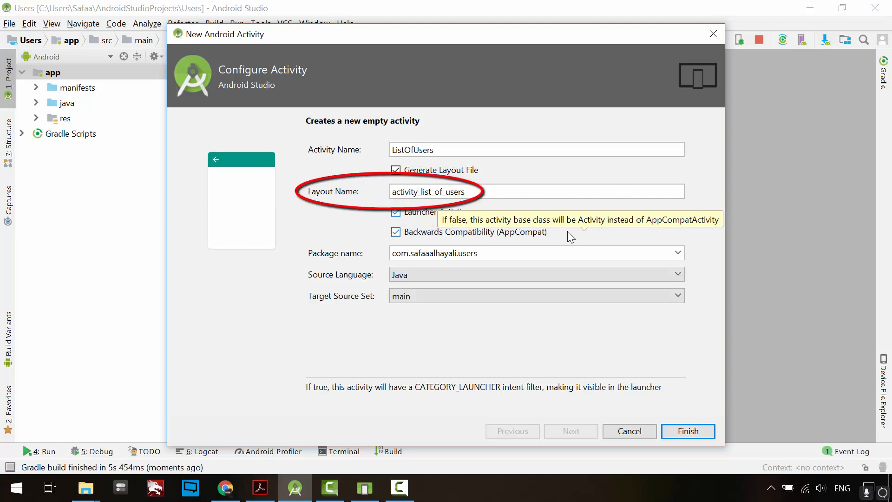
left_click(426, 191)
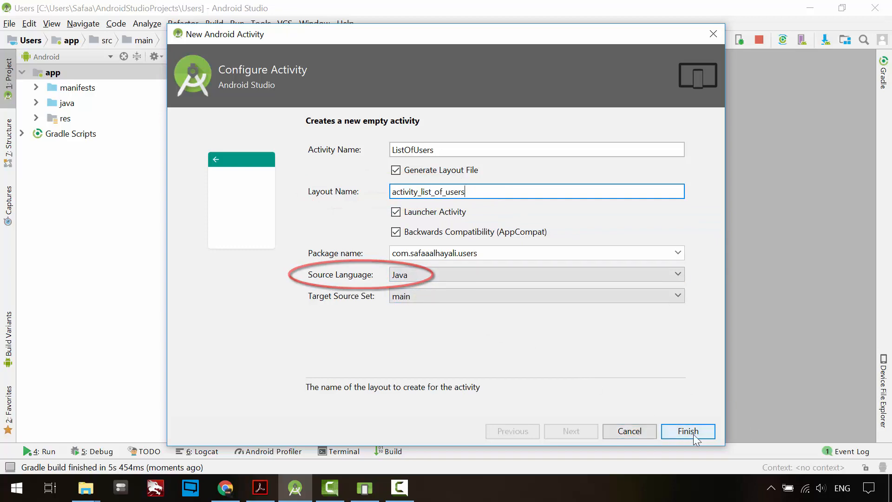
left_click(687, 431)
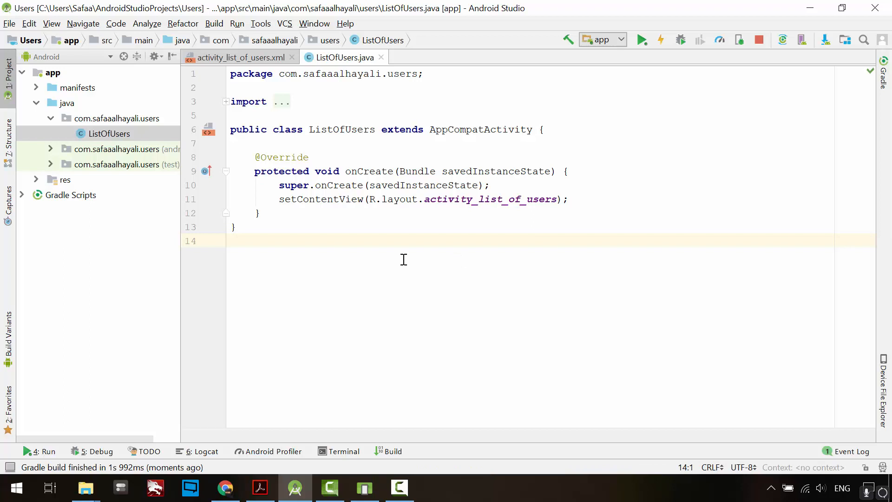
mouse_move(803, 389)
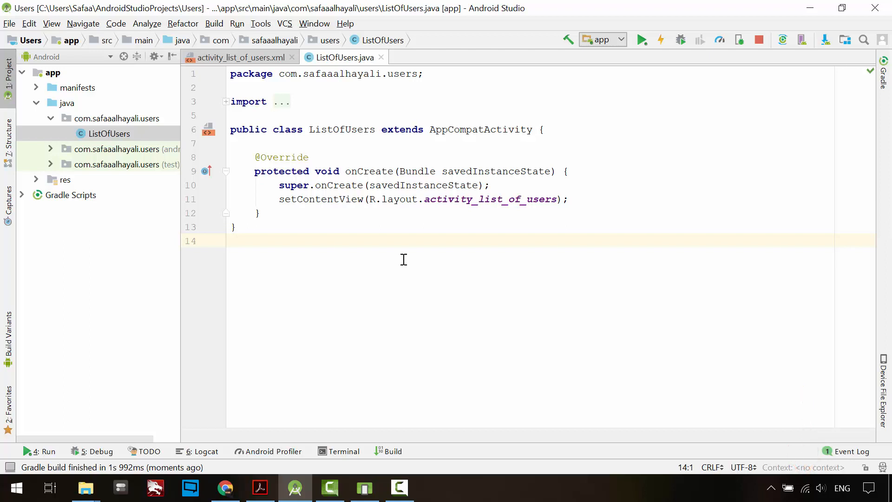
Step: Review the generated ListOfUsers class and open the File menu
left_click(10, 24)
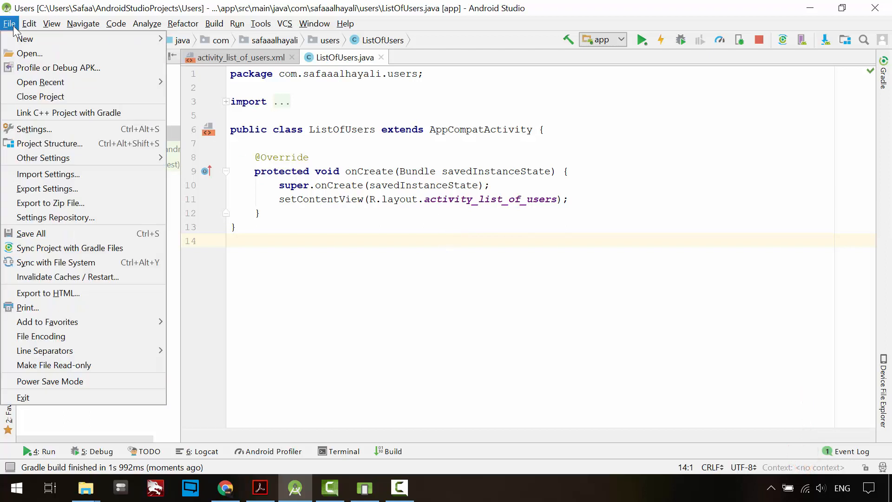
mouse_move(49, 144)
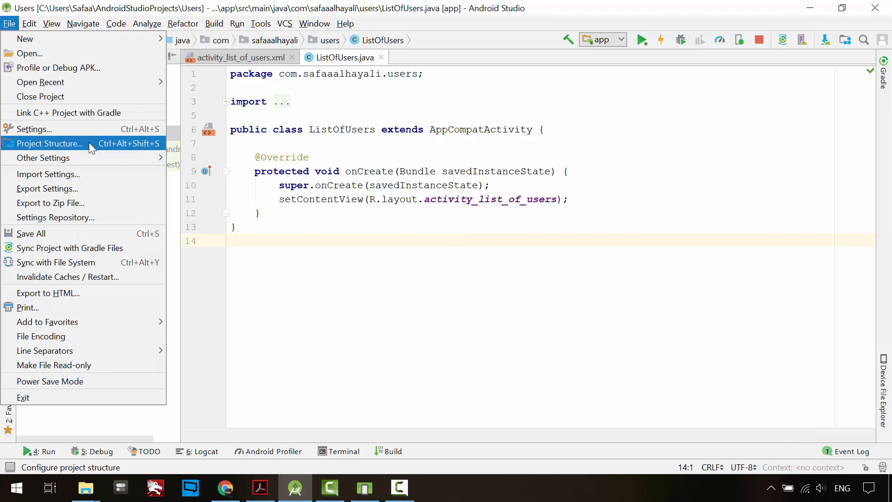
Step: In Project Structure, add library recyclerview-v7 27.1.1 to the app module's dependencies
left_click(49, 143)
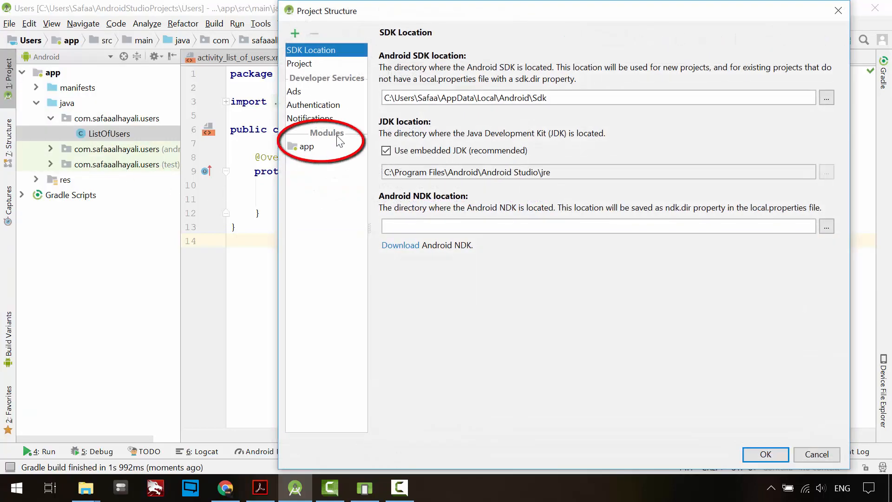
left_click(306, 146)
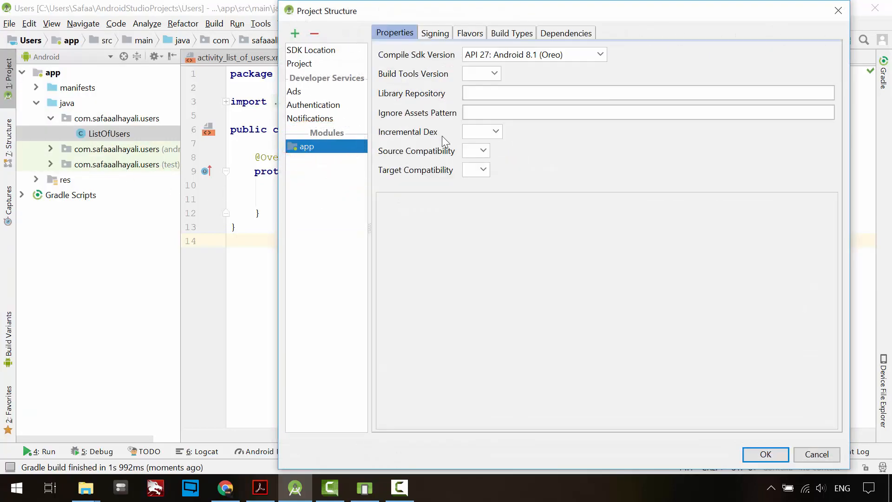
left_click(566, 33)
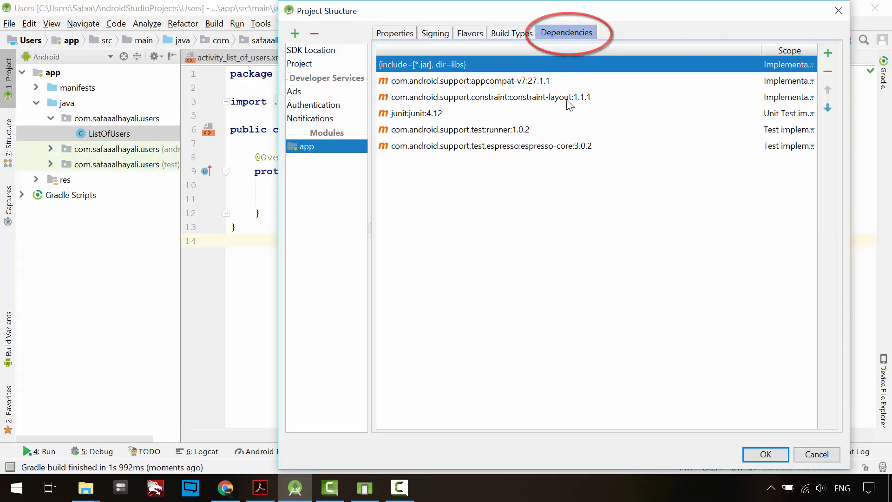
left_click(827, 53)
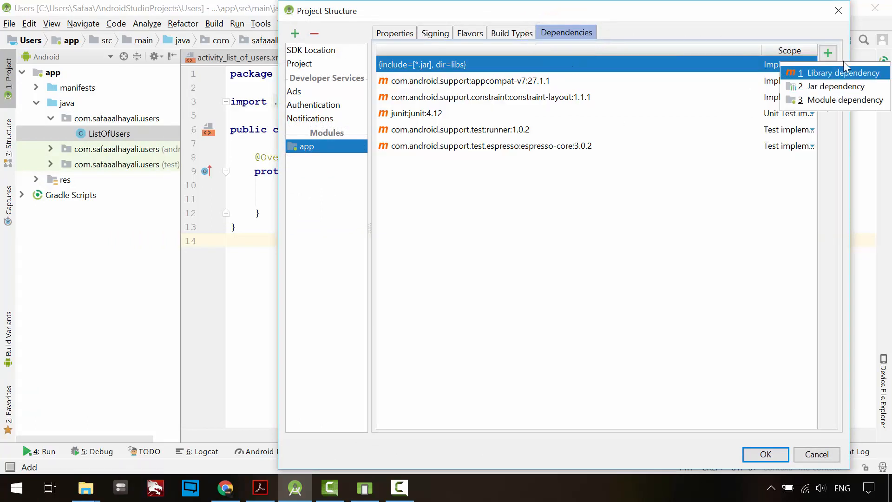
left_click(838, 72)
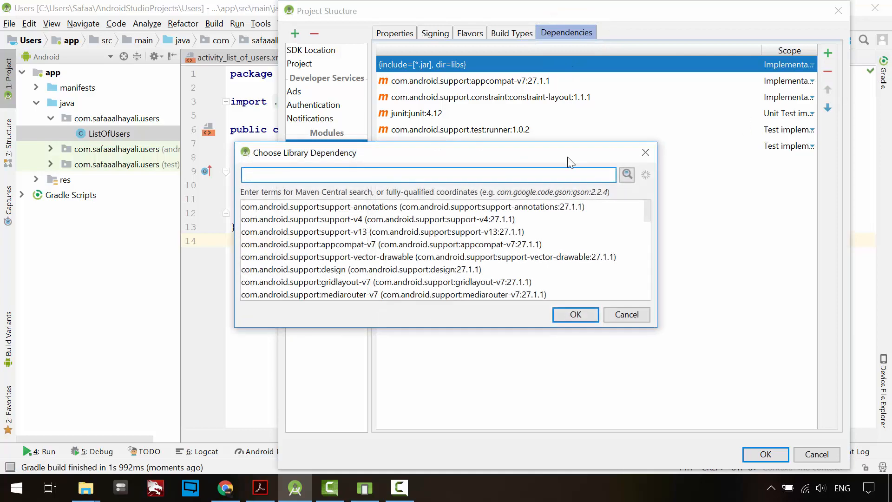
type("recycler")
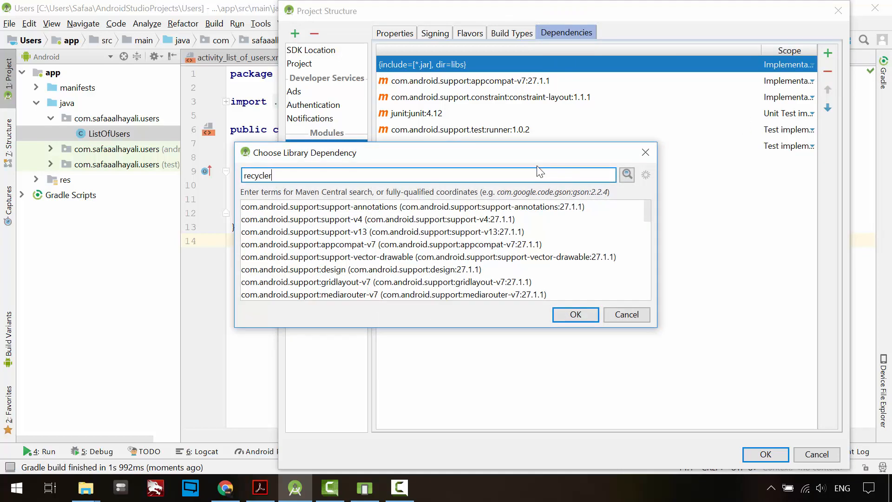
type("view")
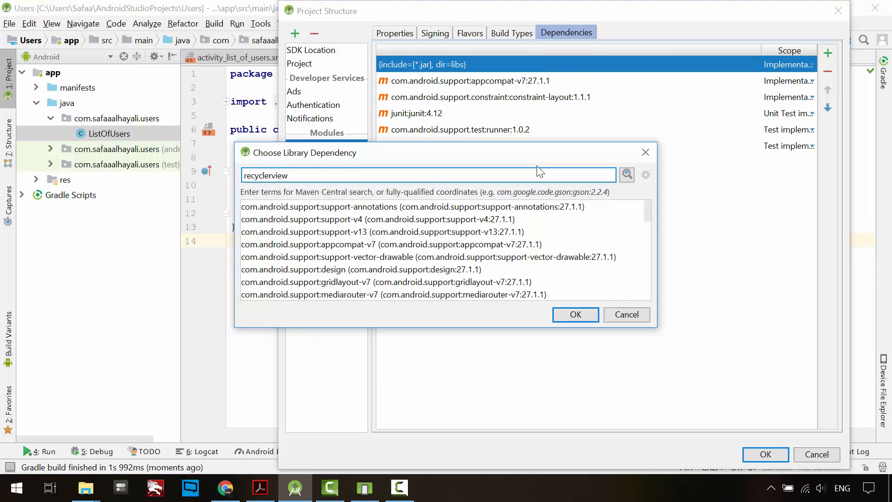
left_click(625, 175)
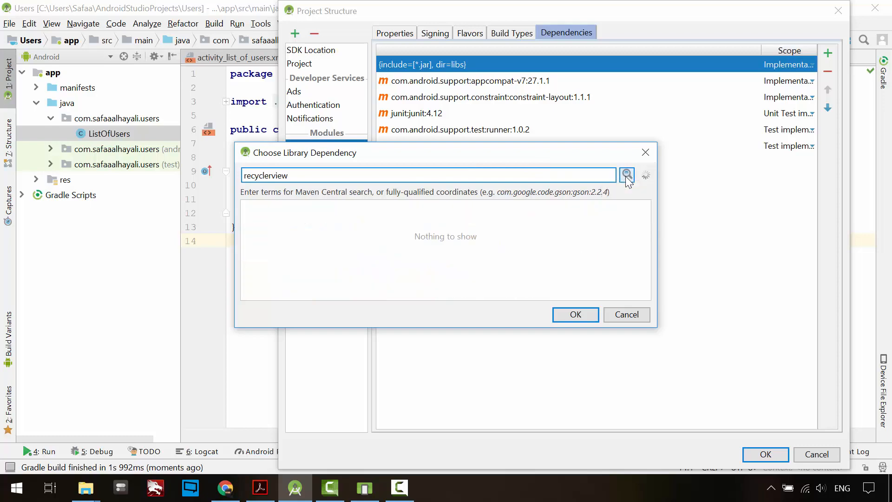
left_click(626, 175)
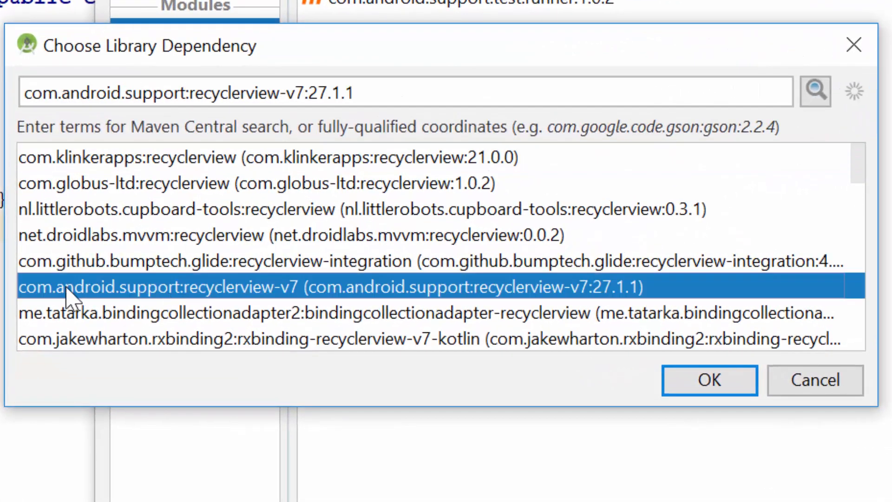
mouse_move(241, 301)
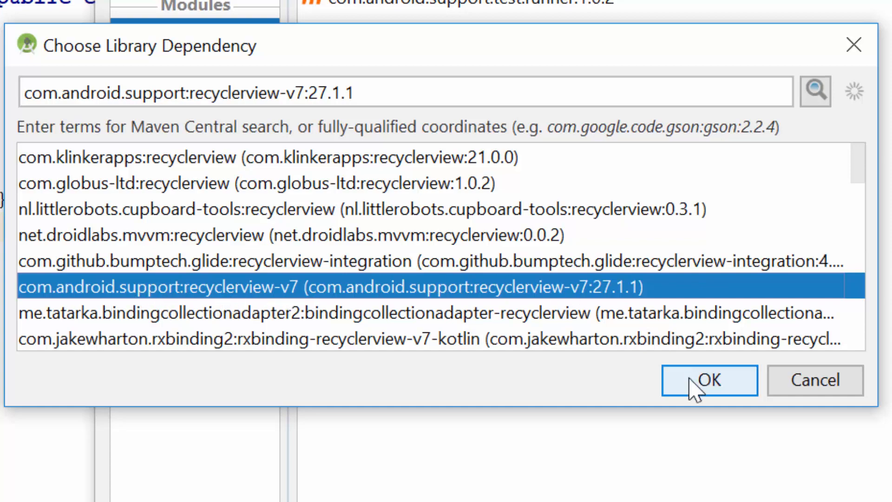
left_click(709, 380)
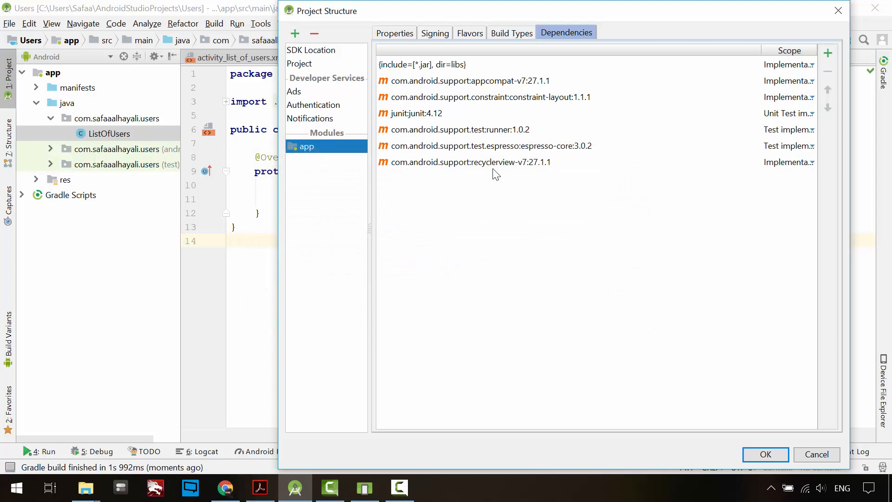
left_click(469, 162)
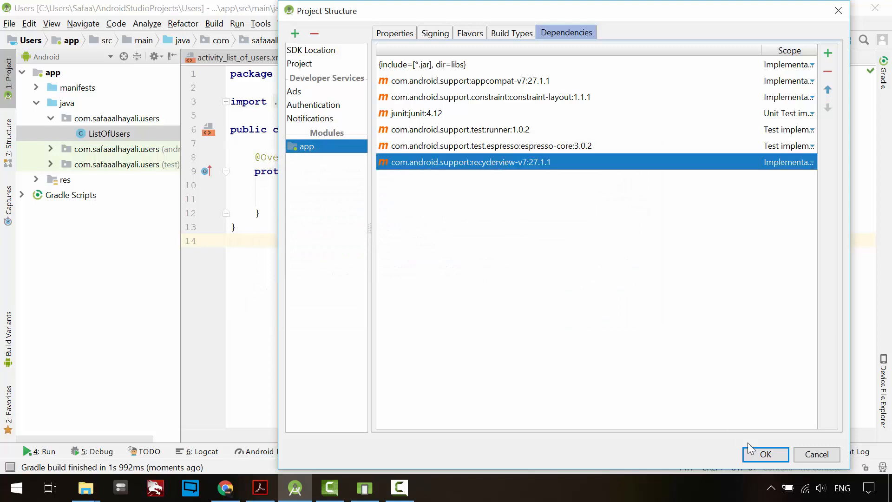
left_click(765, 453)
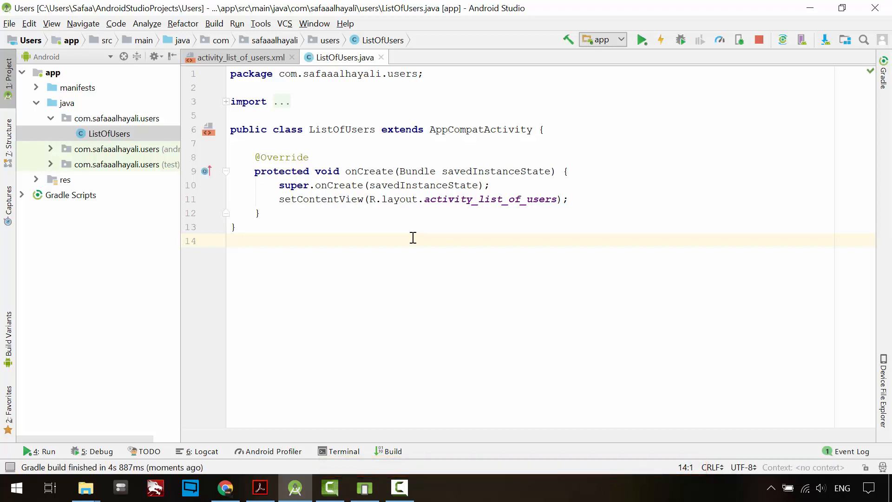
mouse_move(505, 204)
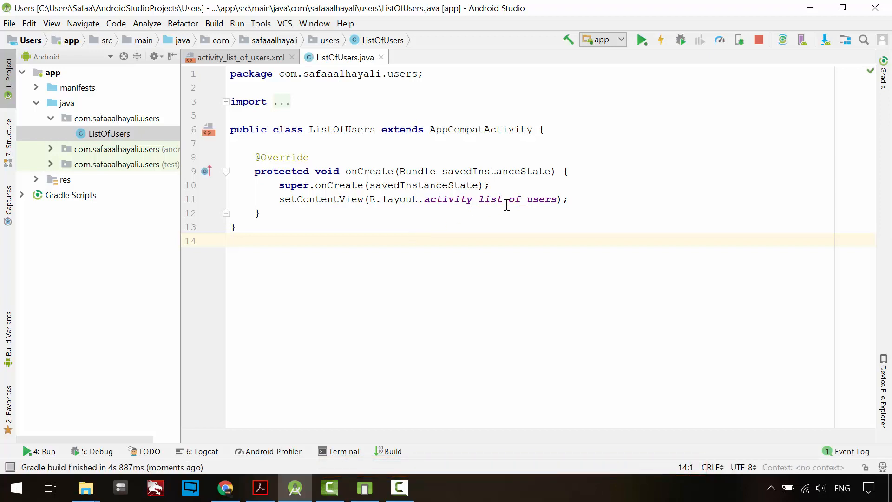
left_click(241, 57)
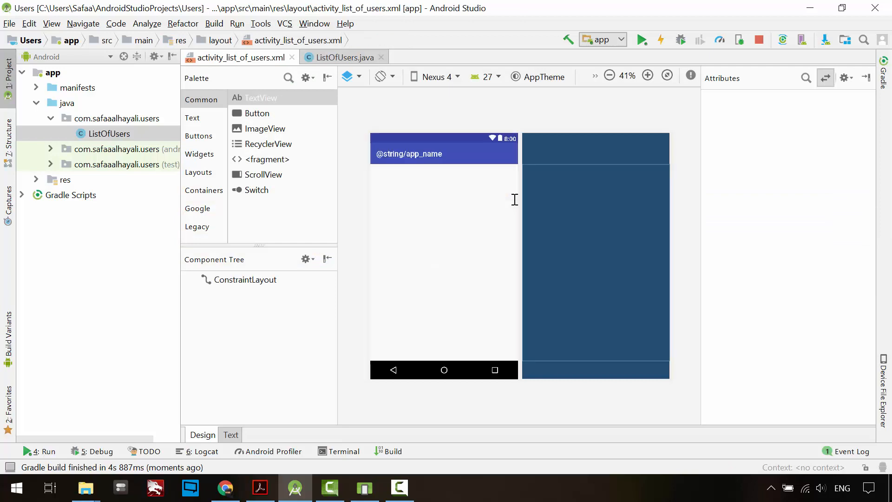
left_click(647, 76)
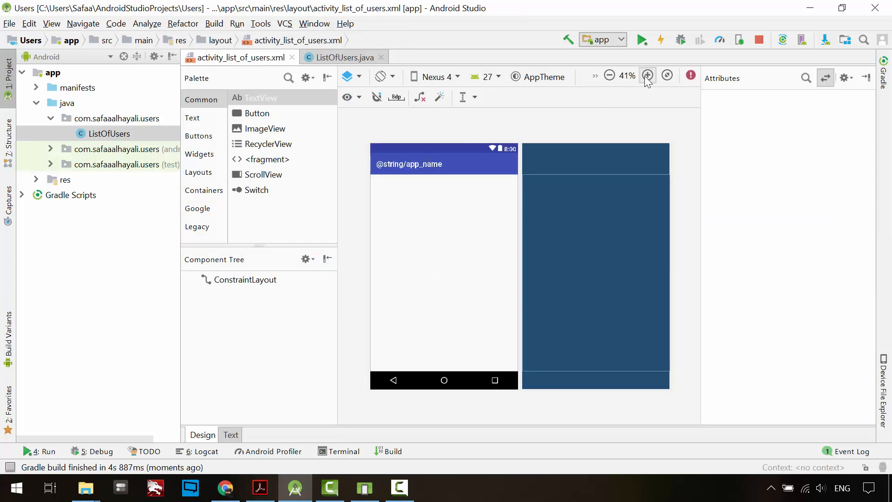
left_click(647, 76)
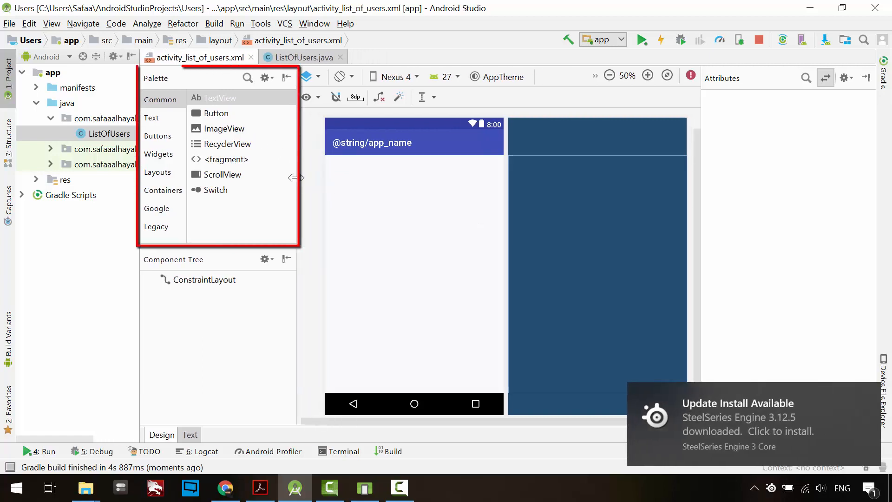
mouse_move(159, 165)
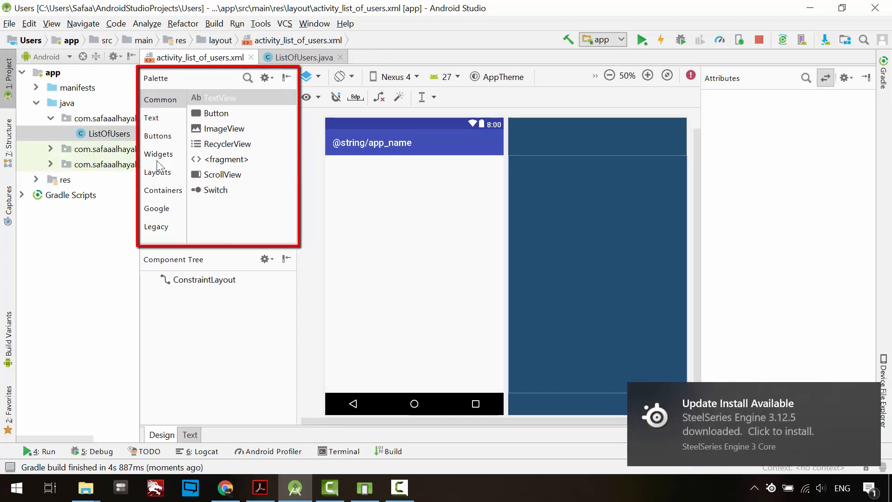
Step: Drag a RecyclerView from Containers into the layout and give it ID users_recyclerview
left_click(162, 189)
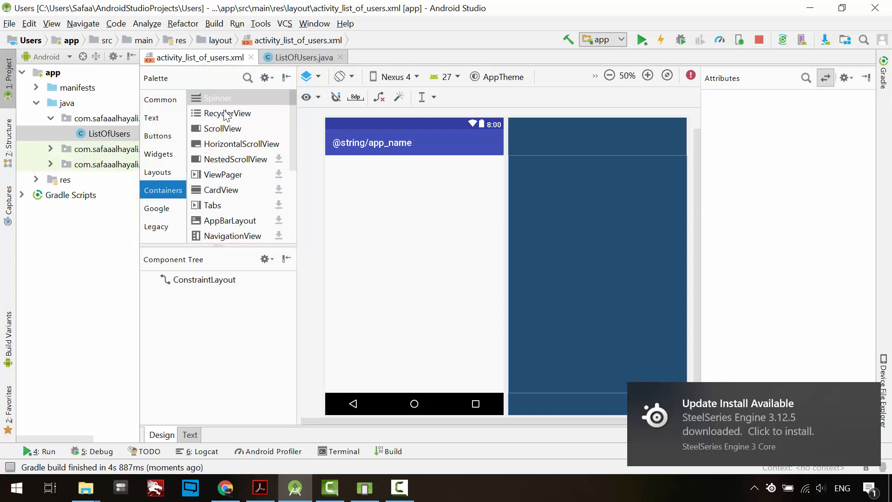
left_click(227, 113)
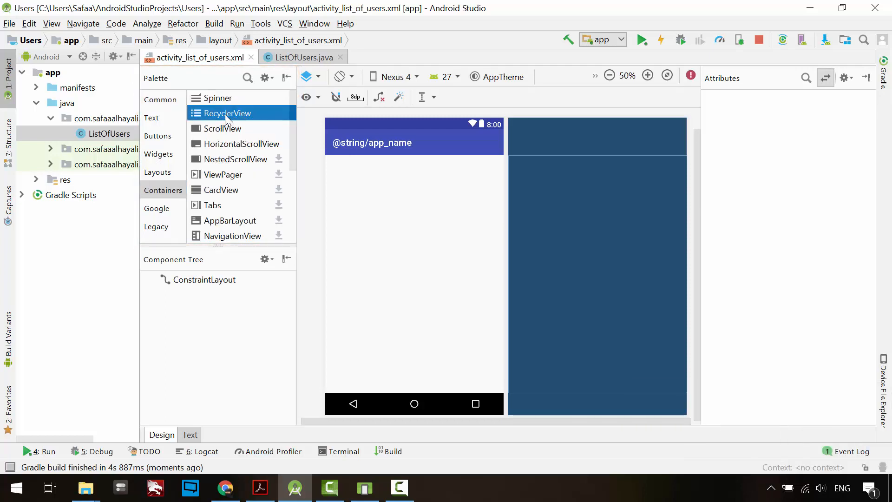
left_click_drag(224, 112, 372, 225)
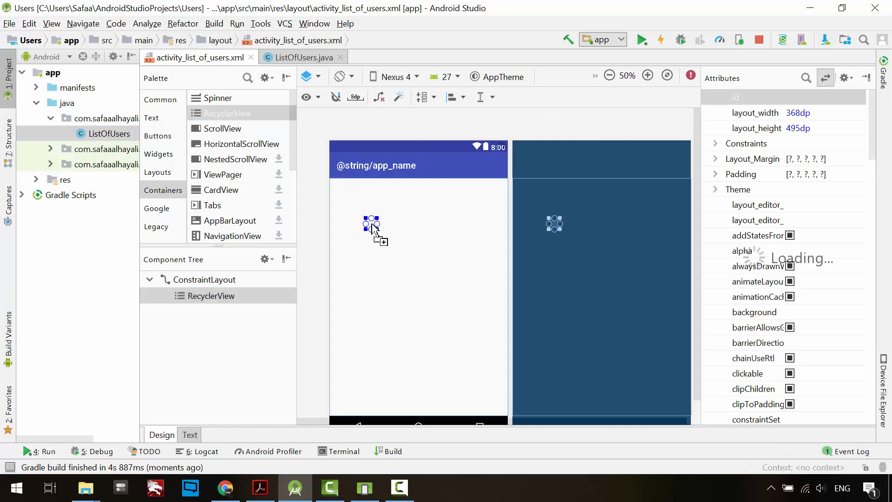
left_click(373, 227)
type("users_recyclerview")
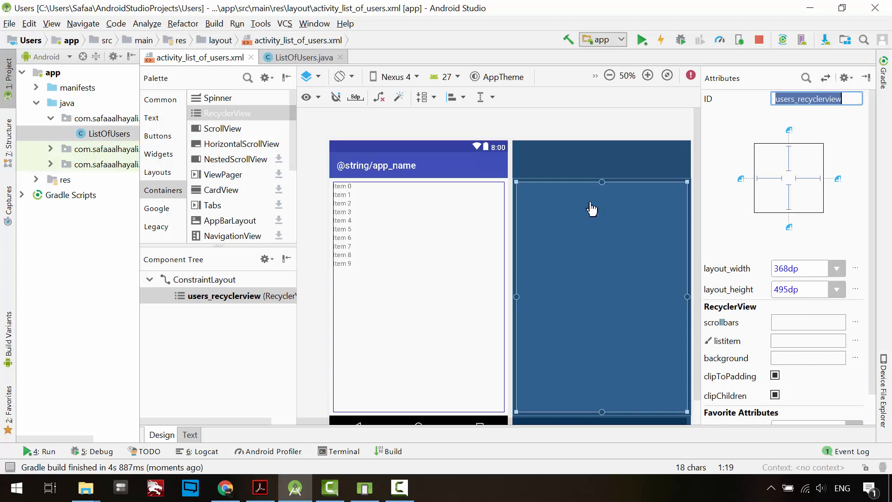
mouse_move(601, 186)
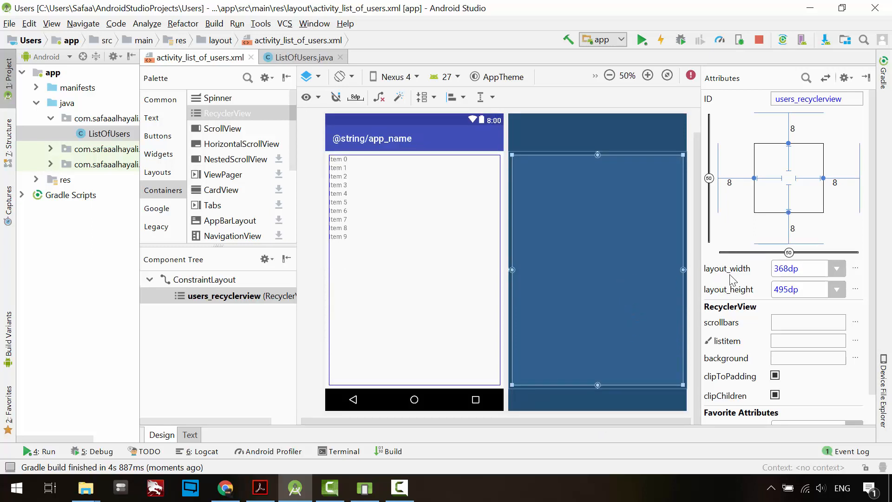
Step: Set the RecyclerView's layout_width and layout_height to match_constraint
left_click(836, 268)
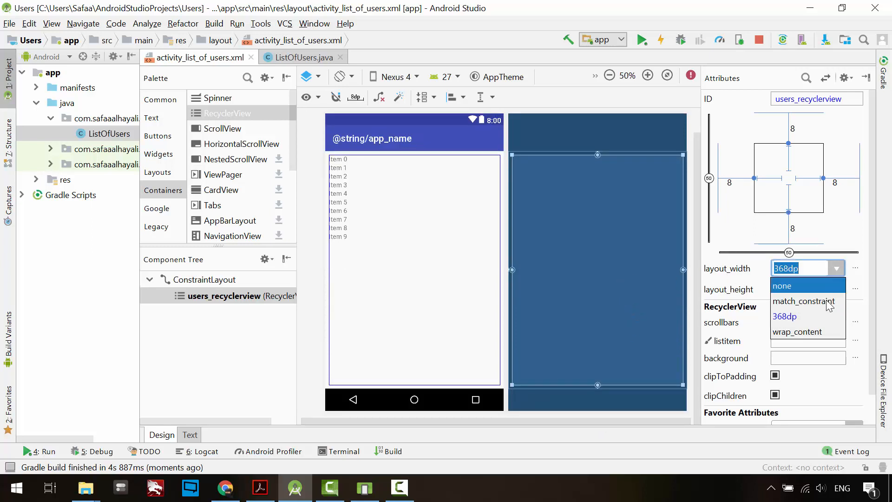
left_click(803, 300)
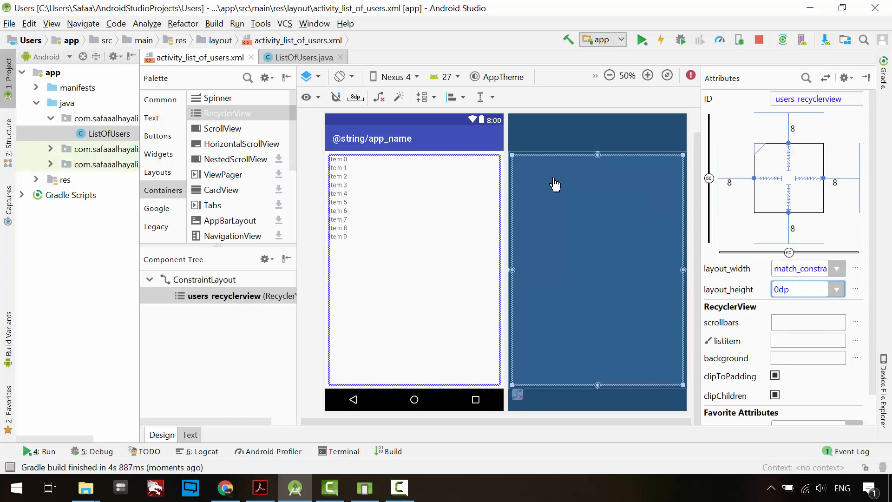
left_click(313, 190)
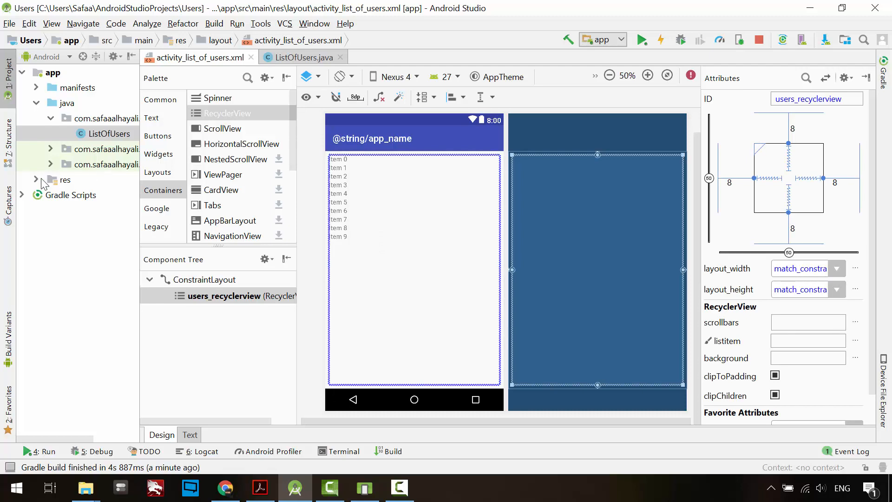
left_click(35, 179)
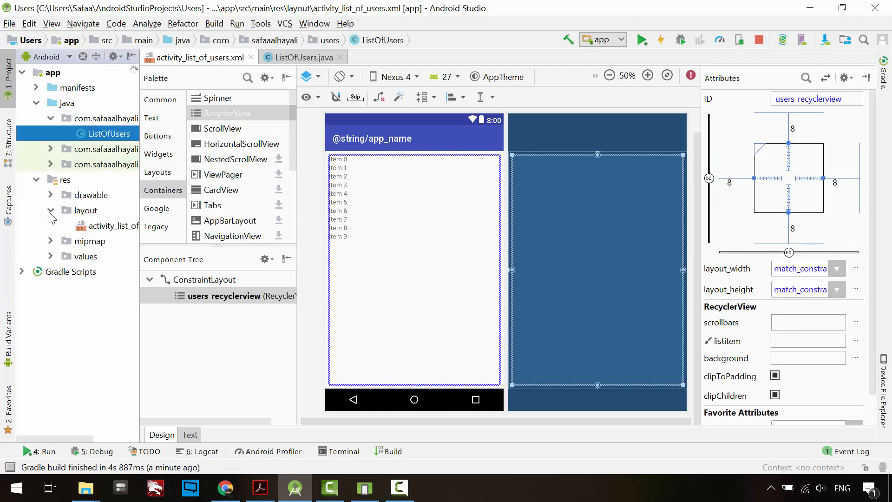
Step: Create a new layout resource file named user_list_item in res/layout
right_click(86, 210)
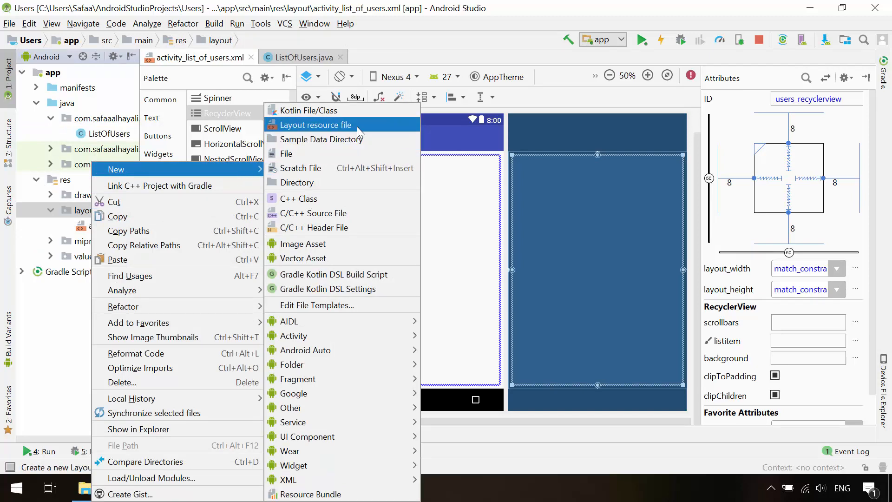
left_click(316, 125)
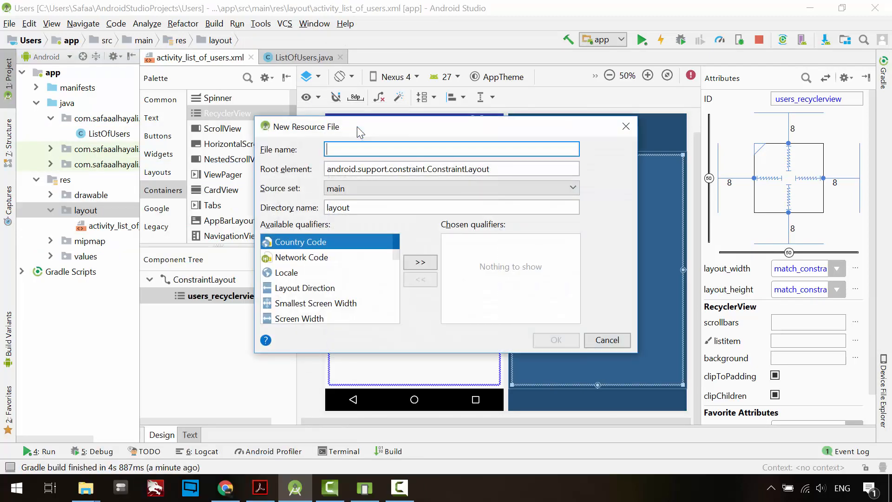
type("user_")
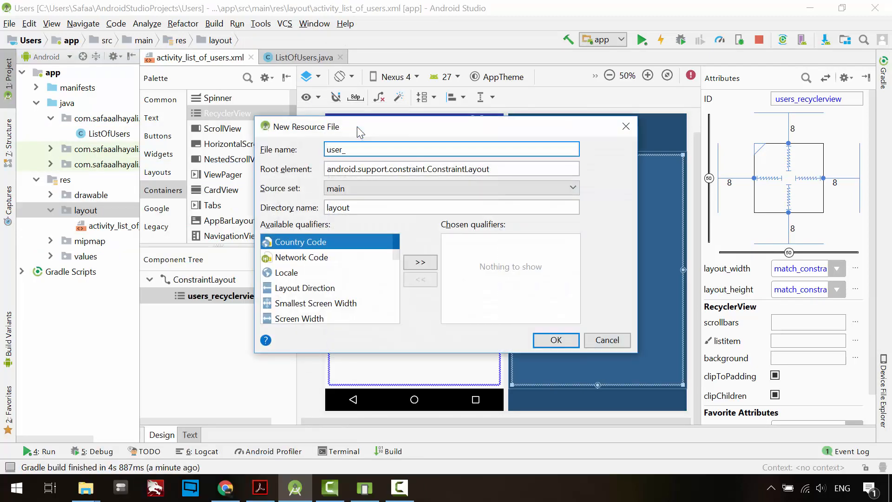
type("list_item")
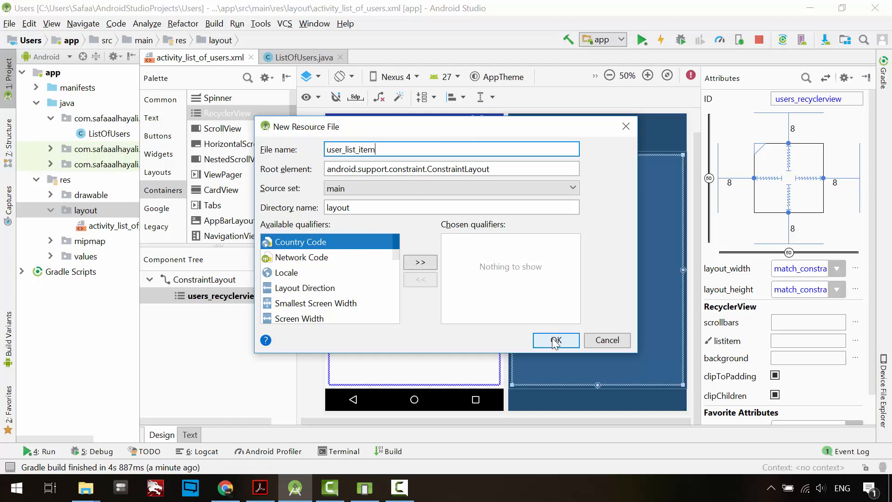
left_click(555, 339)
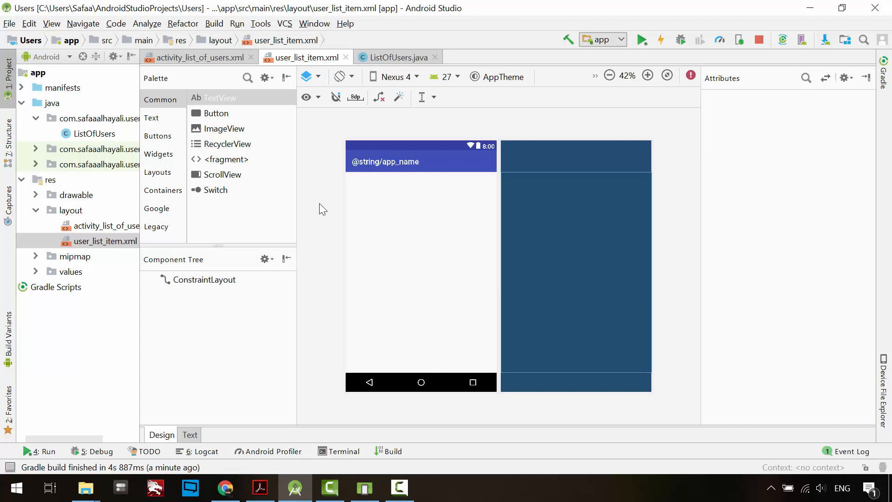
mouse_move(295, 124)
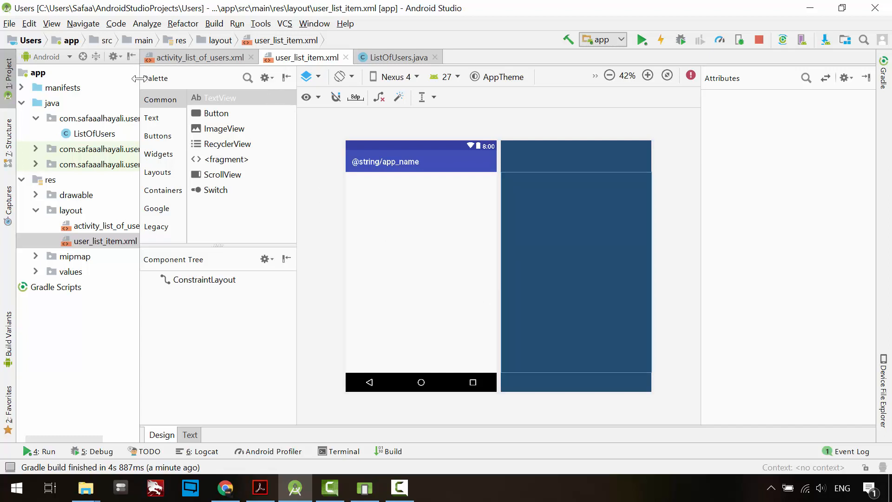
left_click(646, 74)
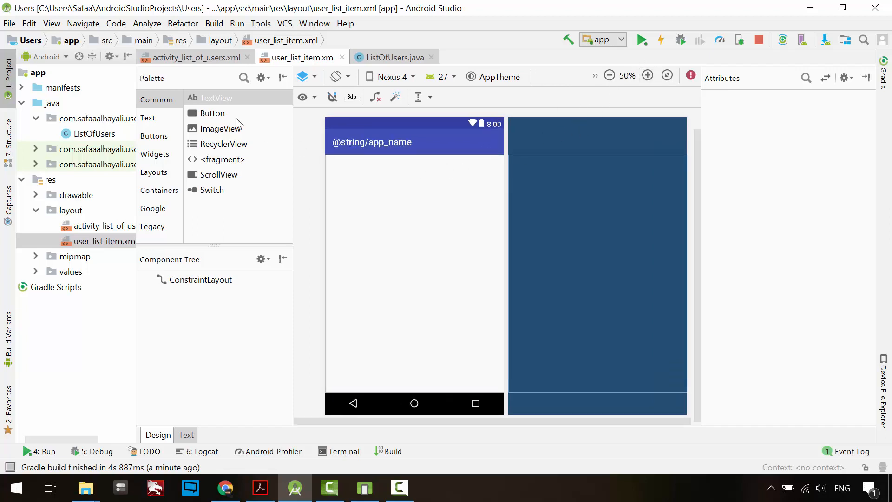
Step: Add TextViews firstname_txt ('First name') and email_txt ('Email address') to the item layout
left_click_drag(214, 97, 340, 160)
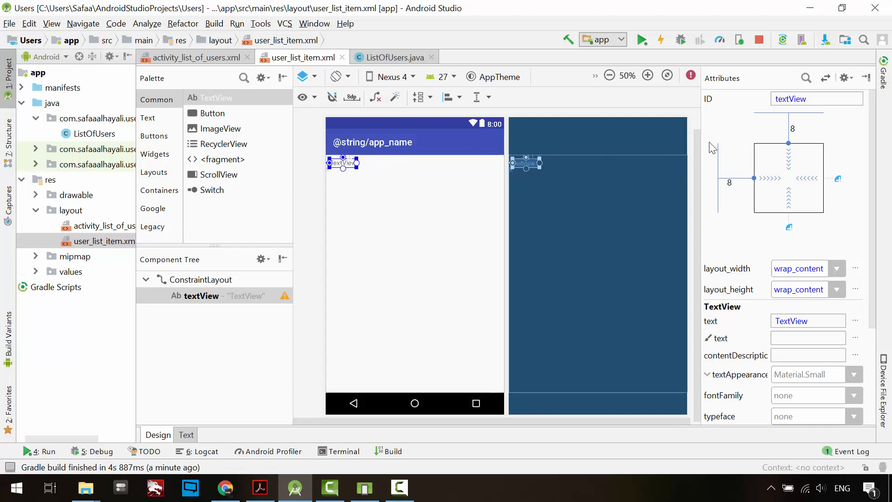
left_click(798, 127)
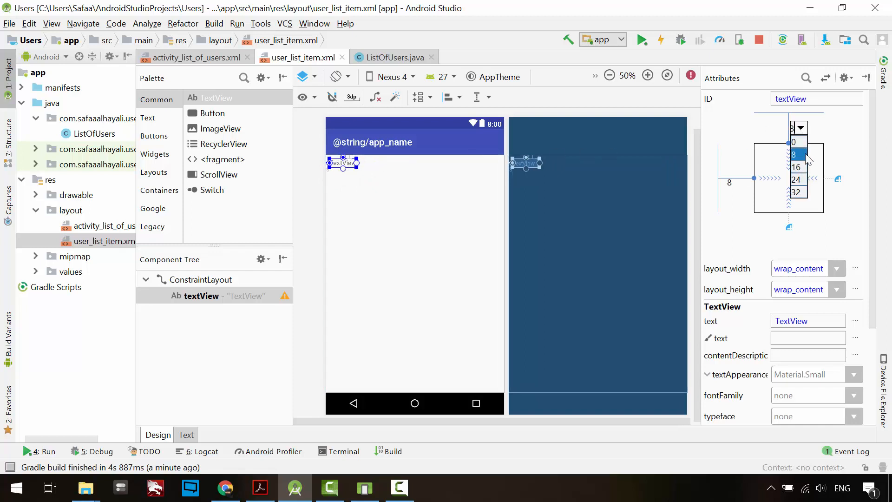
type("firstname_t")
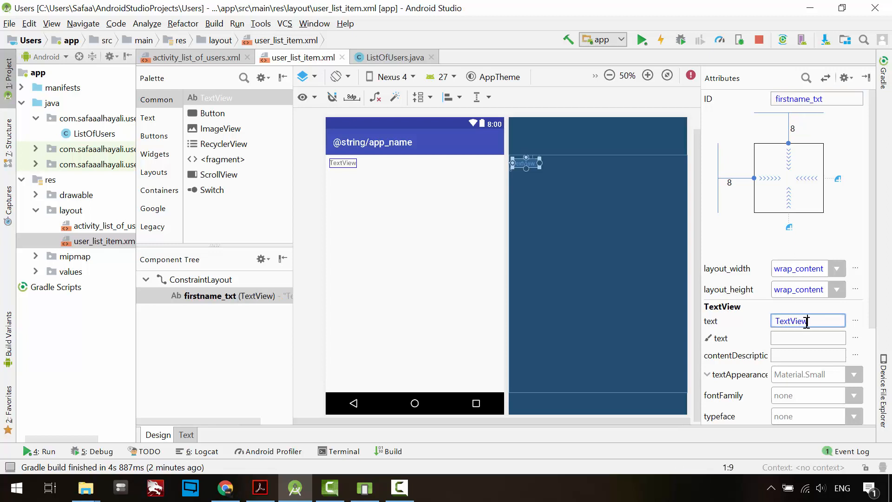
type("F")
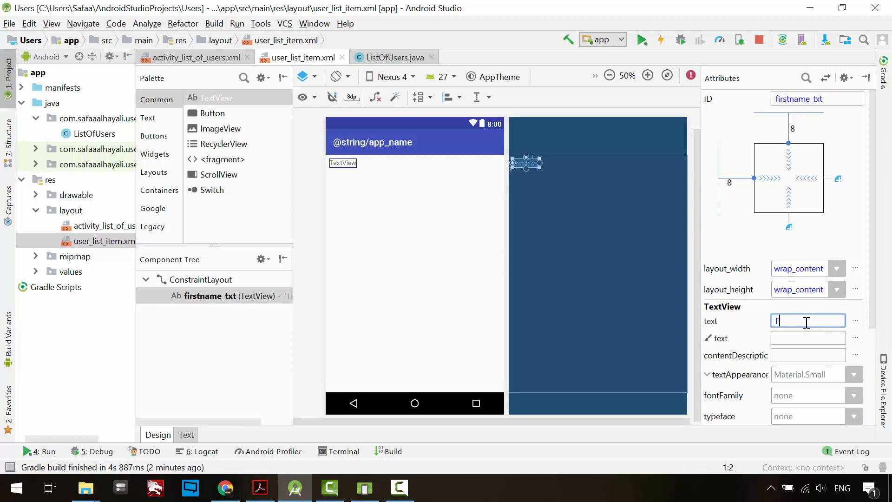
type("irst name")
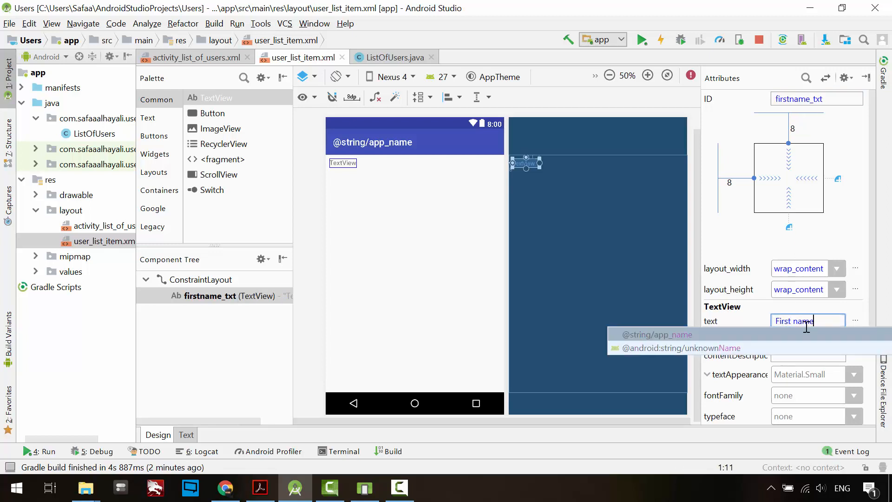
left_click(542, 193)
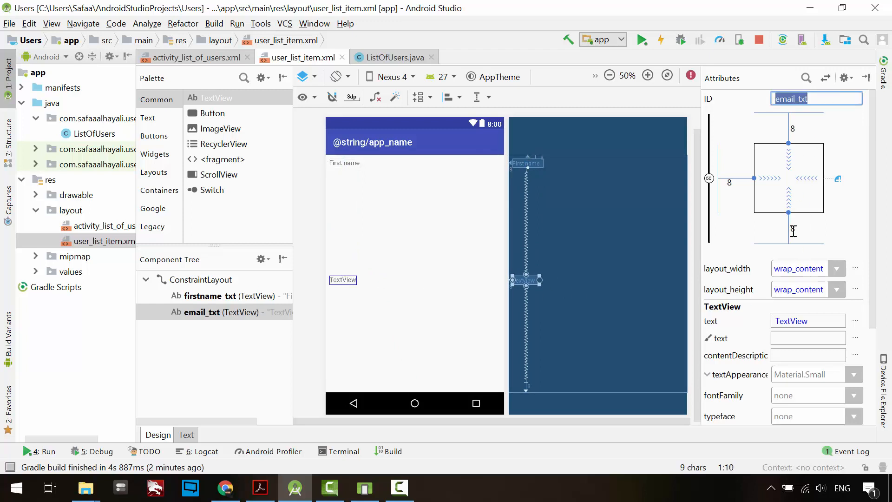
left_click(806, 320)
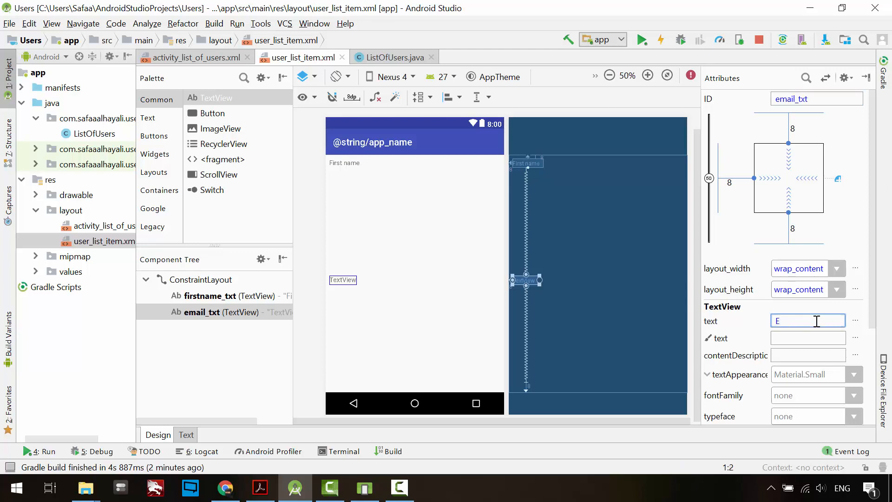
type("Email address")
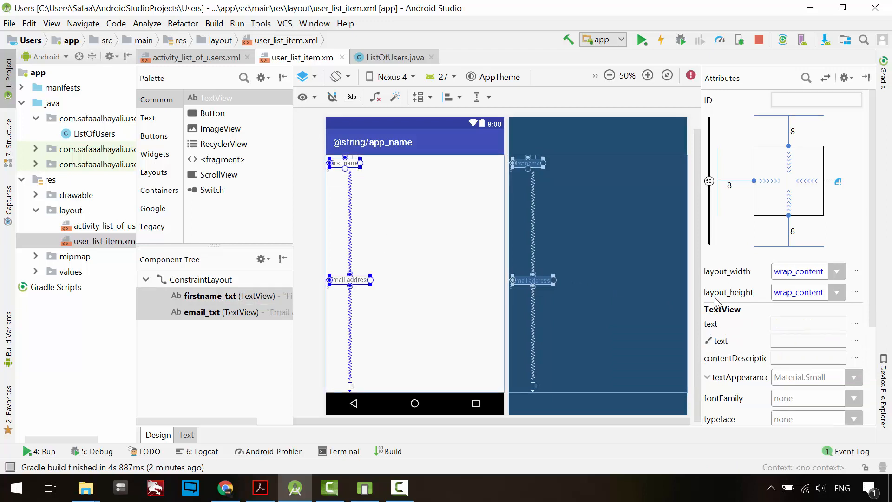
scroll("down", 3)
type("18sp")
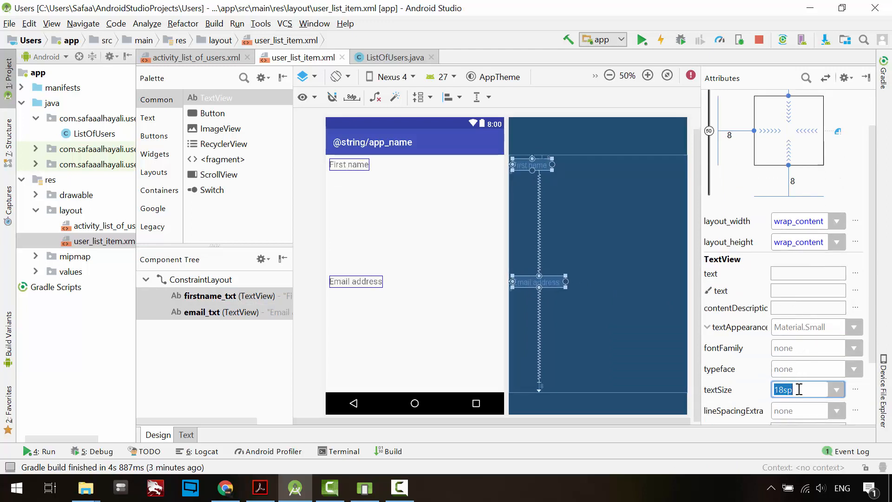
Step: Apply the 18sp text size, then set the root ConstraintLayout height to wrap_content
left_click(197, 279)
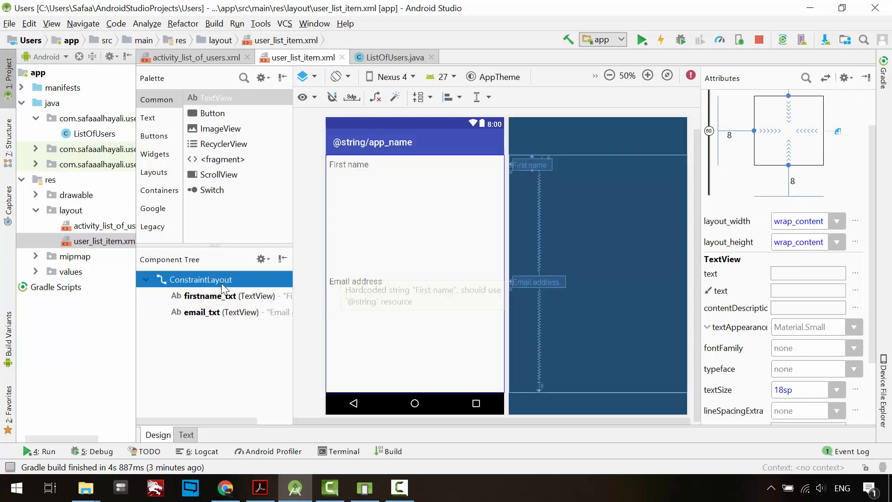
left_click(199, 279)
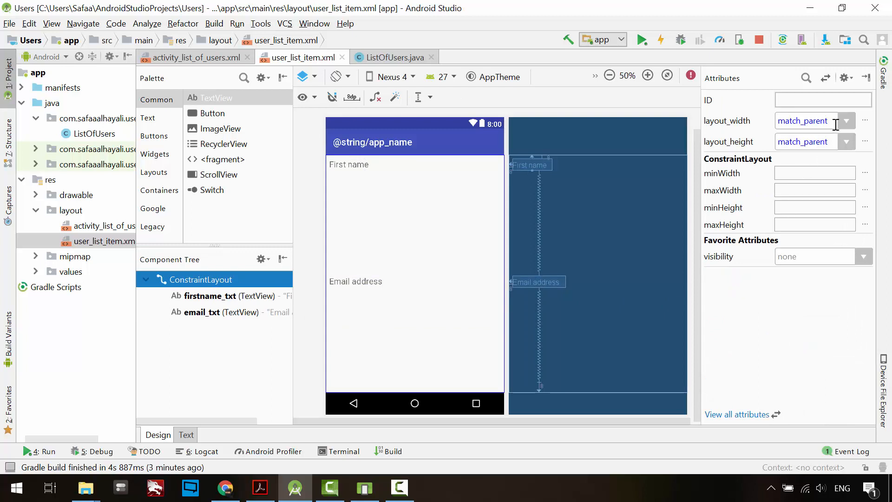
mouse_move(756, 121)
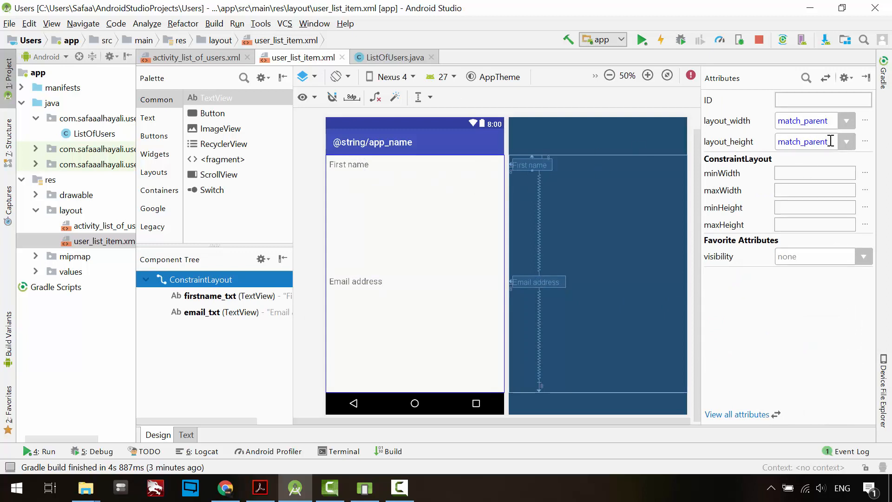
left_click(847, 141)
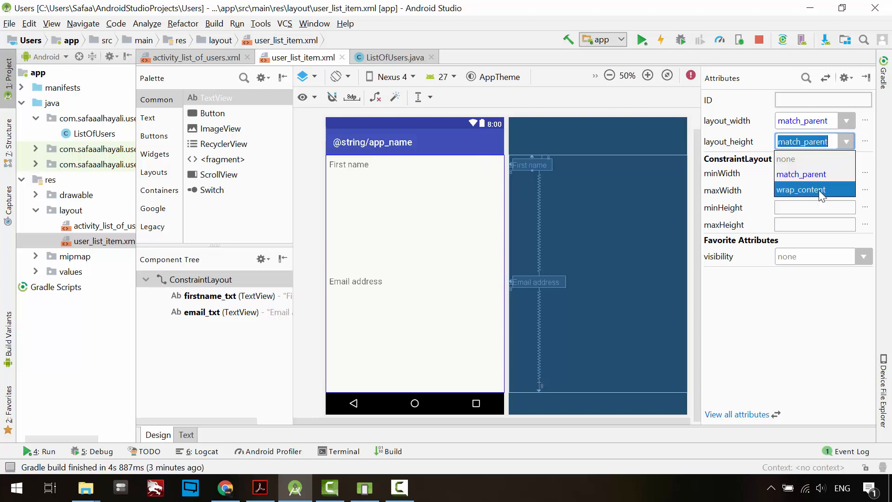
left_click(802, 190)
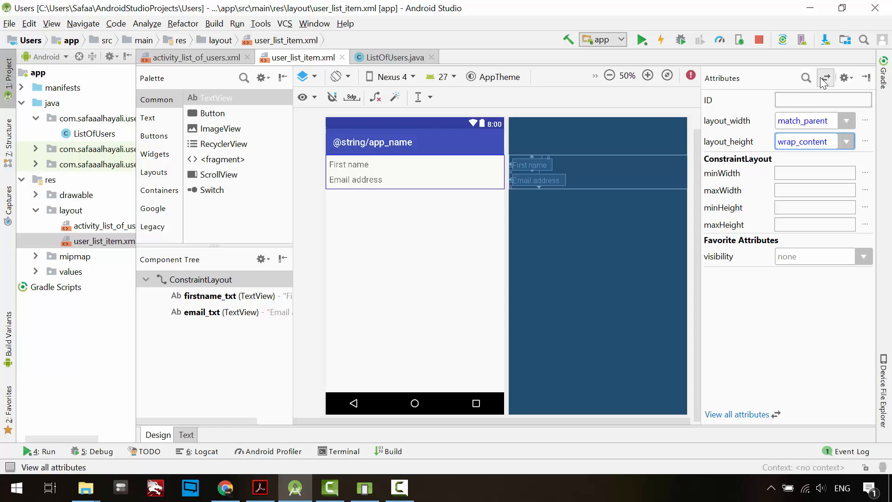
Step: Set the item root layout's style to android listSeparatorTextViewStyle
left_click(805, 78)
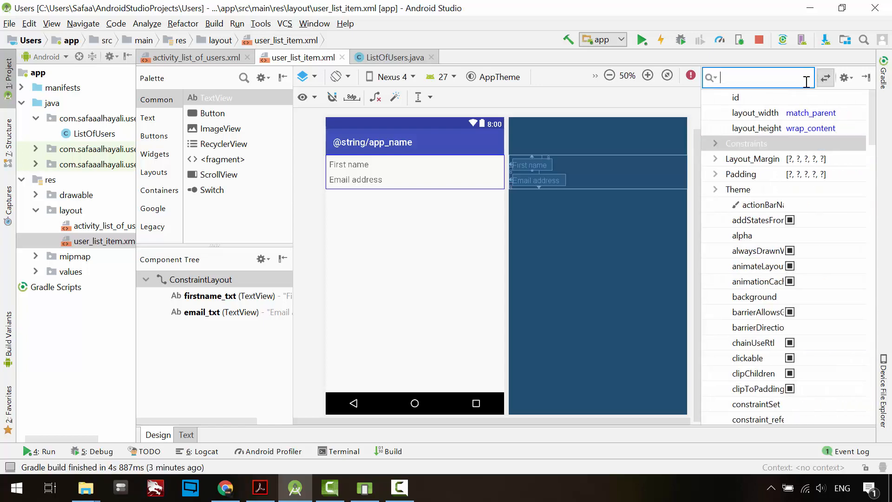
type("style")
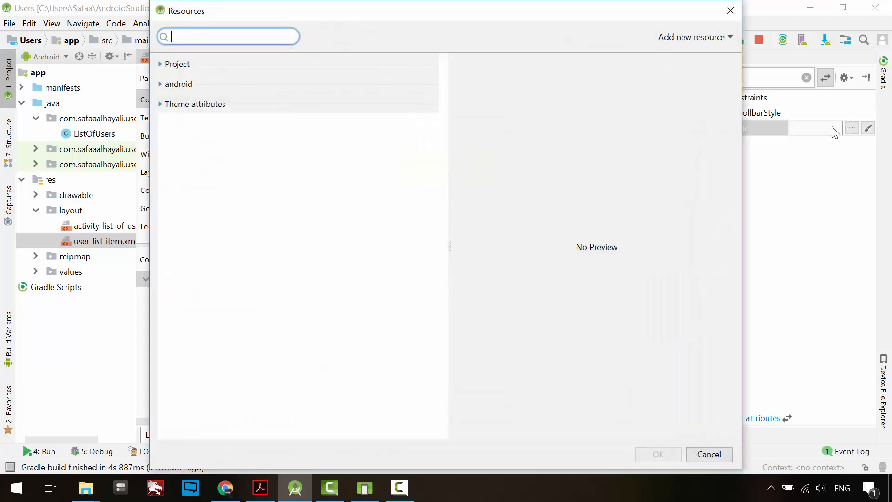
type("sep")
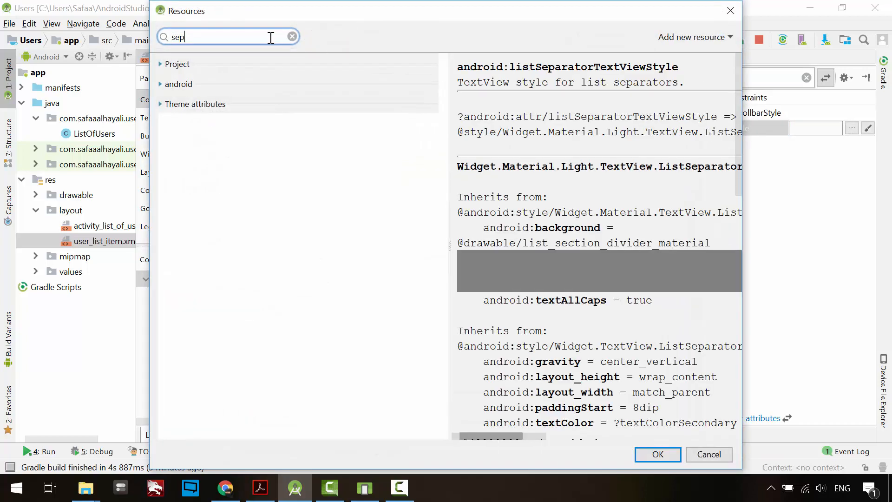
mouse_move(643, 170)
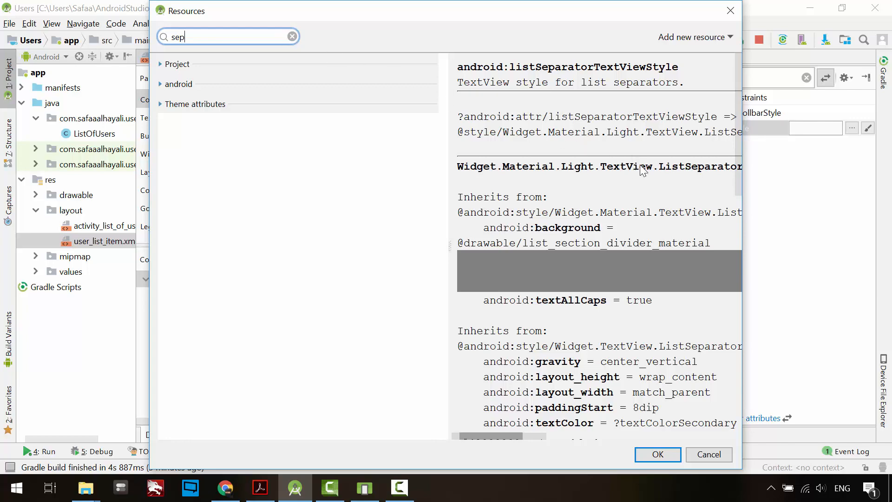
mouse_move(651, 449)
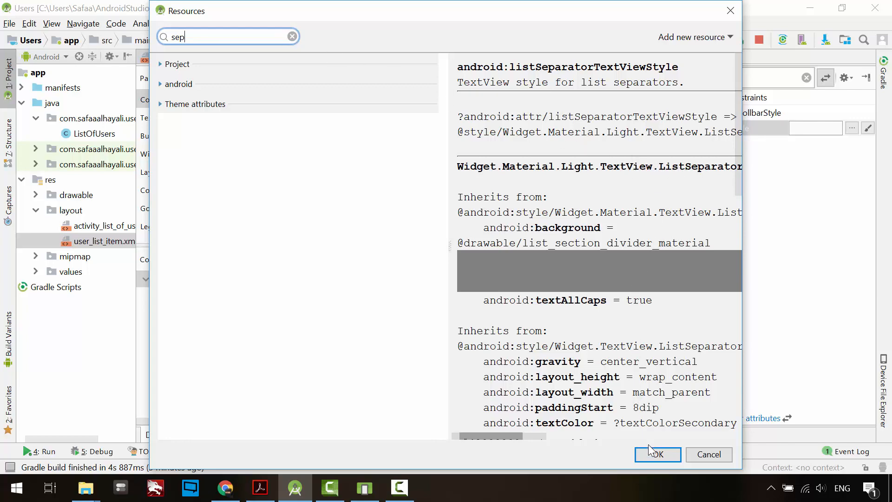
left_click(657, 454)
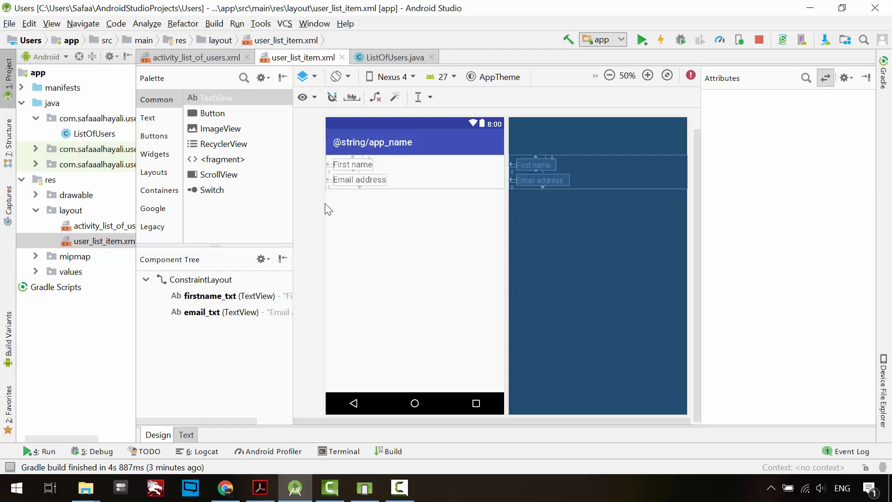
mouse_move(319, 246)
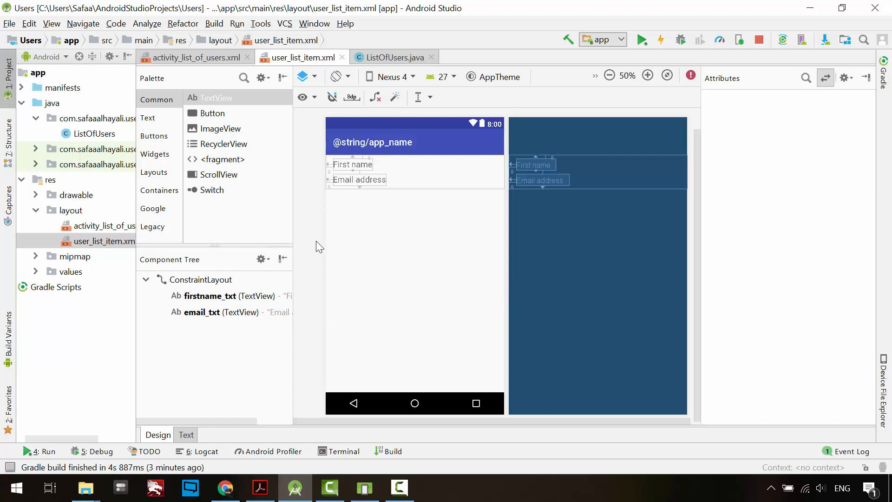
mouse_move(317, 152)
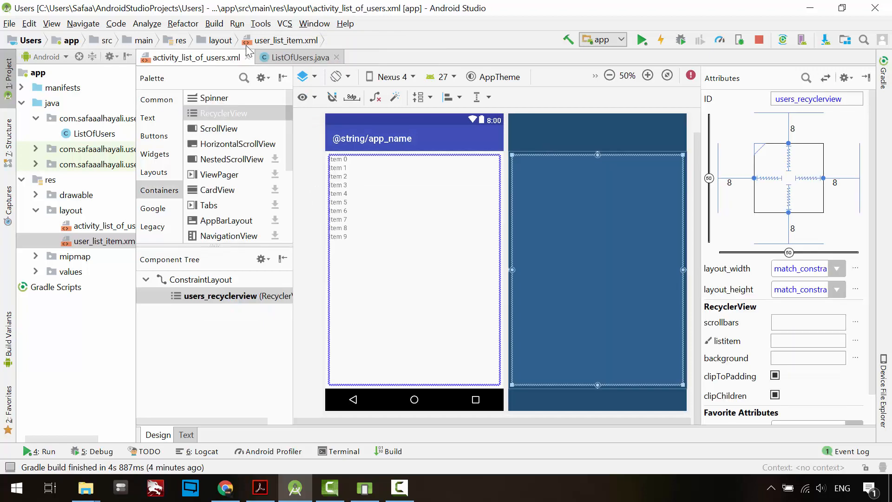
Step: Declare a private RecyclerView field mUsers_RecyclerView in ListOfUsers.java
left_click(299, 57)
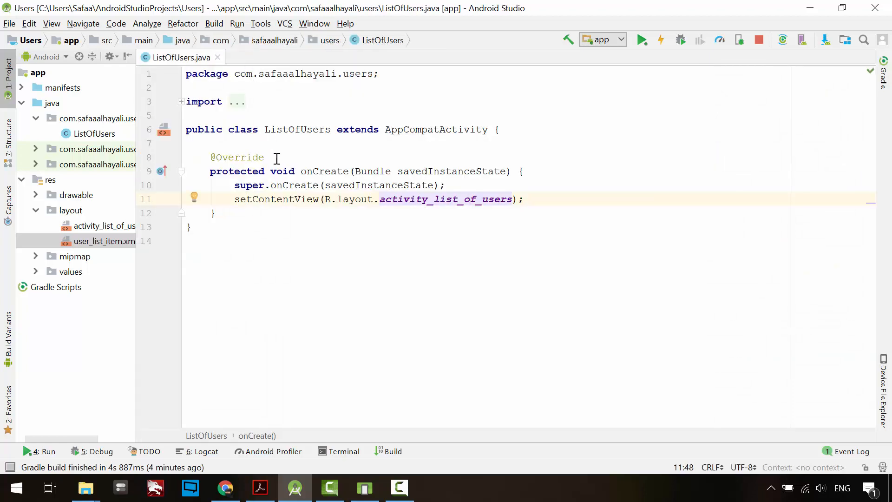
mouse_move(214, 121)
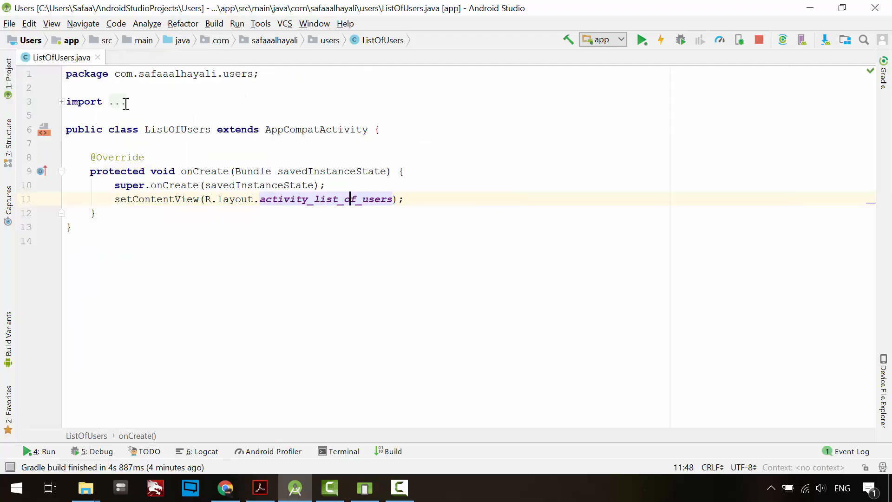
key("enter")
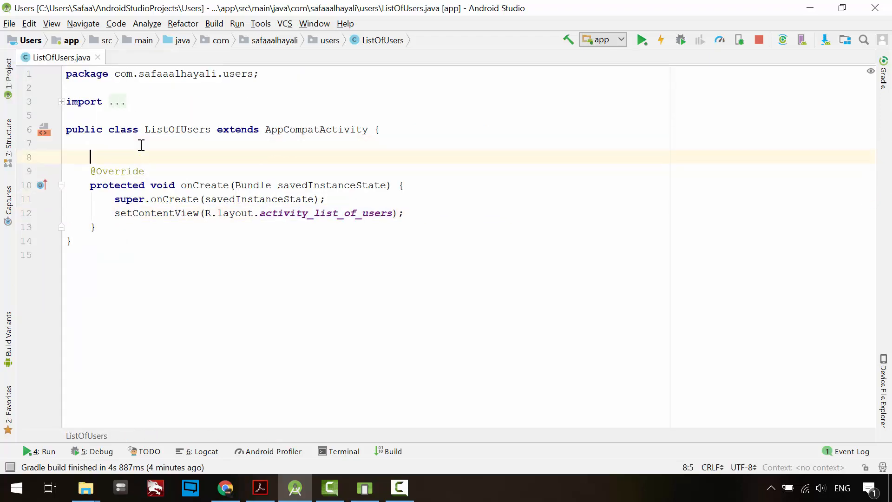
type("private RecyclerView mUsers_RecyclerView;")
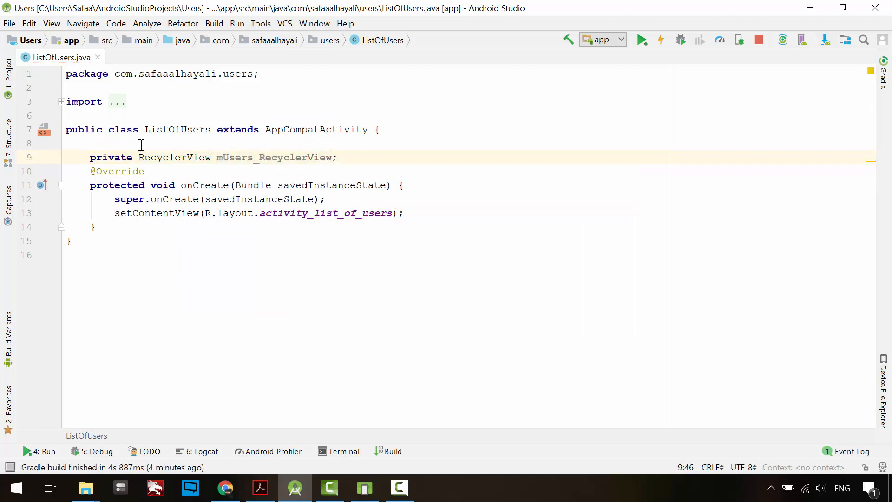
Step: In onCreate, assign mUsers_RecyclerView from (RecyclerView) findViewById(R.id.users_recyclerview)
left_click(404, 213)
type("mUsers_RecyclerView = findViewById(")
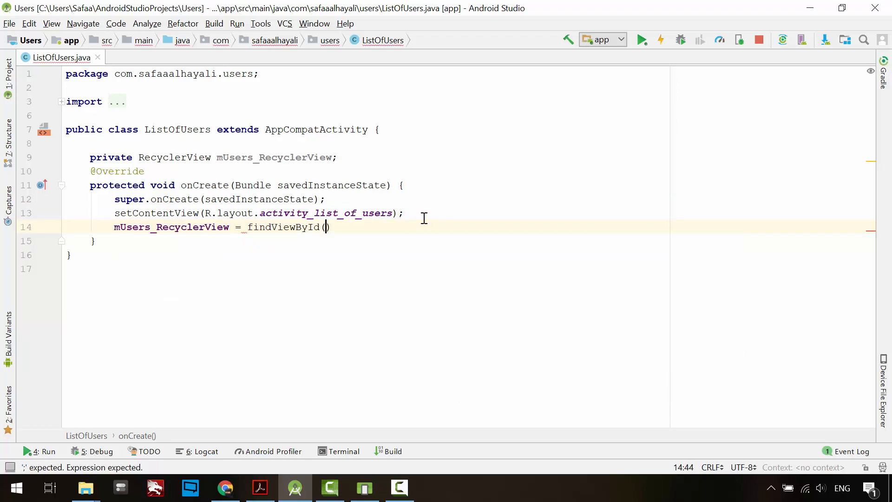
type("R.id.")
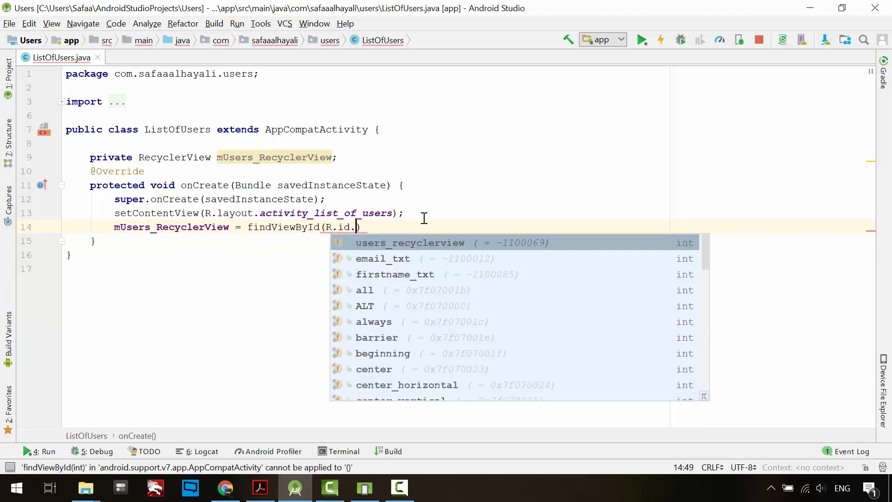
left_click(410, 242)
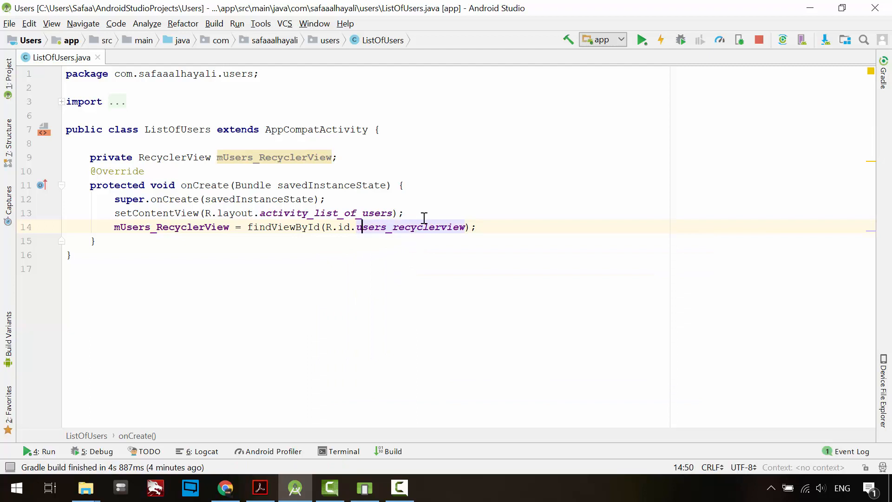
type("()")
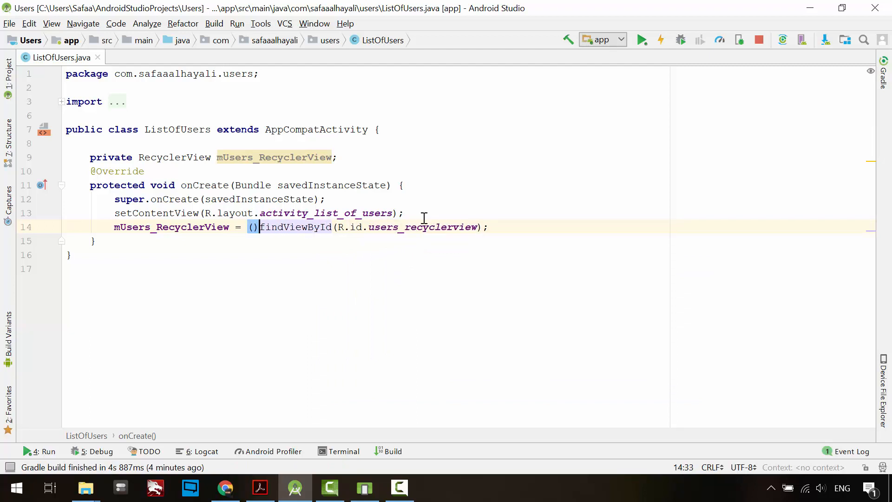
type("RecyclerView")
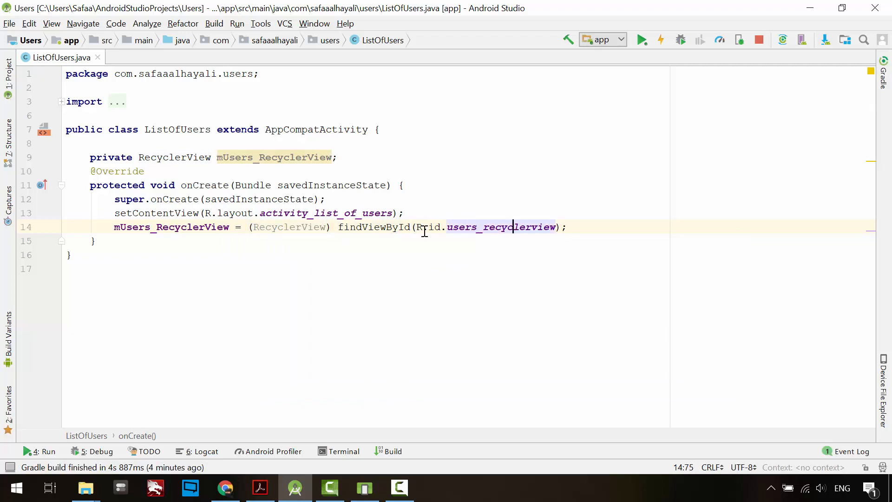
type("m")
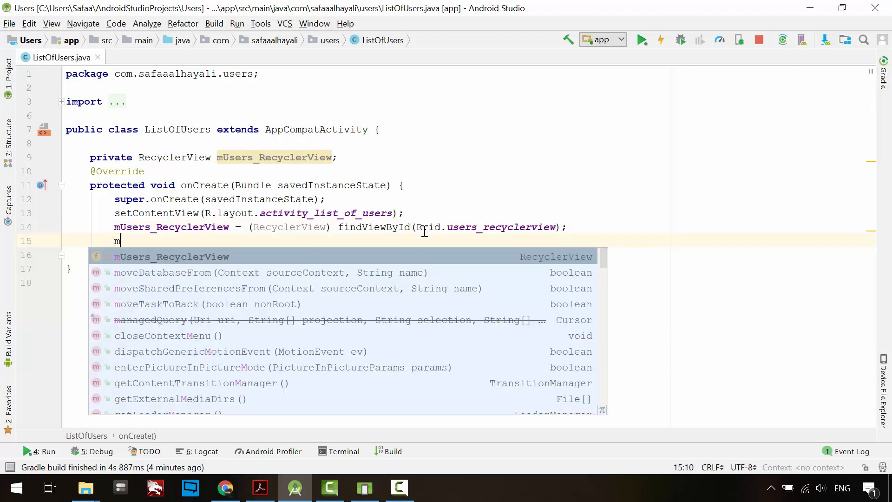
Step: Set a LinearLayoutManager(this) on mUsers_RecyclerView and add a commented setAdapter() placeholder
type("Users_RecyclerView.setLayoutManager();")
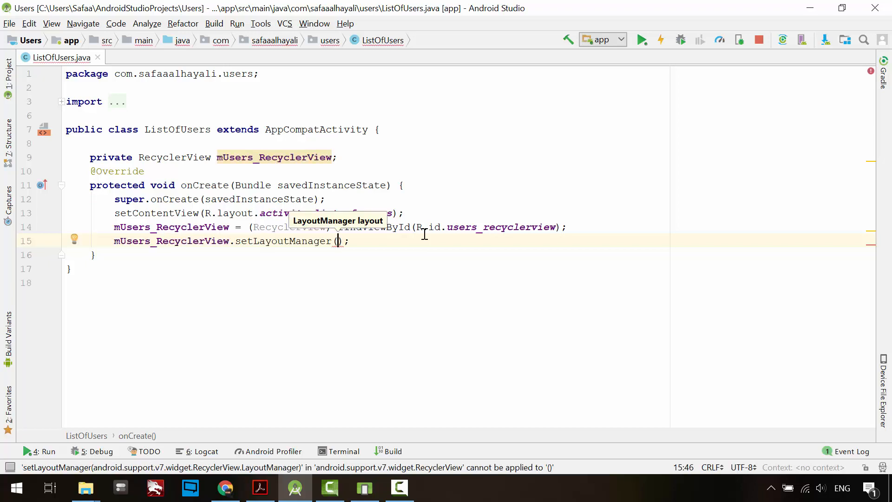
type("new LinearLayoutManager(")
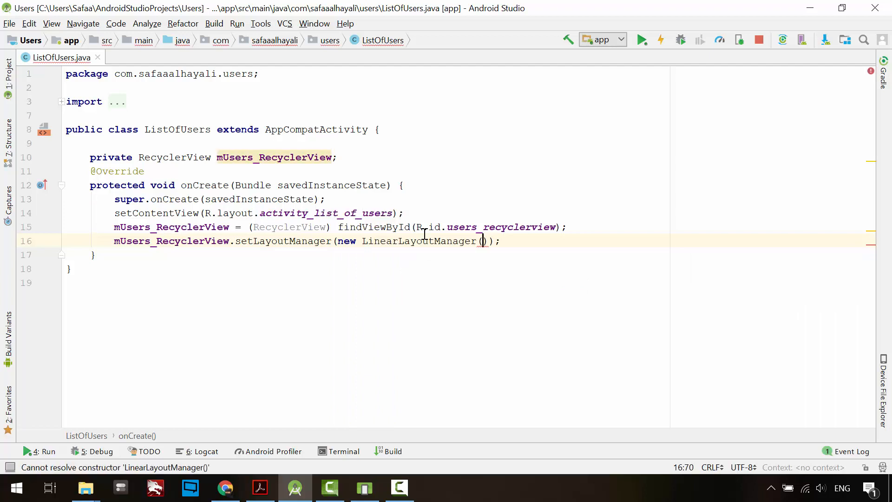
type("this")
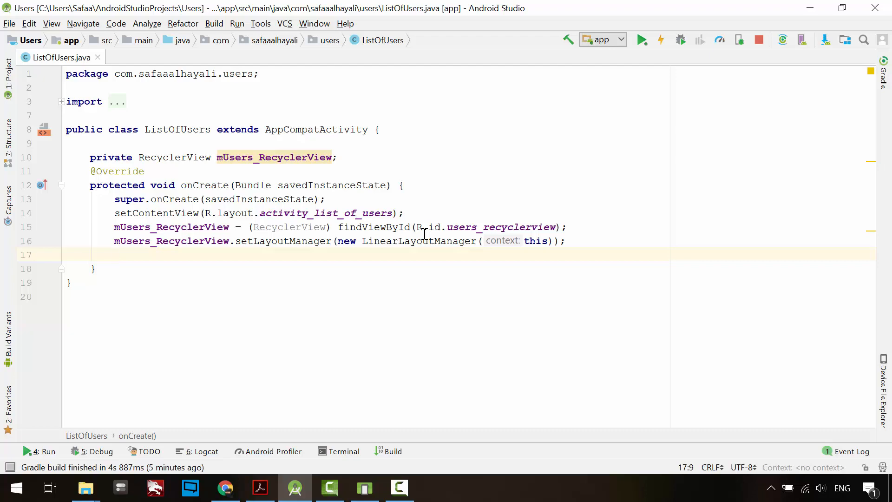
type("m")
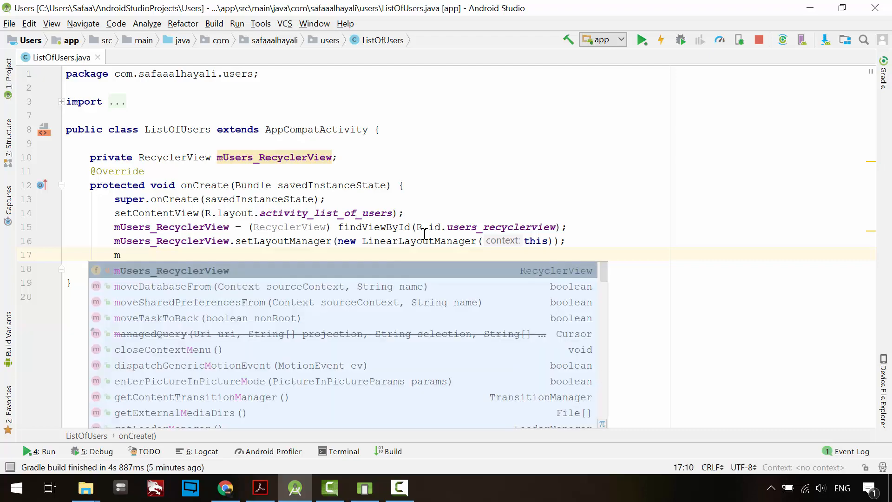
type("Users_RecyclerView.setAdapter();")
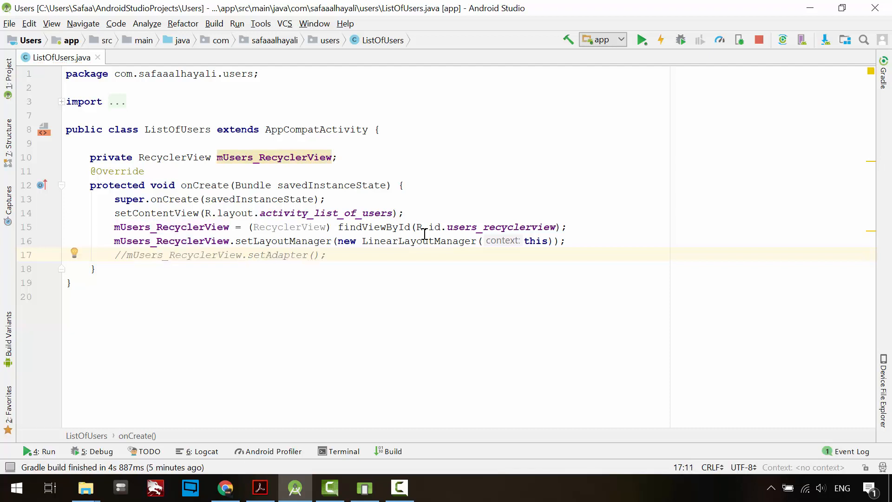
left_click(125, 170)
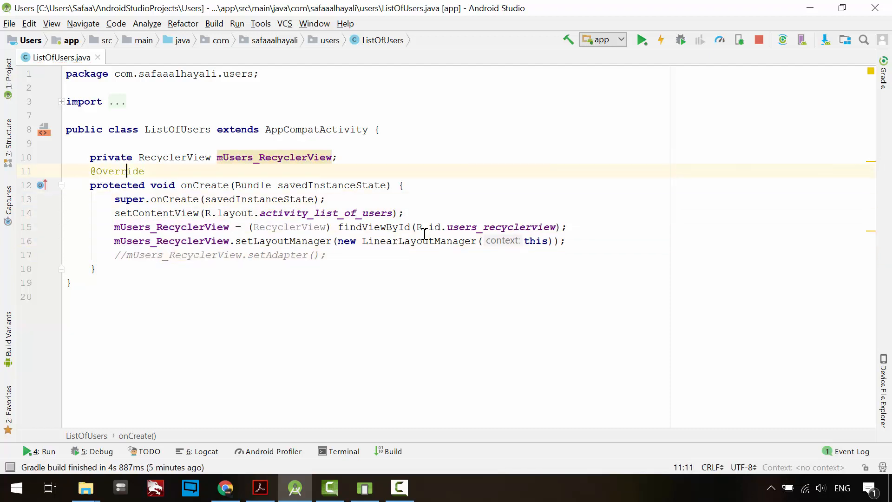
Step: Declare a private List<User> mUsers field below the RecyclerView field in ListOfUsers
left_click(306, 157)
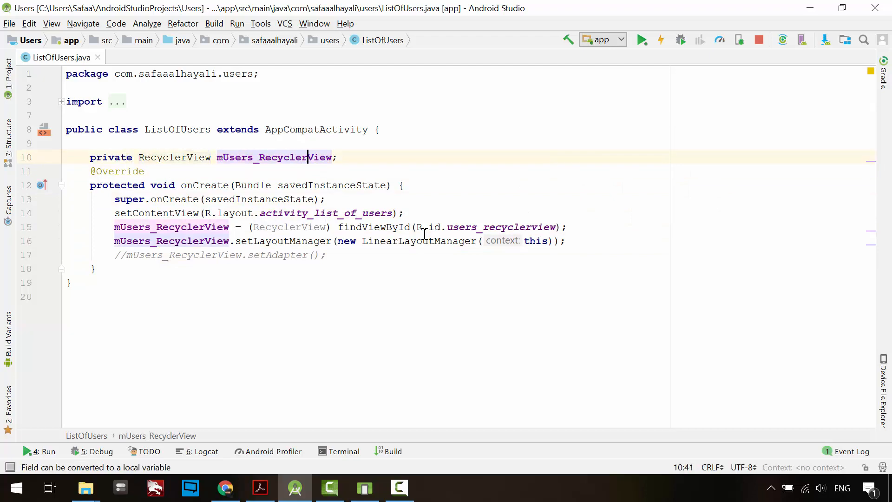
type("private List<U>")
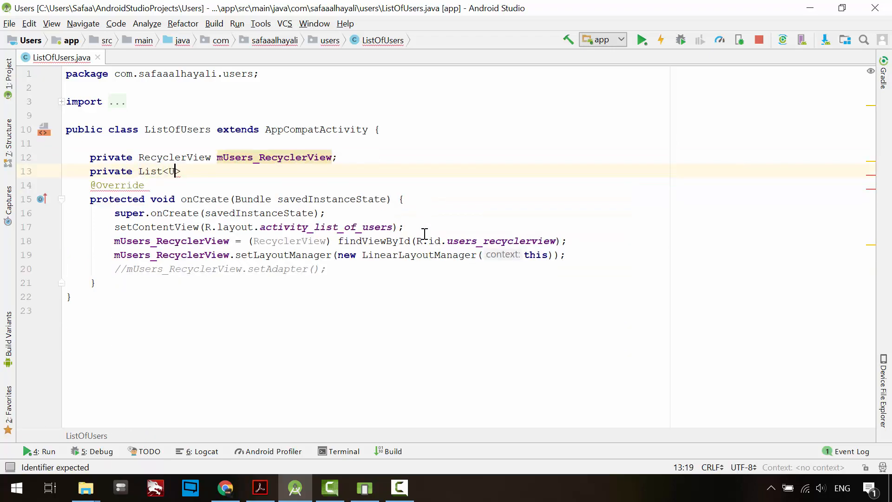
type("ser>")
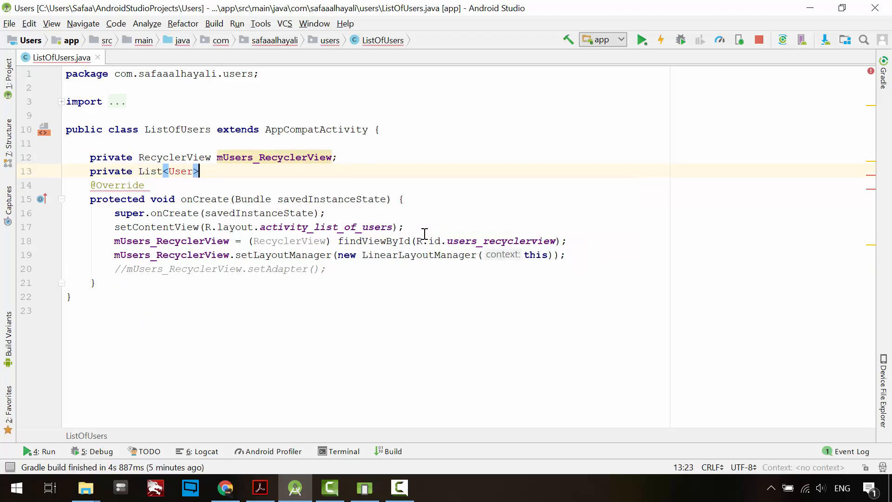
type("mUsers;")
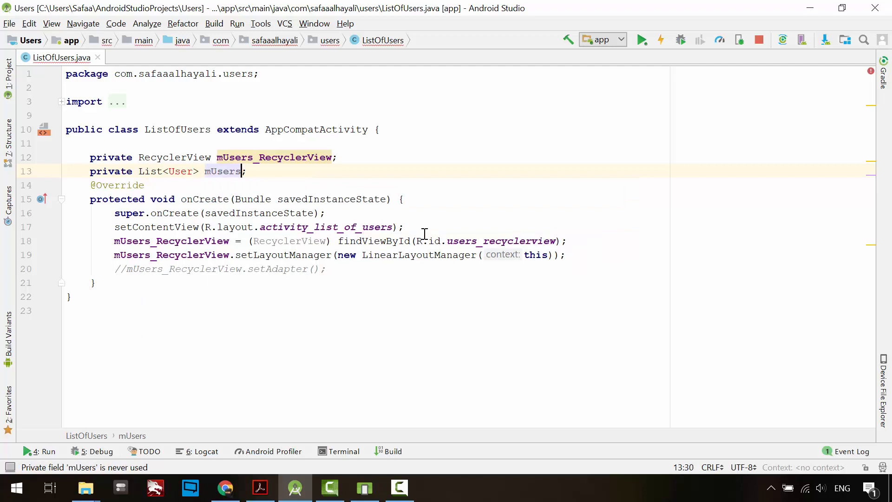
left_click(210, 172)
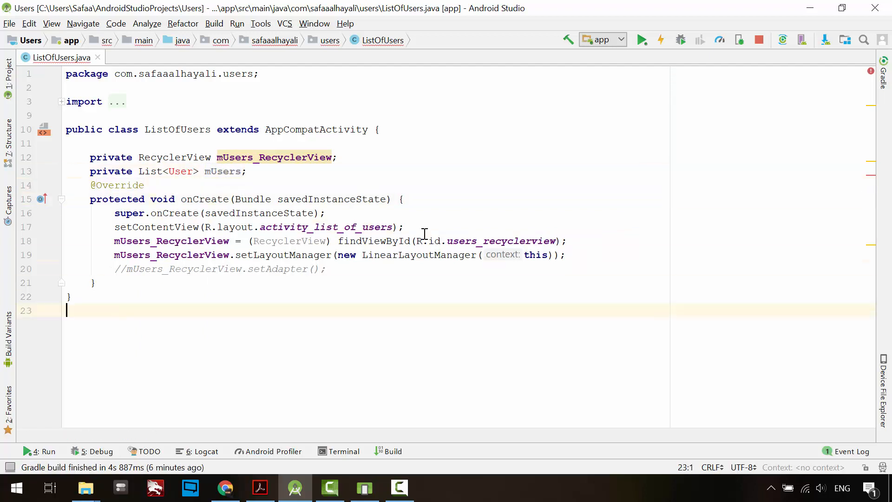
Step: Create class User with private String fields mFirstname and mEmail
type("class User")
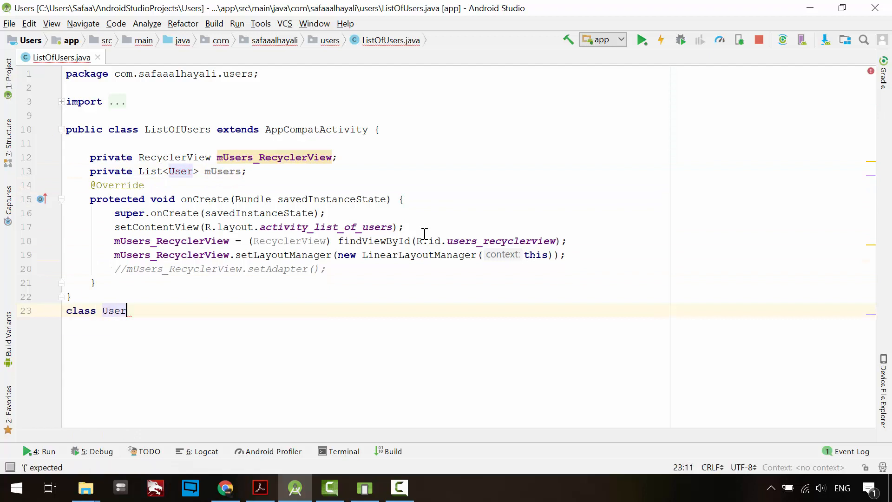
type("{")
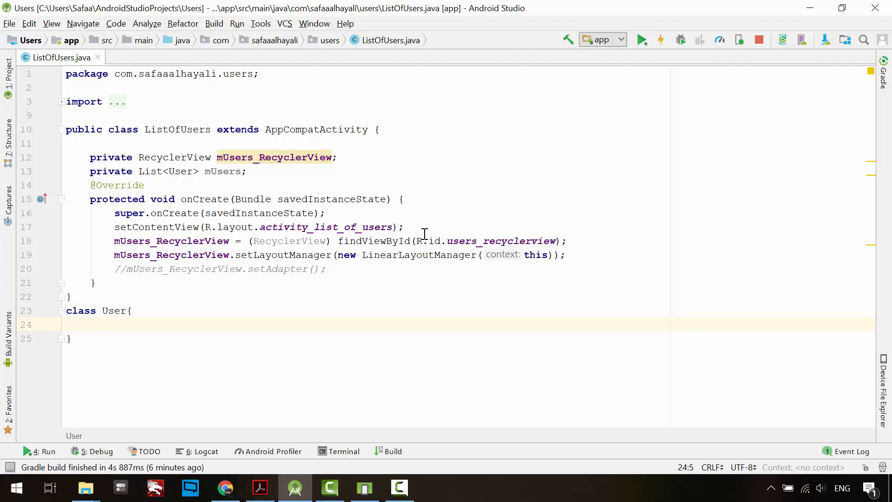
type("private")
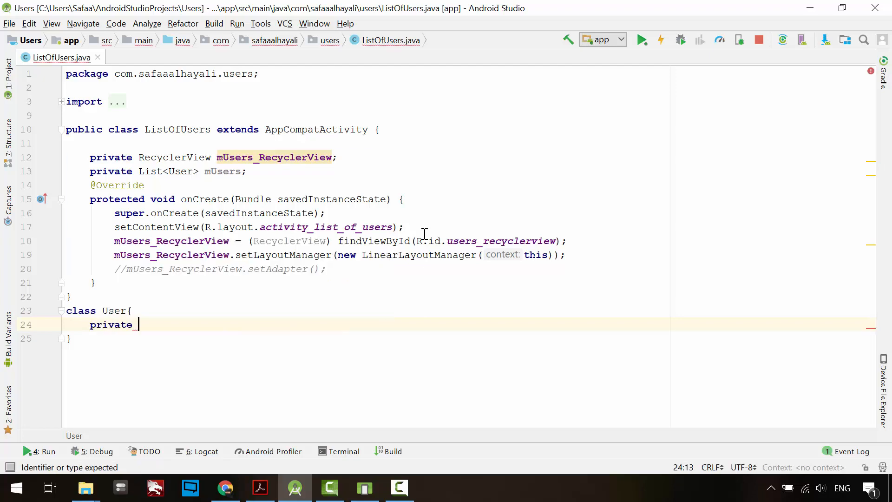
type("String mFirstname;")
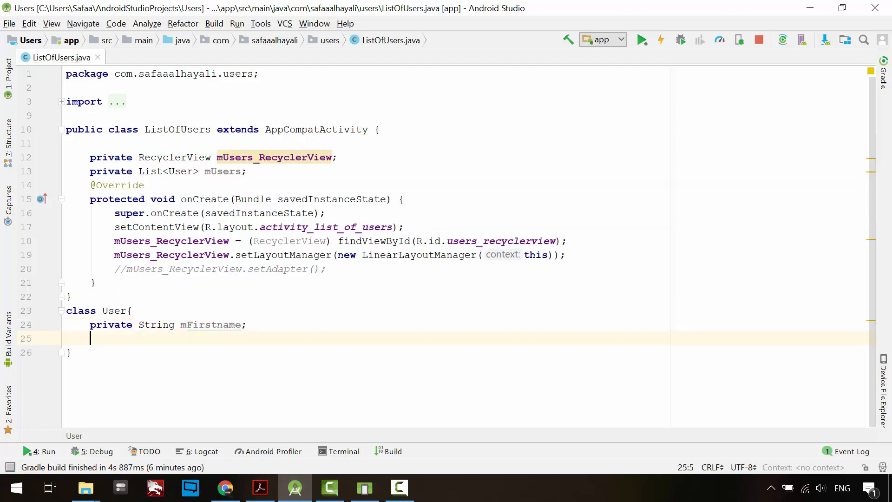
type("private String mEmail")
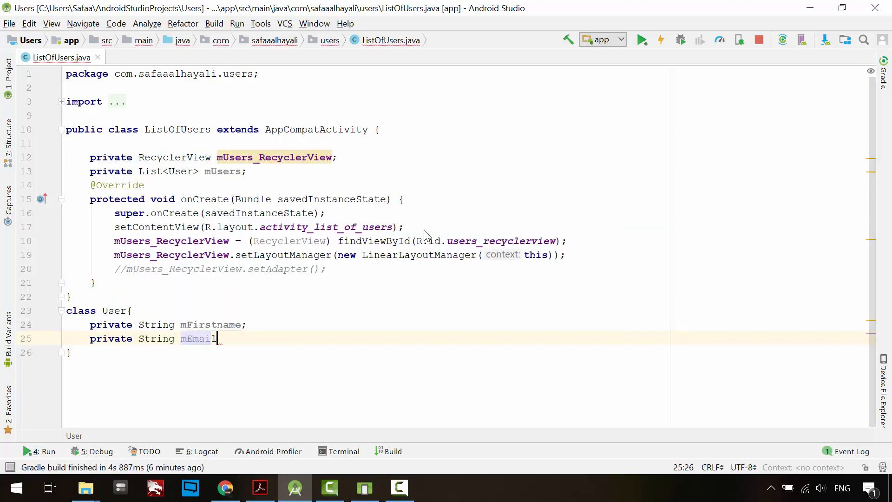
key("enter")
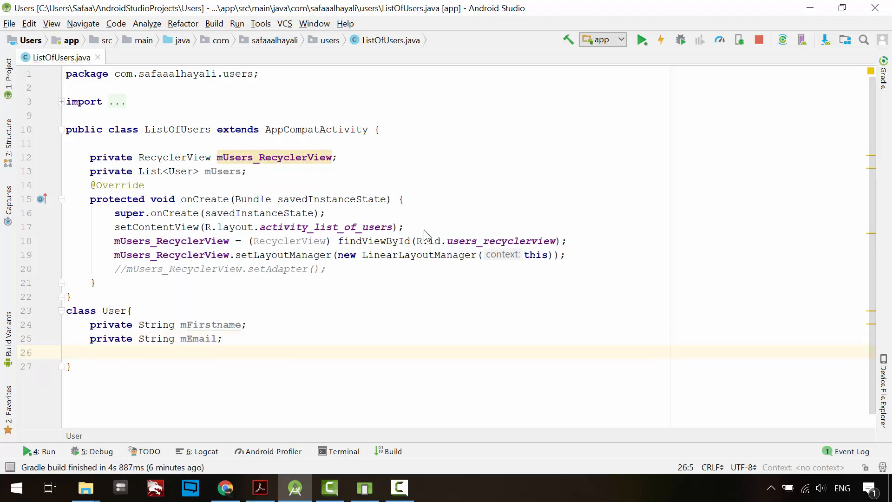
left_click(89, 352)
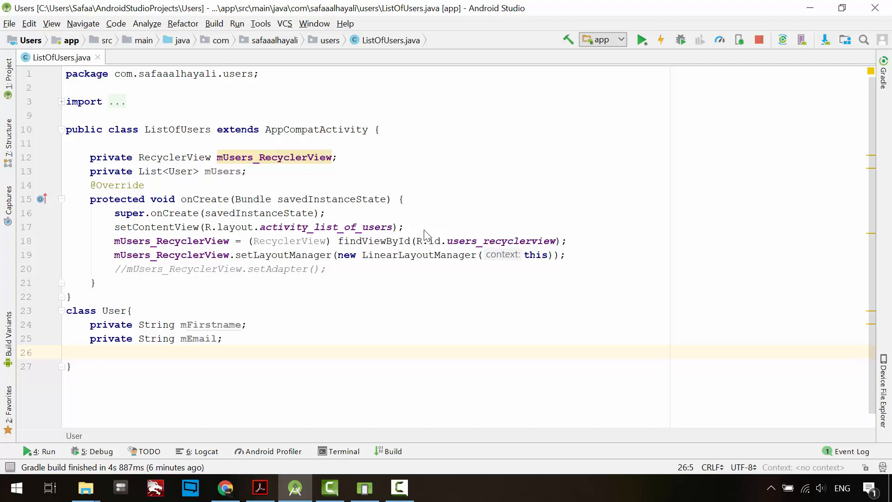
left_click(89, 352)
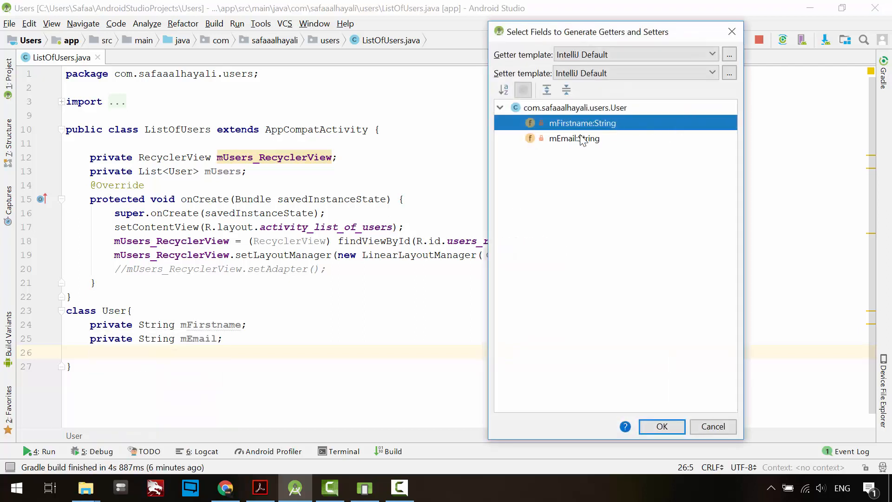
Step: Generate getters and setters for mFirstname and mEmail, then collapse the User class
left_click(574, 139)
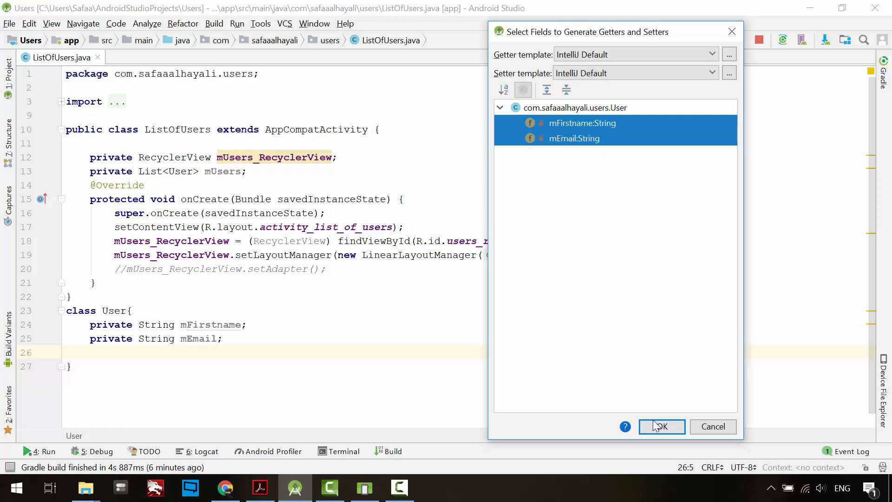
left_click(661, 425)
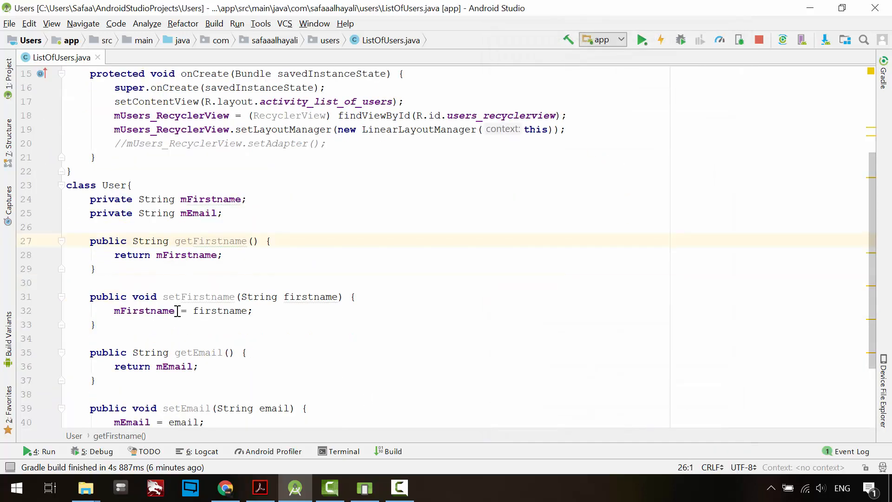
scroll("down", 3)
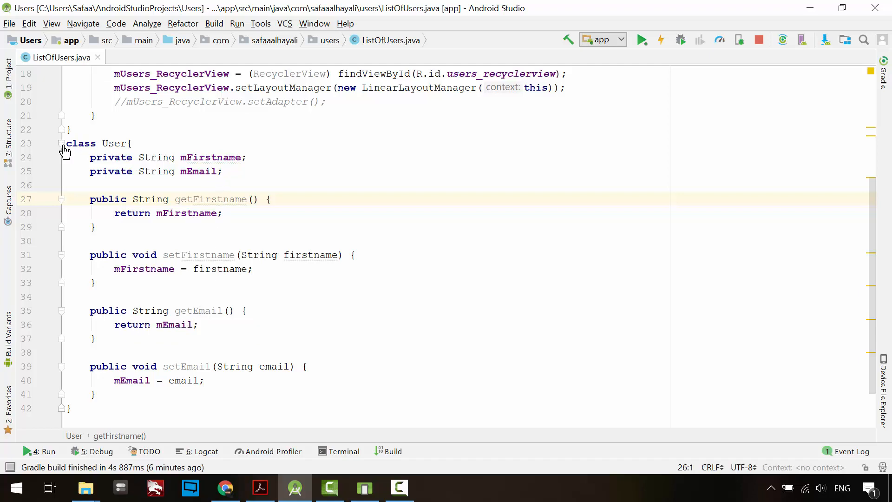
left_click(61, 143)
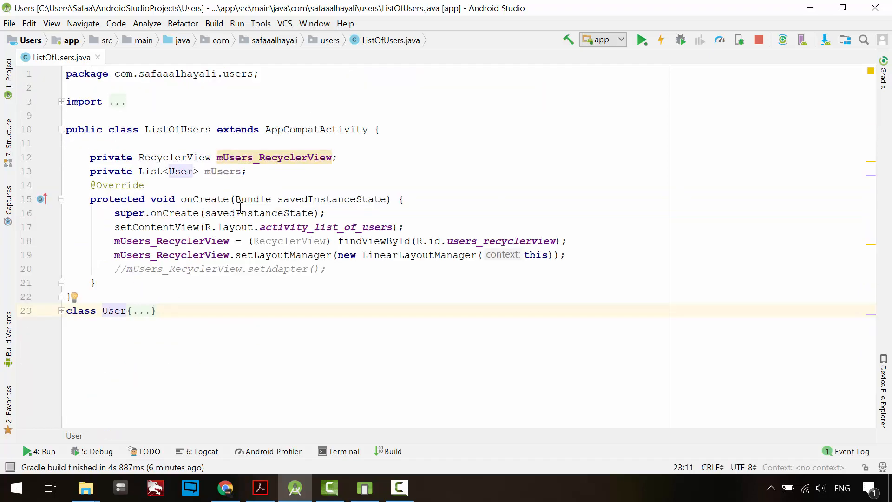
mouse_move(340, 269)
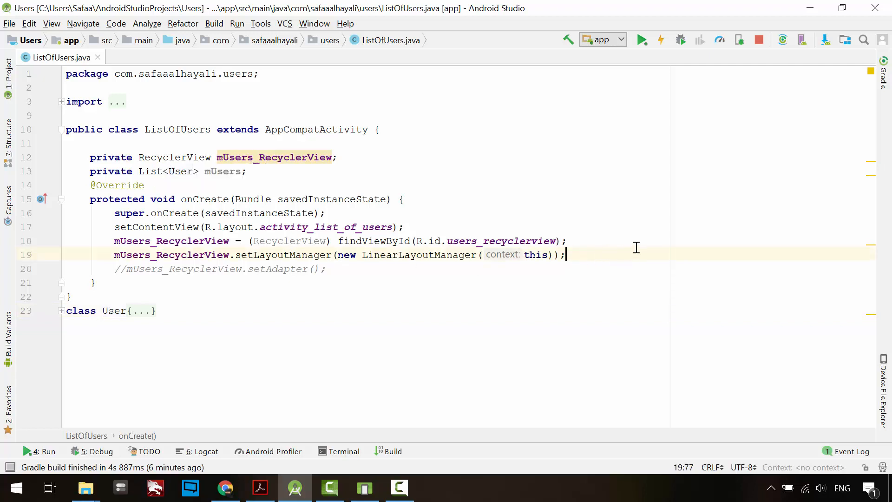
Step: Initialise mUsers as a new ArrayList in onCreate
key("enter")
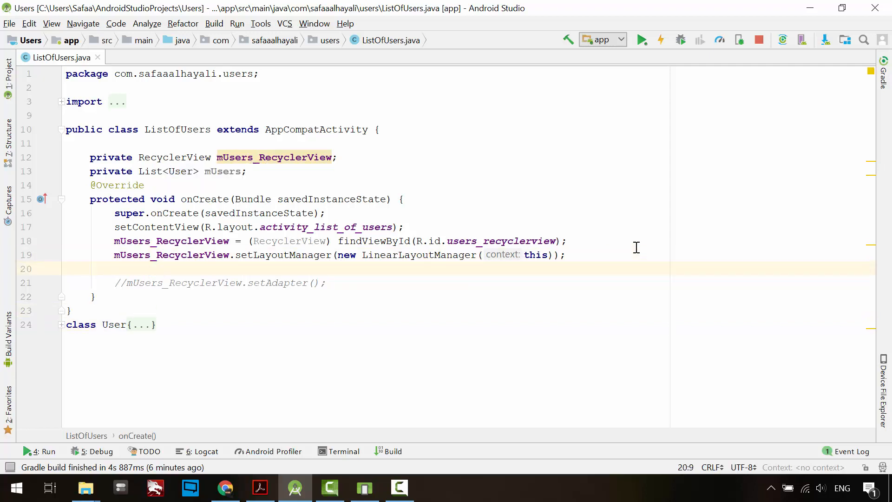
type("mUsers = n")
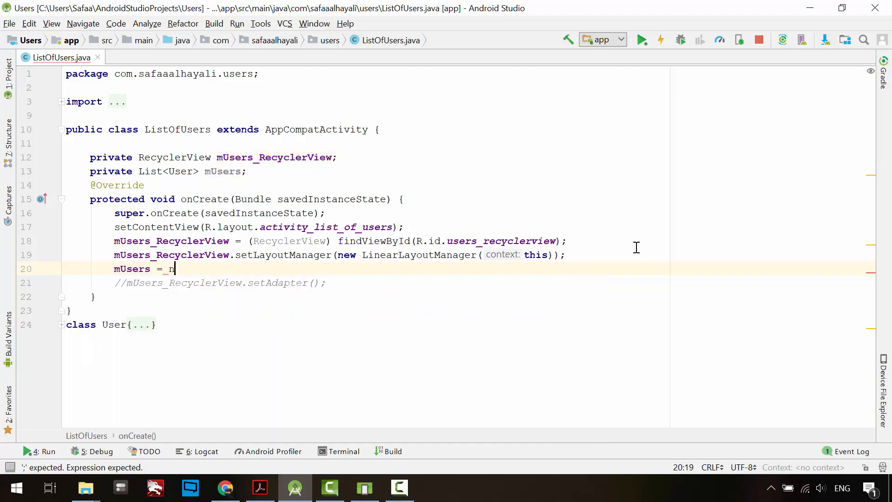
type("ew Arr")
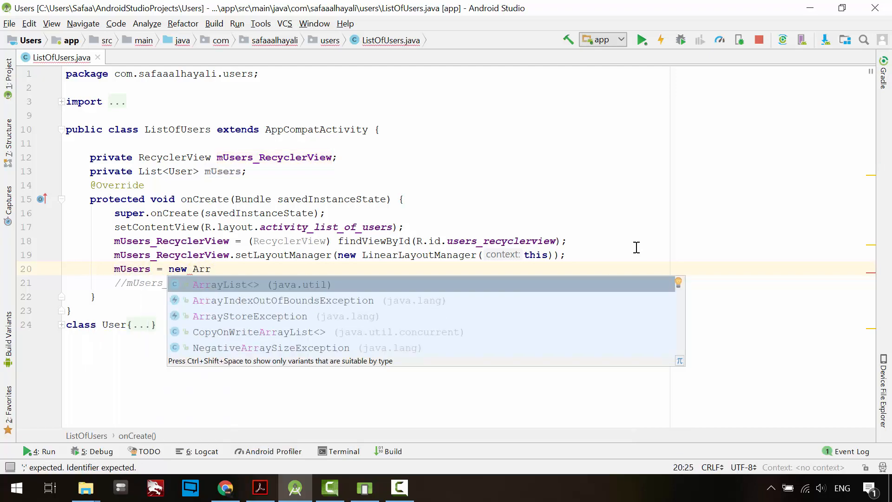
left_click(257, 285)
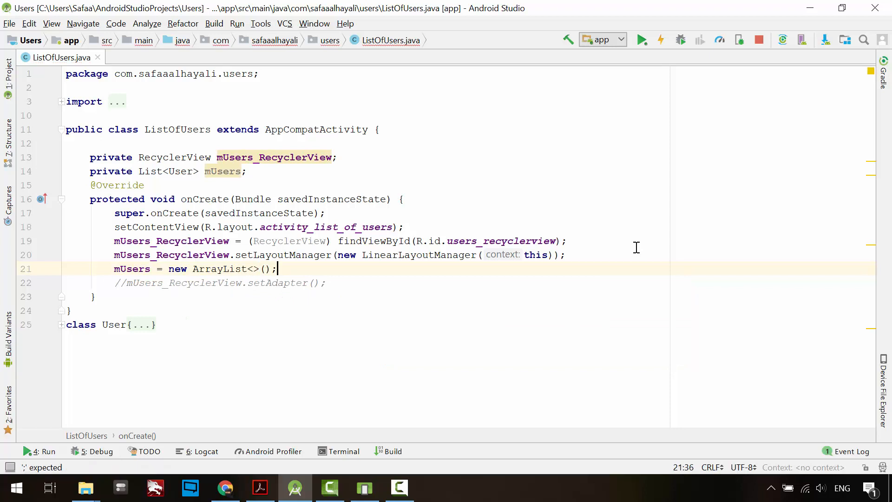
key("enter")
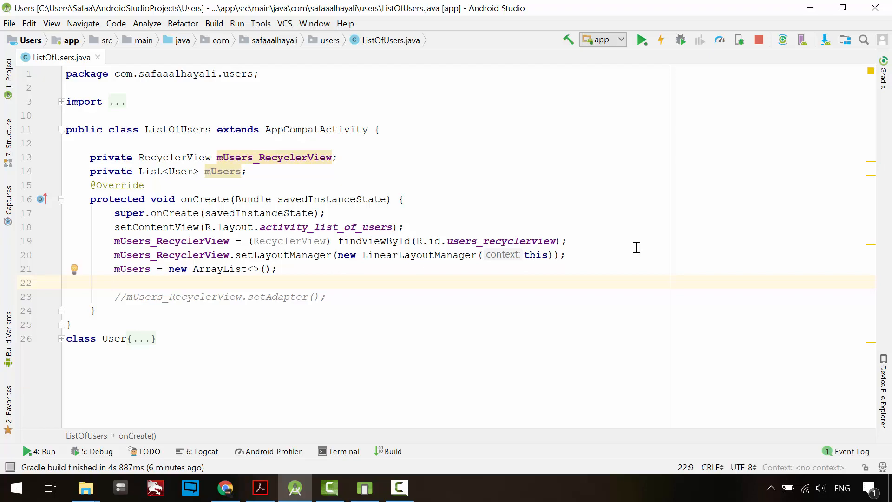
Step: Loop 100 times, creating a User with numbered first name and email and adding it to mUsers
type("for(i")
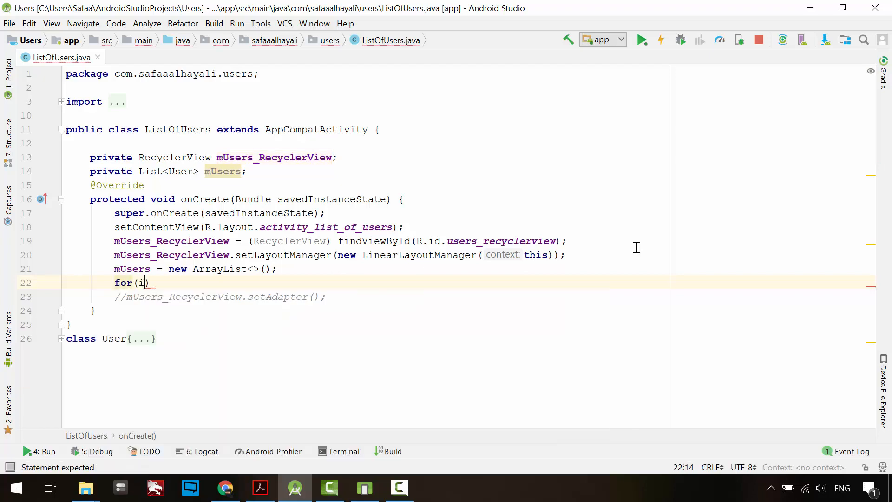
type("nt i = 0; i<100; i++")
type("User")
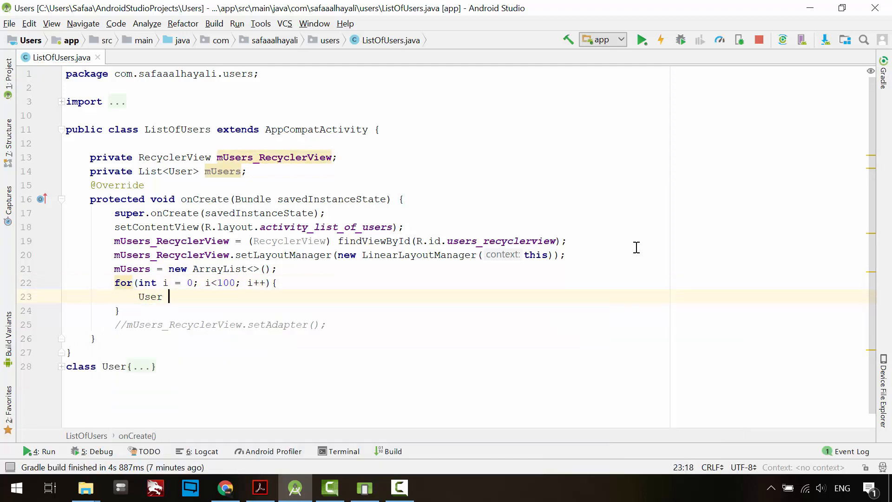
type("user = new User();")
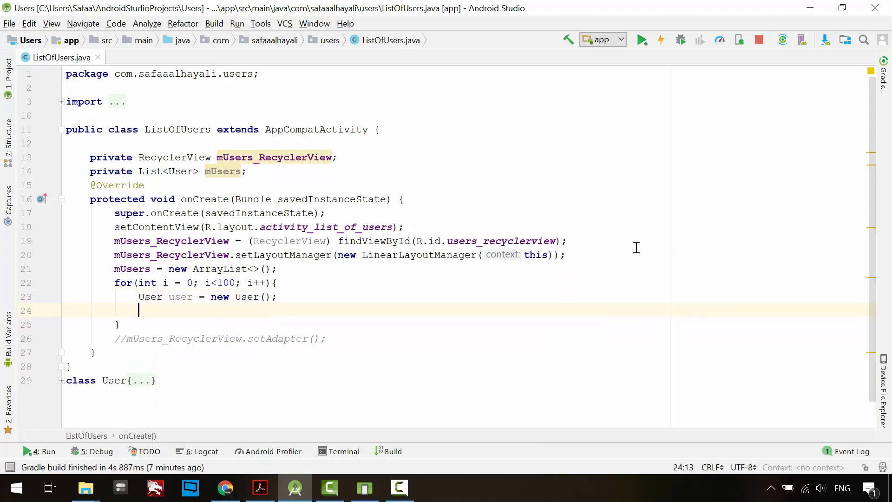
type("user.setFirstname(\"User\");")
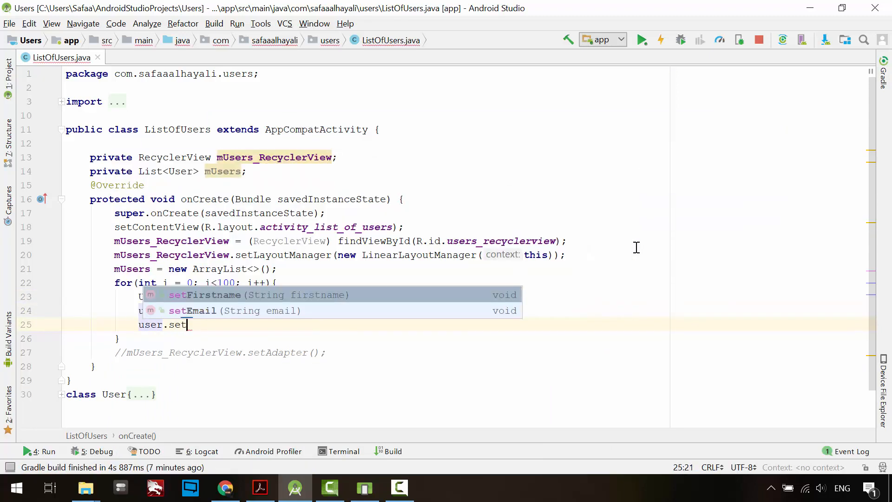
type("\"Email(\"user\"+i+\"@safaaa\");")
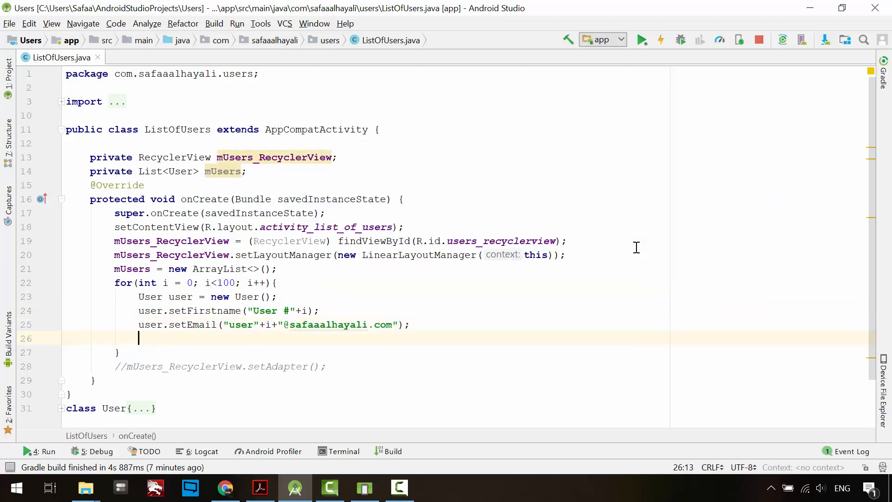
type("mUsers")
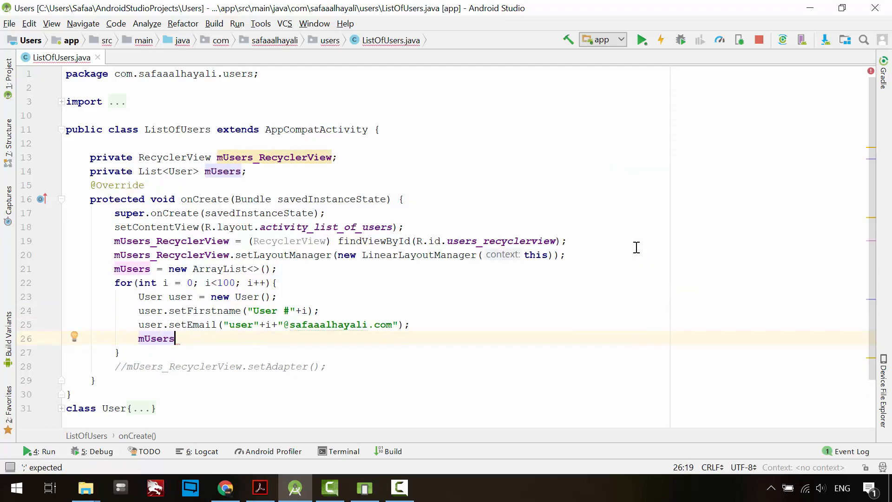
type(".add(user);")
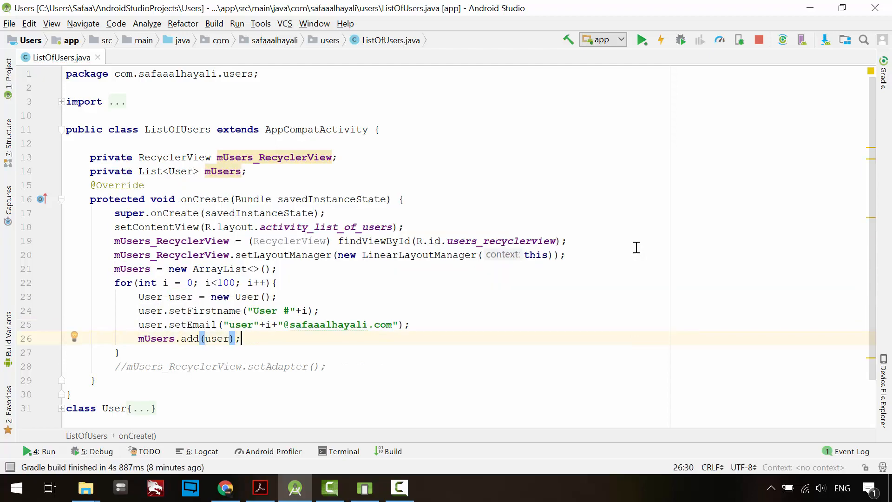
mouse_move(276, 288)
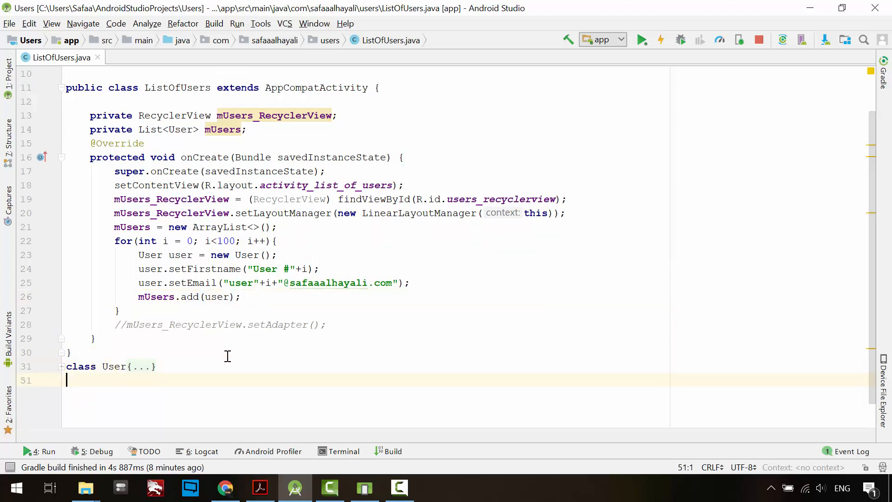
Step: Declare class UserViewHolder extending RecyclerView.ViewHolder
type("class User")
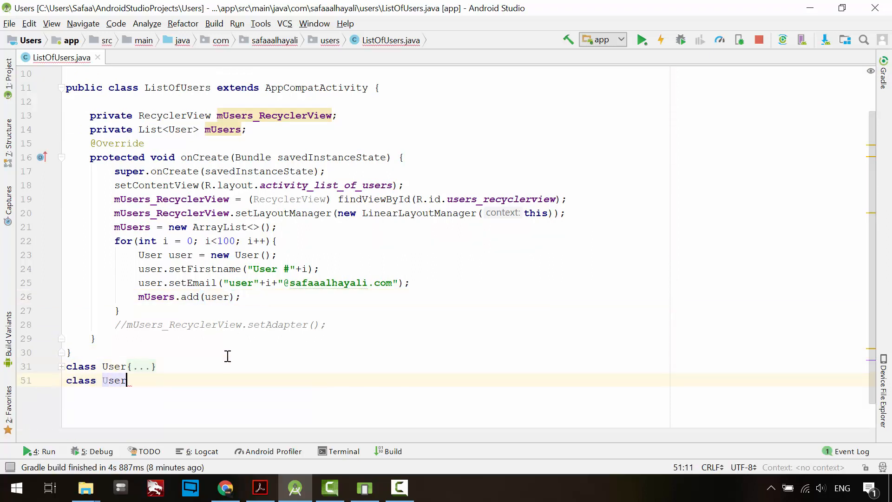
type("ViewHolder")
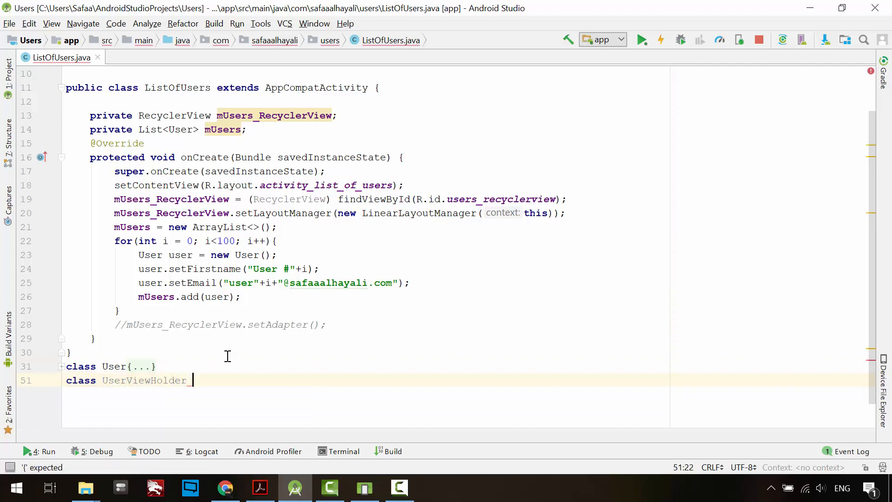
type("extends RecyclerView")
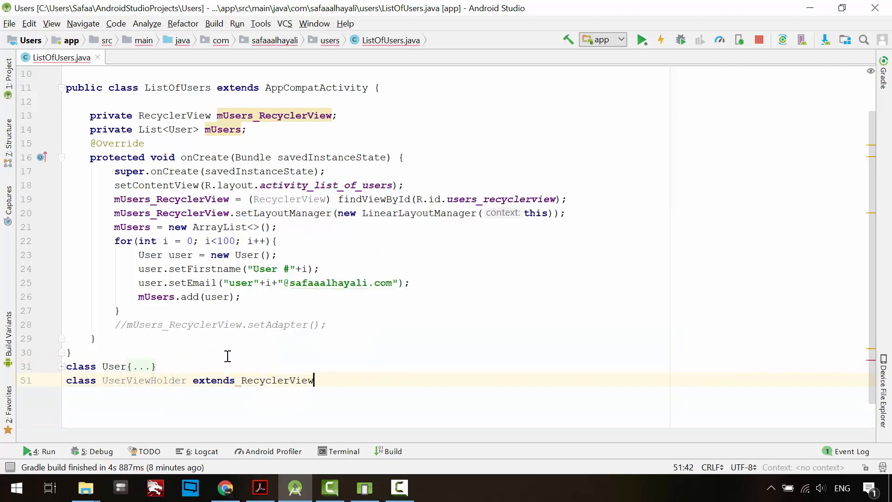
type(".ViewHolder{")
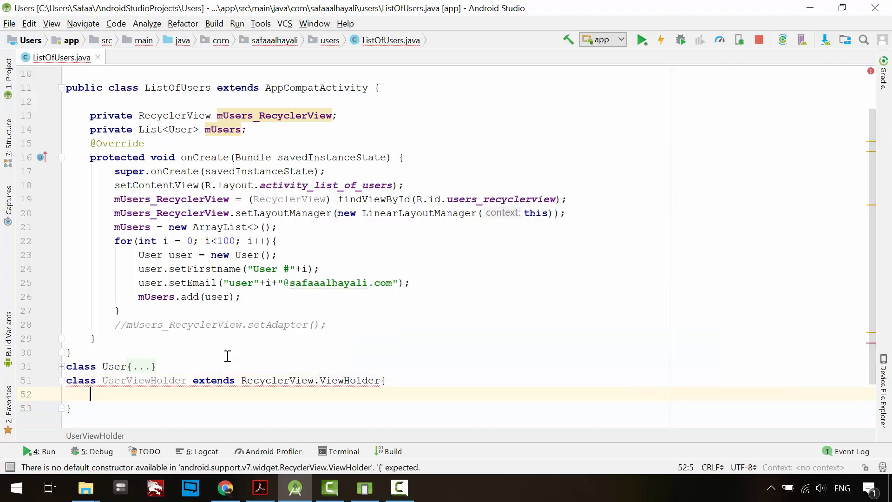
Step: Write a constructor taking ViewGroup container that inflates user_list_item without attaching
type("public UserViewHolder(){")
type("super();")
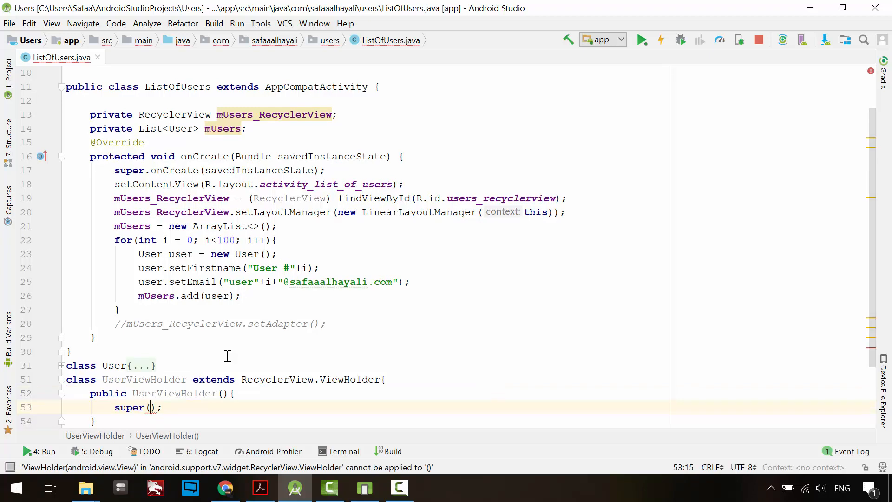
type("LayoutInflater.from()")
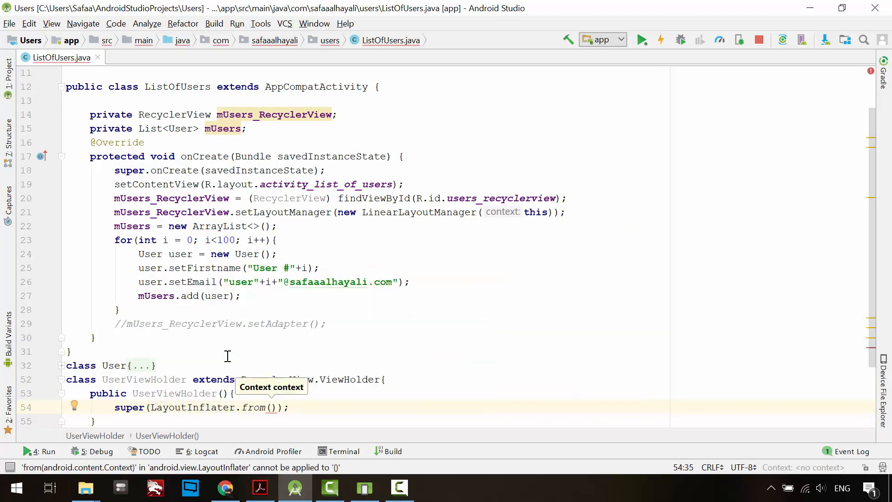
type("ListOfUsers.this")
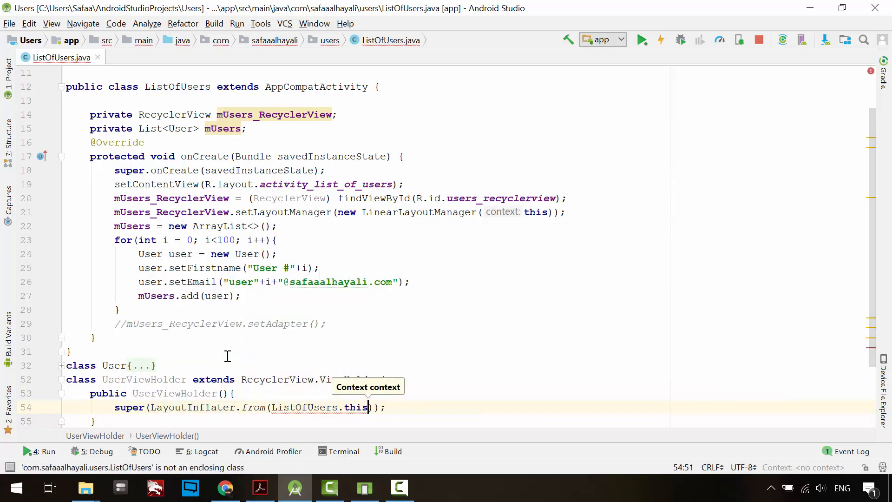
type(".inflate(R.layout")
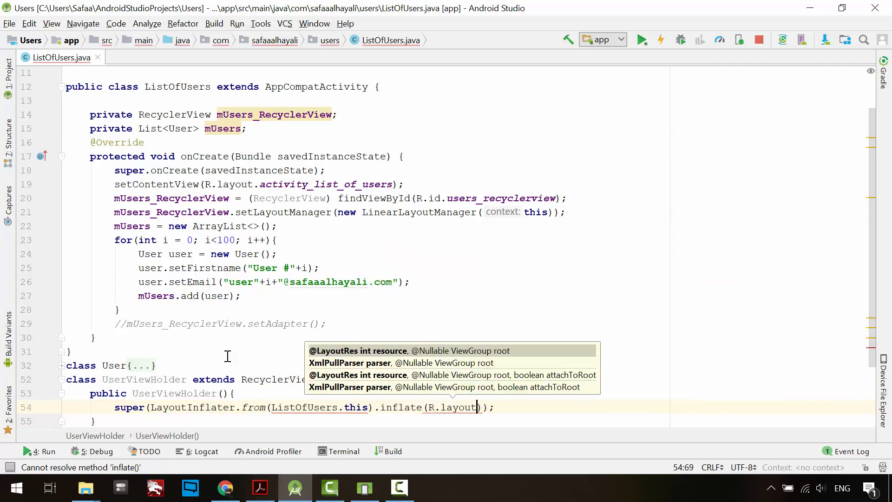
type("user_list_item")
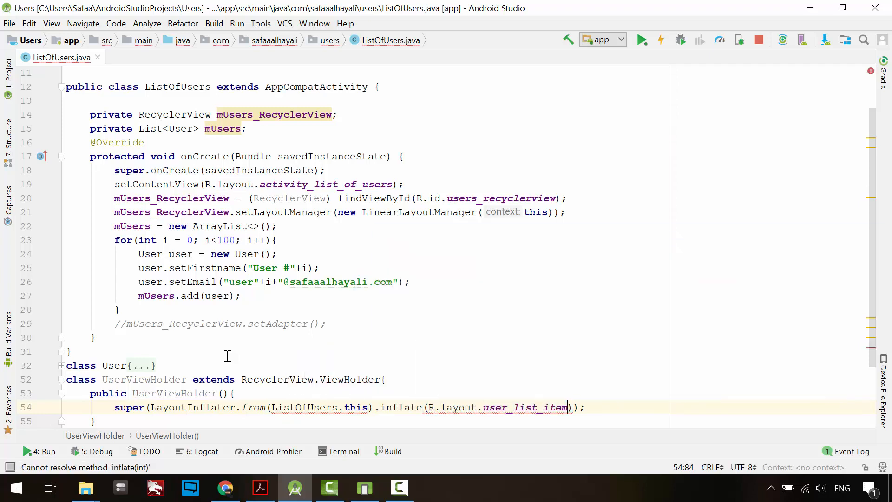
type(",")
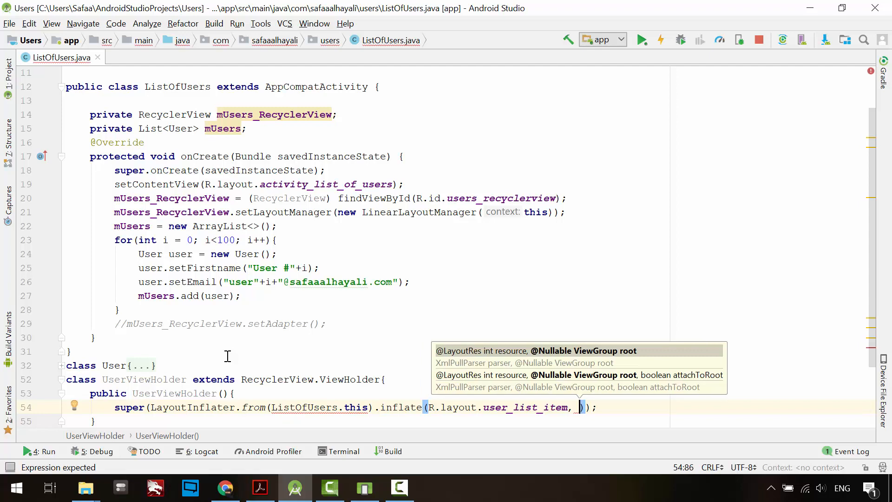
type("container")
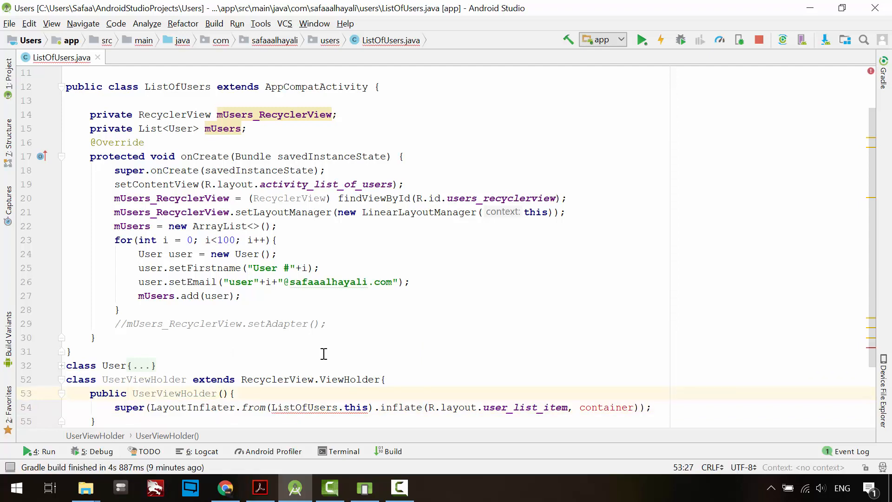
type("ViewGroup container")
left_click(384, 407)
type(", false")
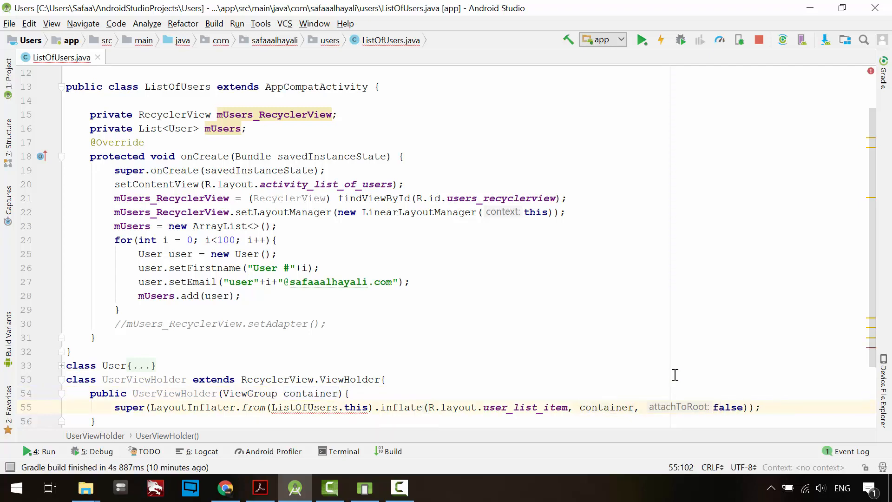
scroll("down", 3)
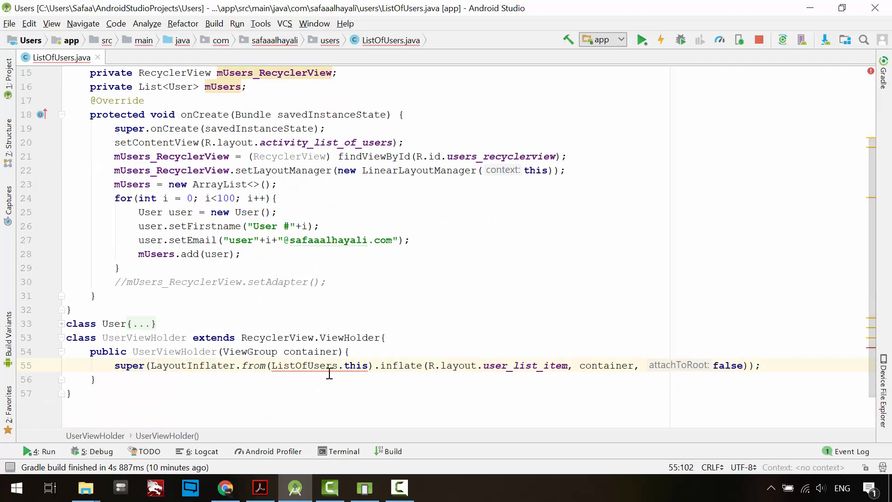
mouse_move(329, 365)
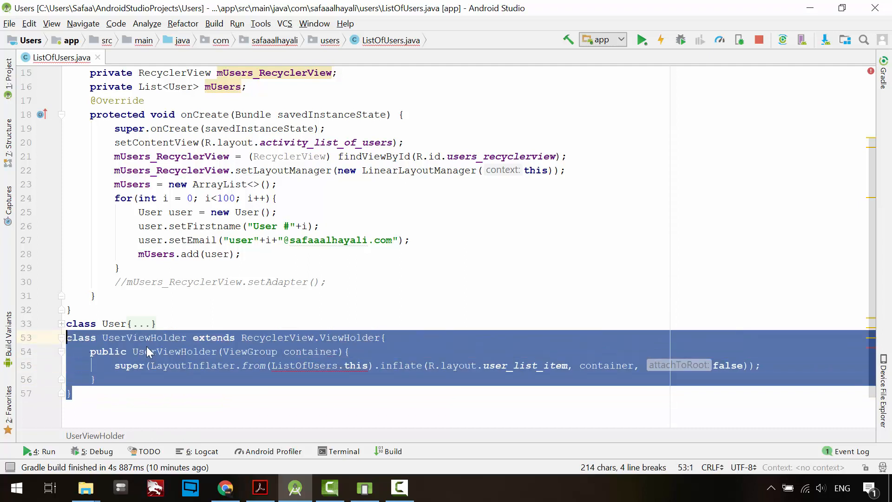
Step: Move UserViewHolder inside ListOfUsers and declare mFirstname and mEmail TextViews
key("Delete")
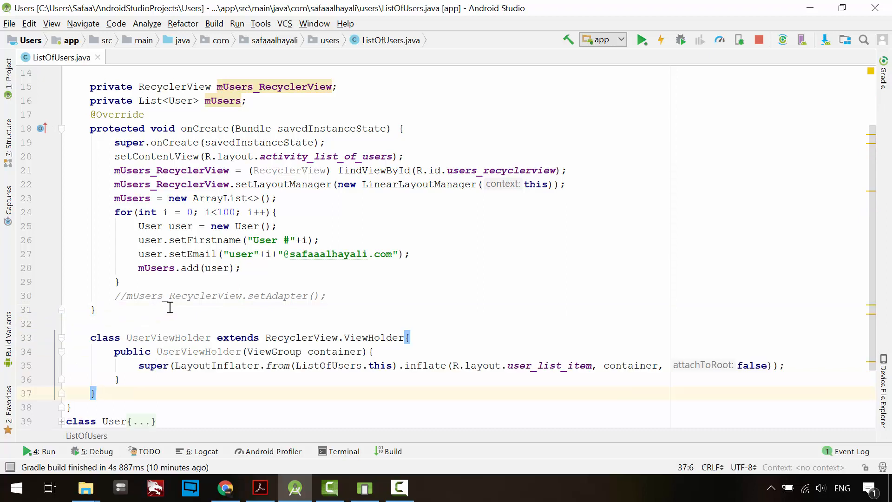
mouse_move(380, 365)
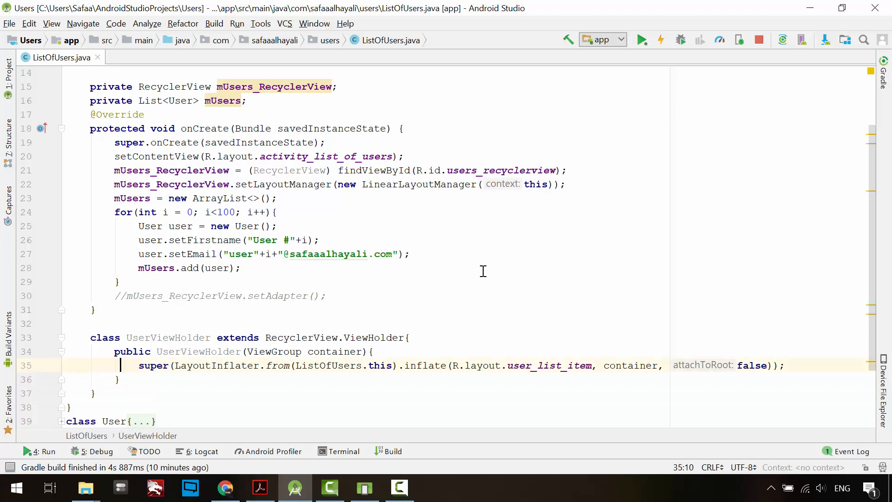
type("private TextView m")
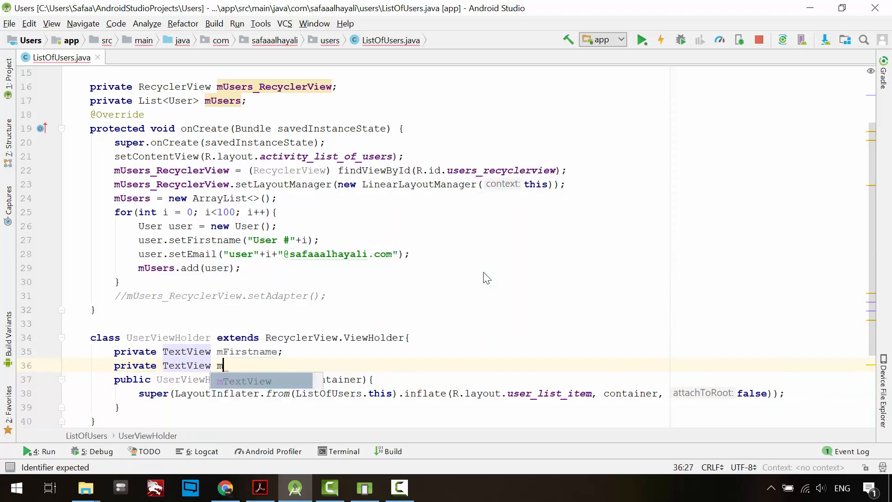
type("Email;")
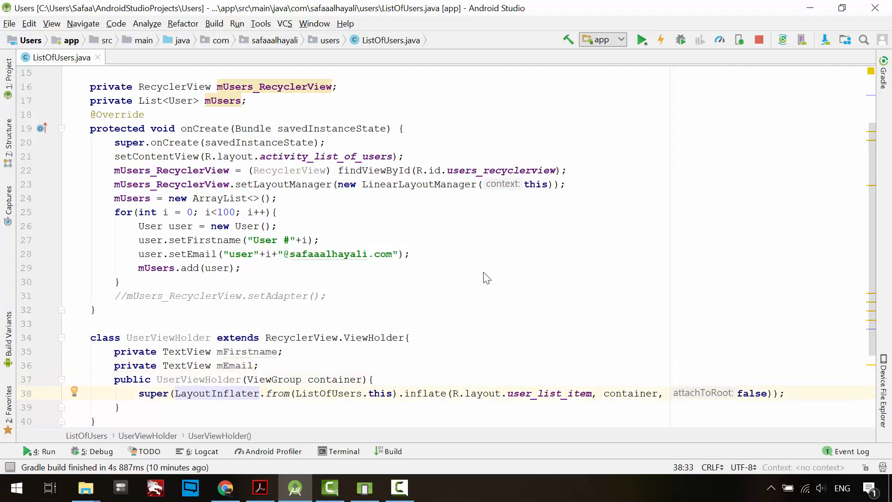
Step: Assign mFirstname and mEmail from itemView.findViewById for firstname_txt and email_txt
left_click(804, 358)
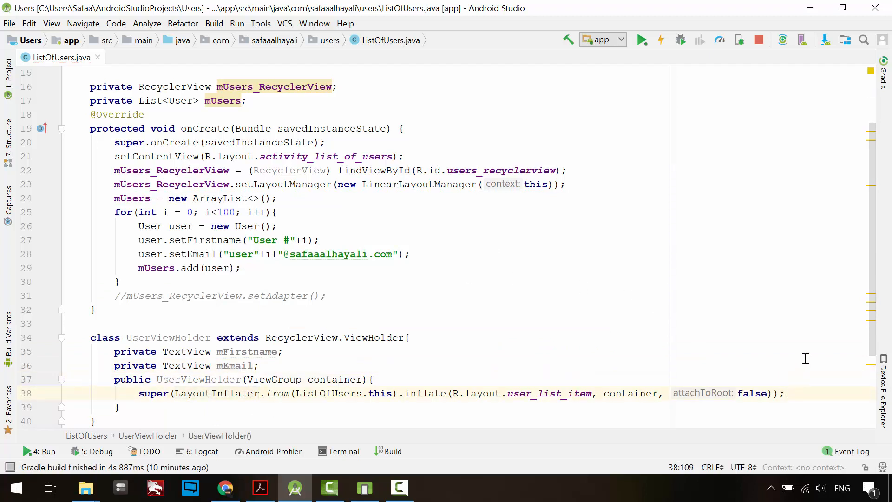
type("i")
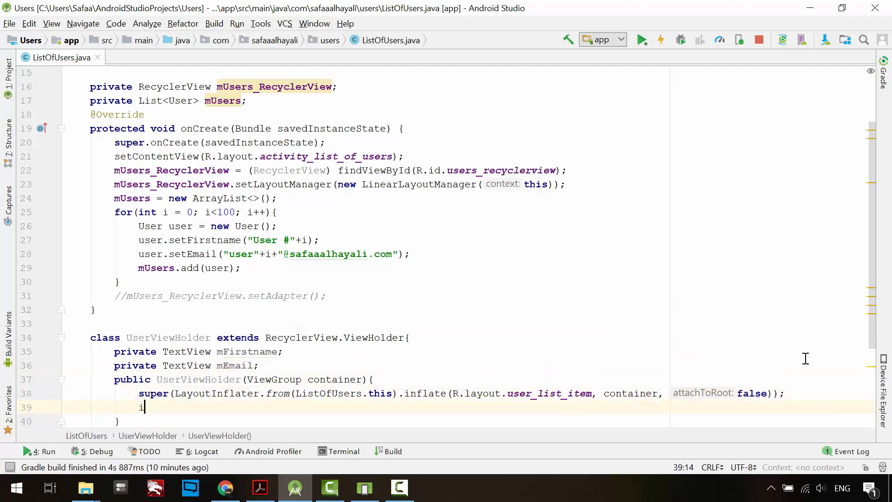
type("tem")
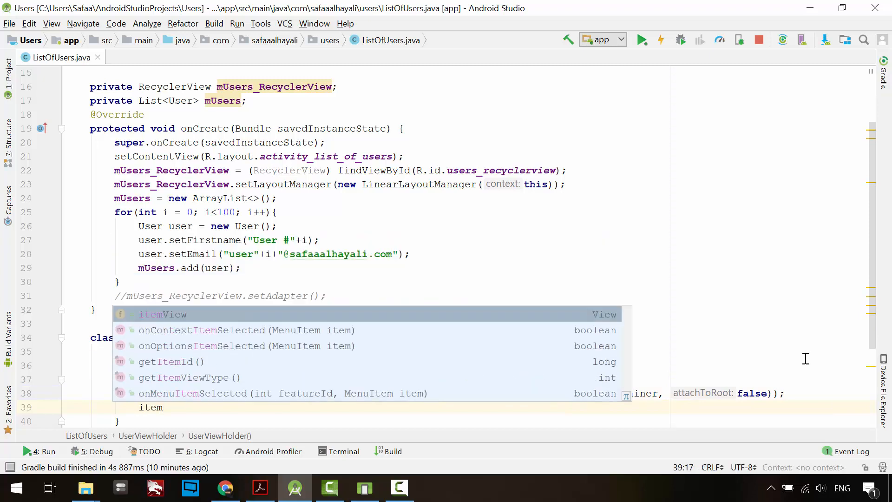
mouse_move(600, 318)
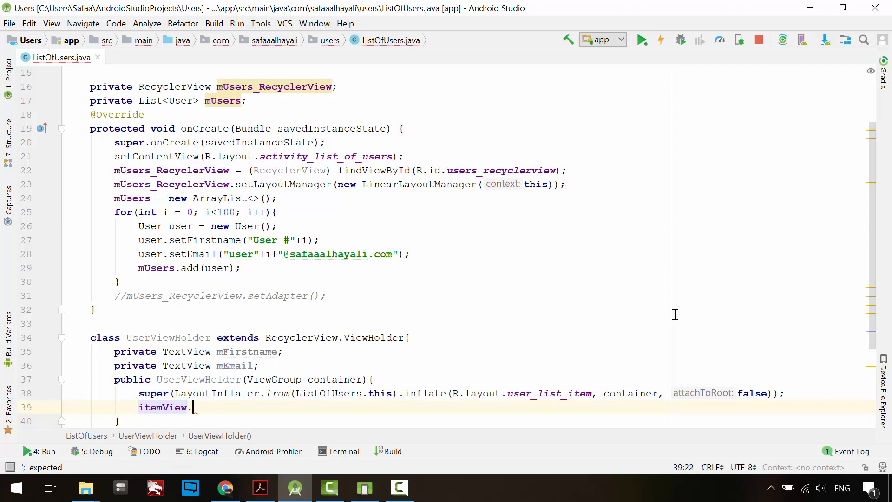
type("findViewById(R.id.firstname_txt);")
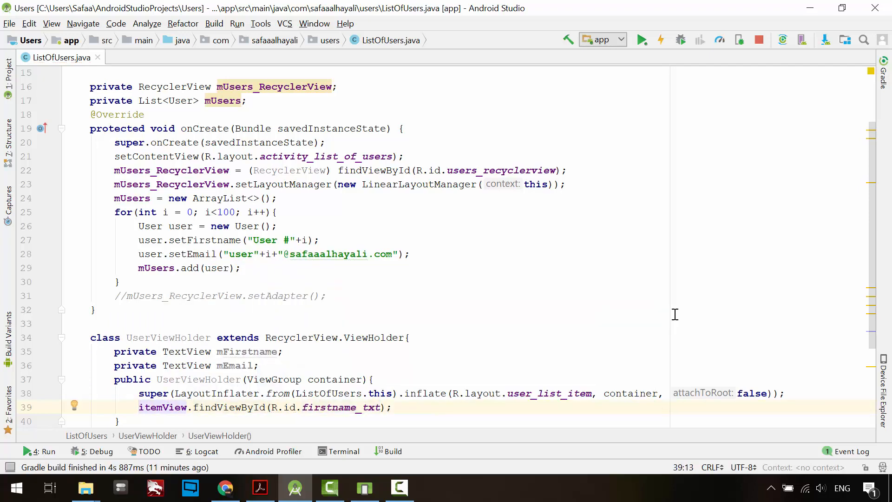
type("mFirstname =")
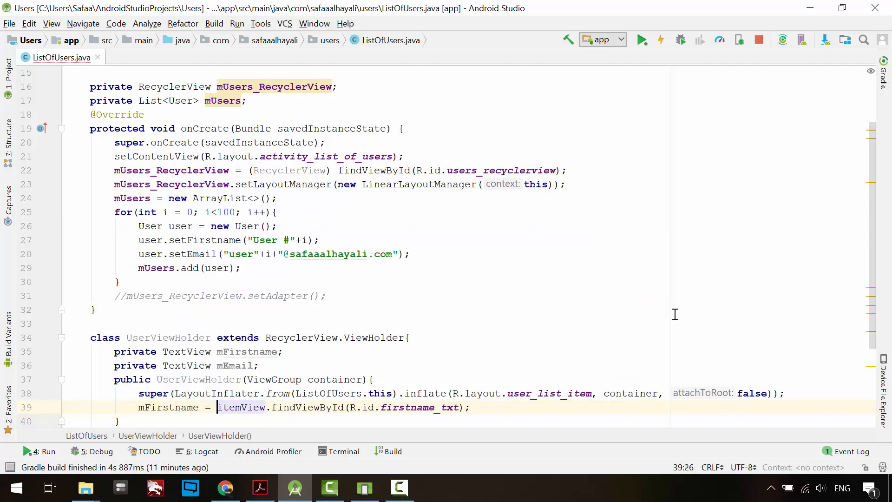
type("(TextView)")
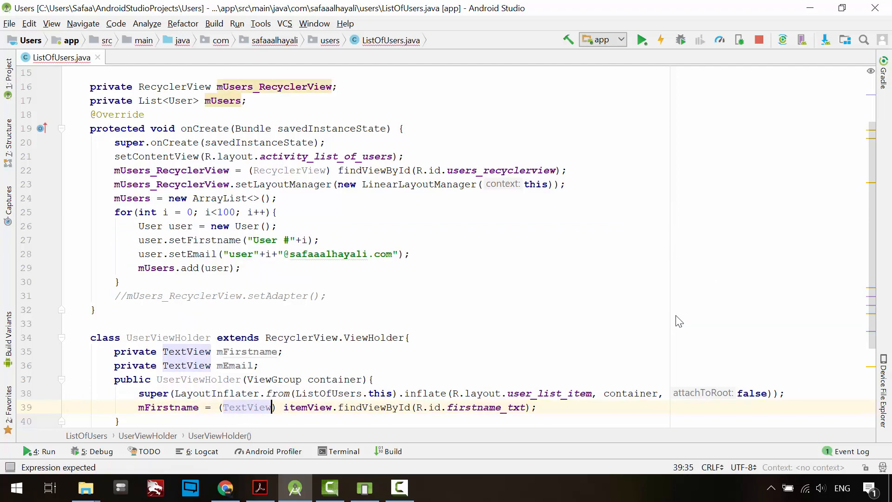
type("m")
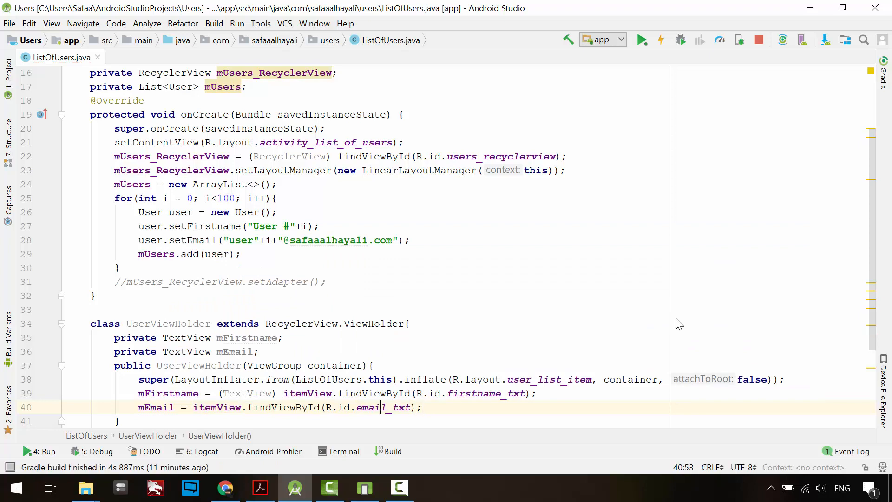
type("(TextView")
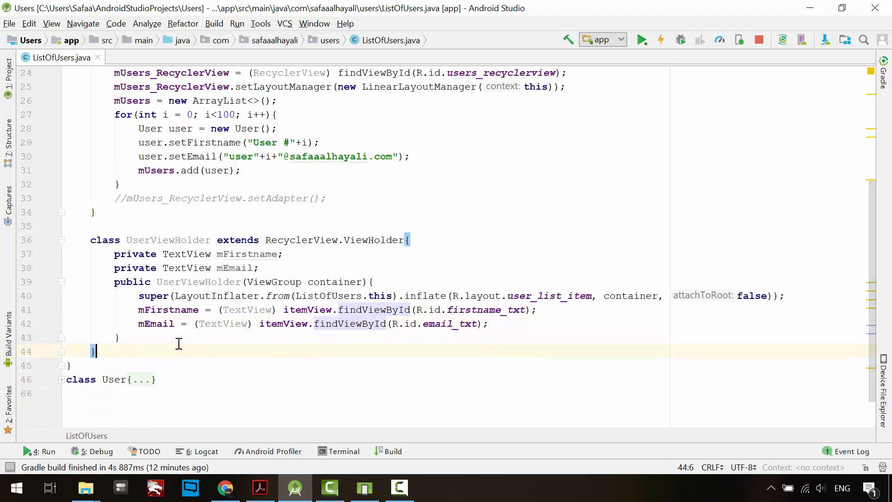
Step: Add bind(User user) setting mFirstname and mEmail text from getFirstname() and getEmail()
type("public void")
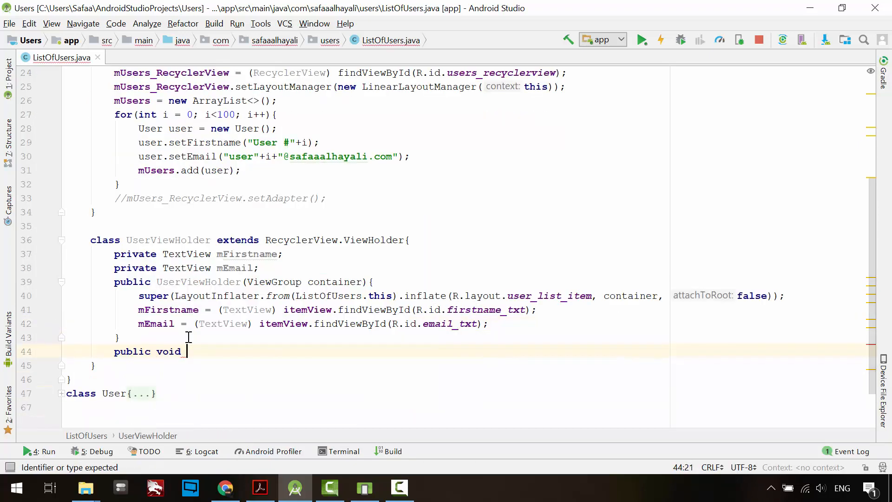
type("bind(")
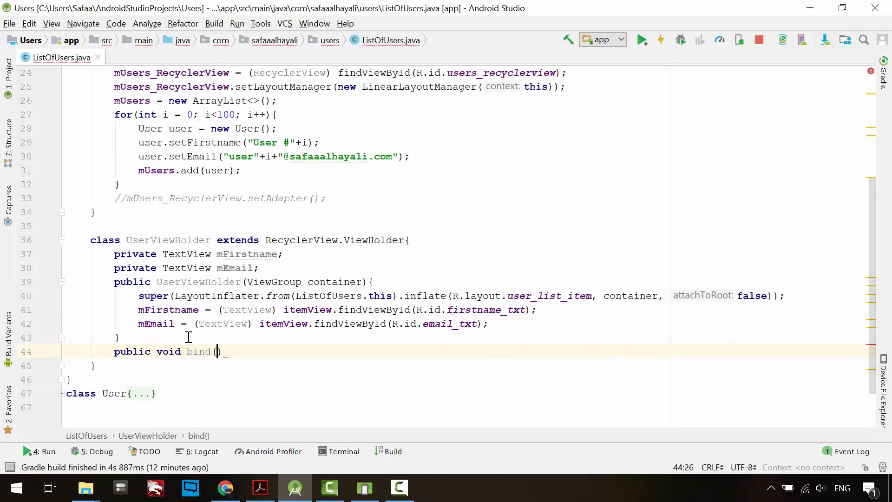
type("User user")
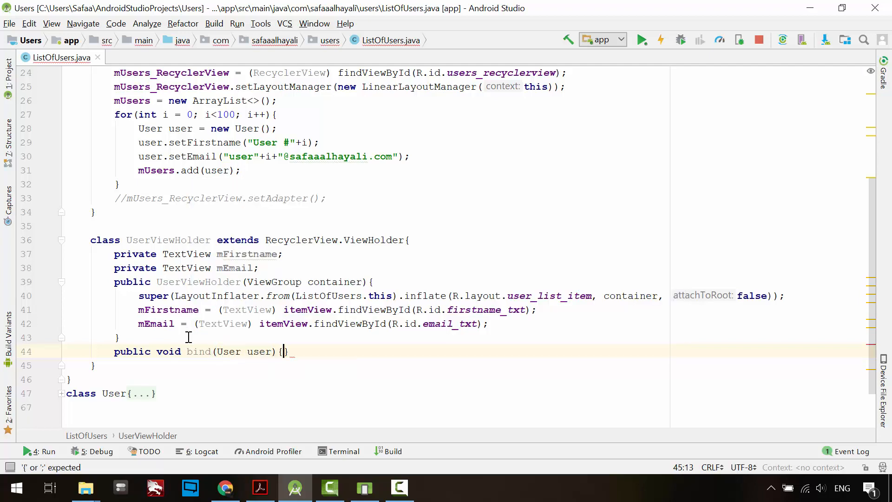
type("mFirstname.se")
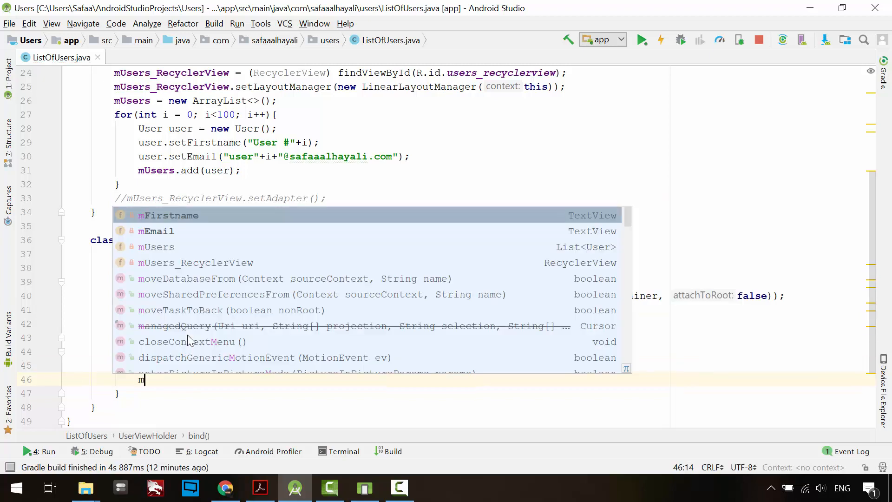
type("mEmail.setText(user.getEmail());")
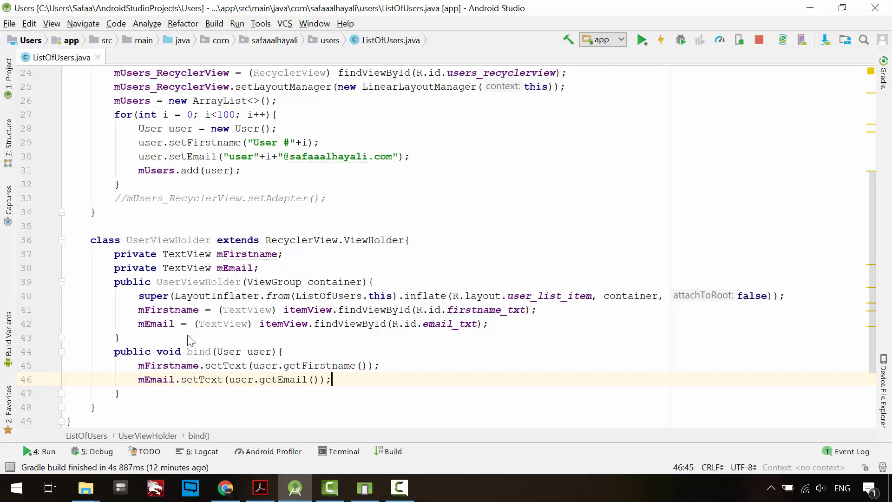
scroll("down", 3)
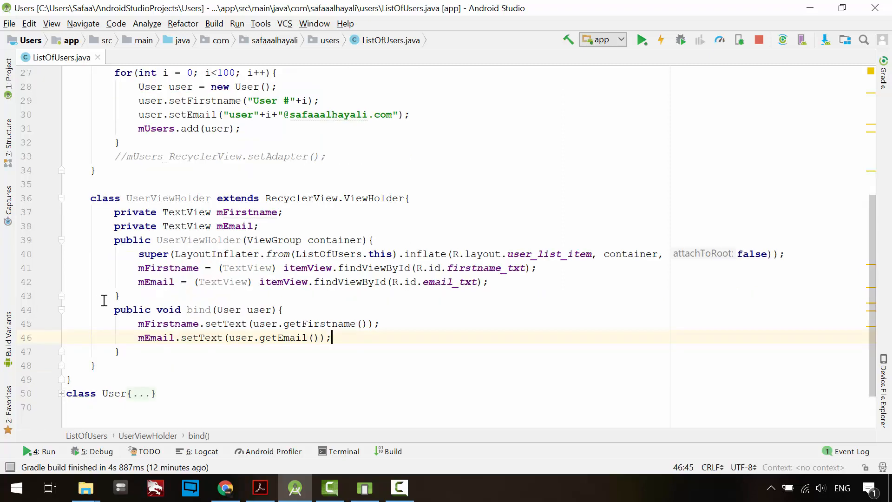
Step: Declare class UsersAdapter extending RecyclerView.Adapter<UserViewHolder> above UserViewHolder
left_click(91, 184)
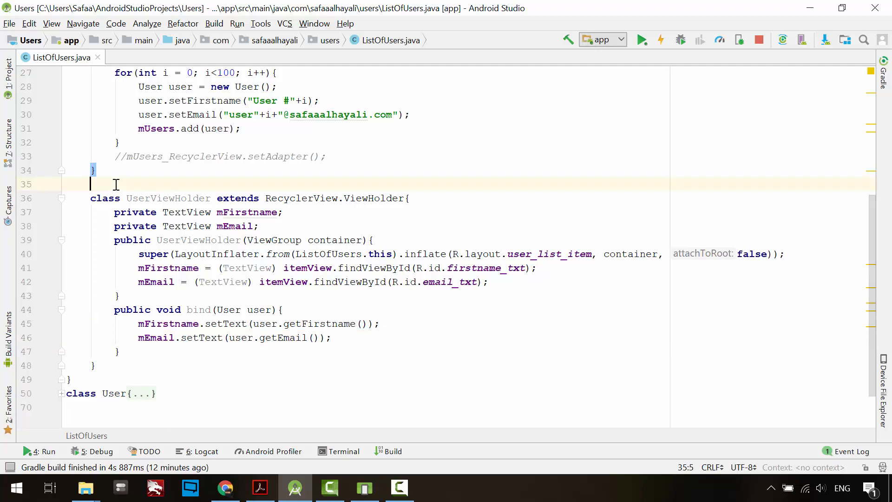
type("class UsersAdapter extends")
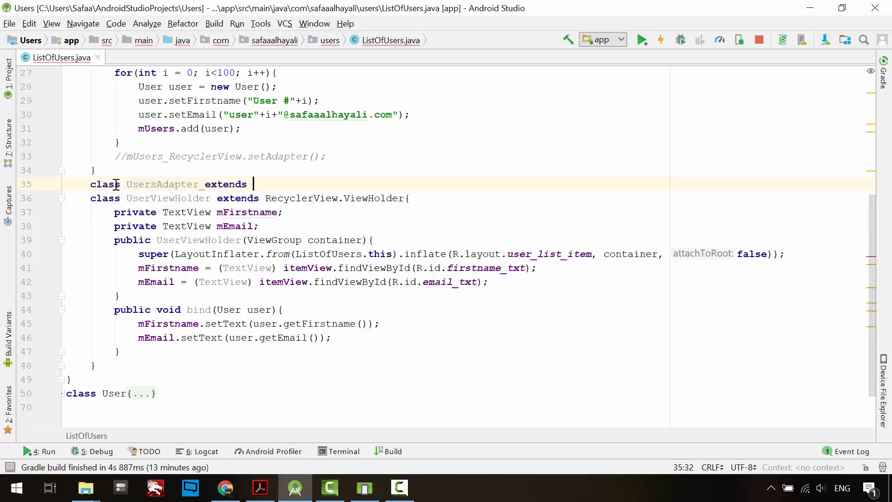
type("RecyclerView.")
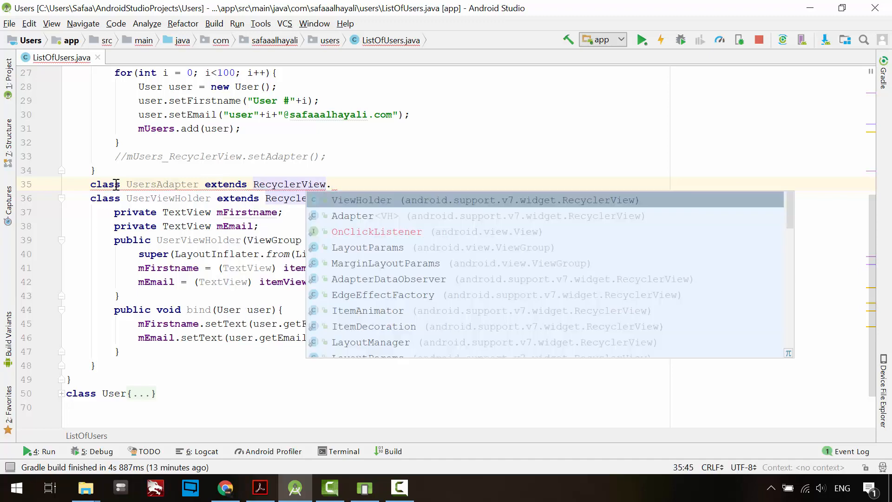
left_click(353, 215)
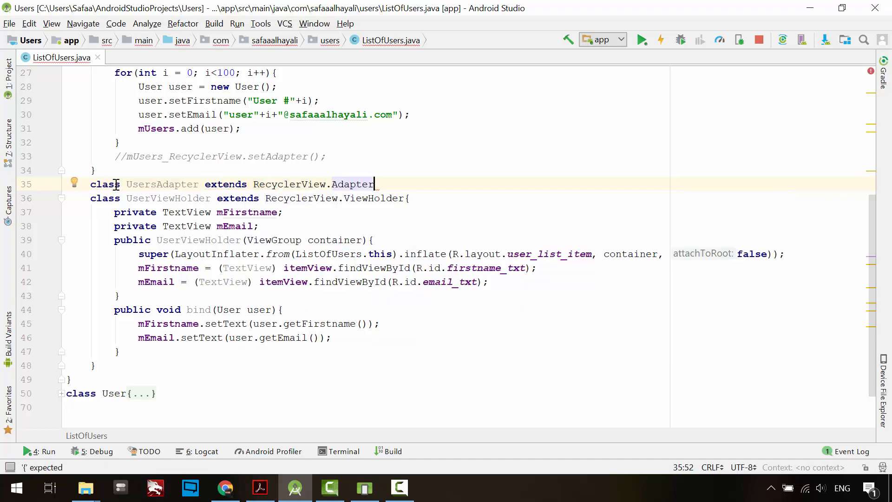
type("<U>")
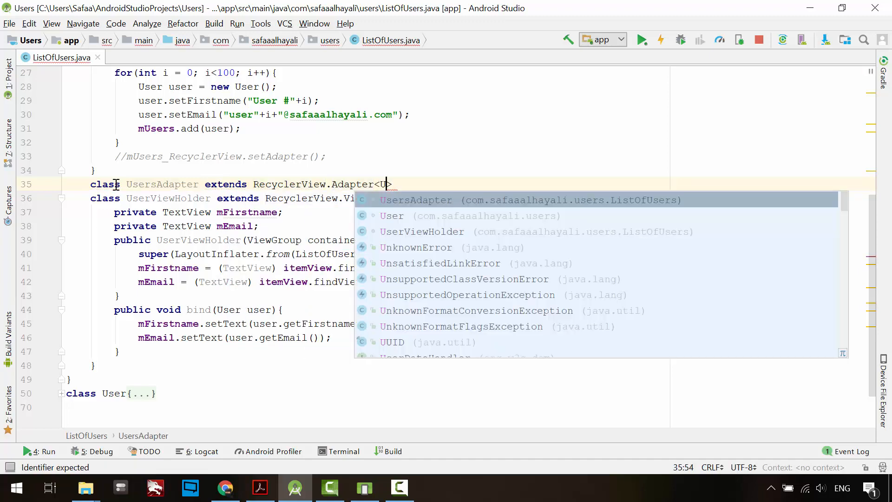
type("se")
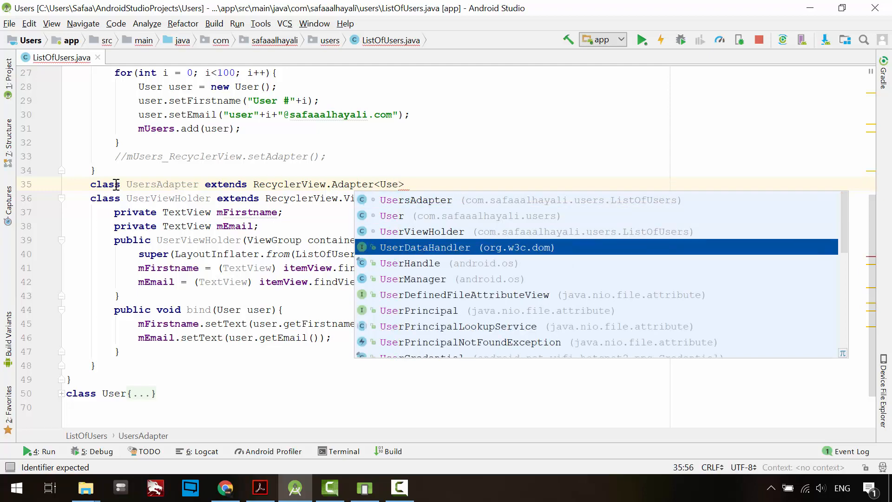
left_click(421, 231)
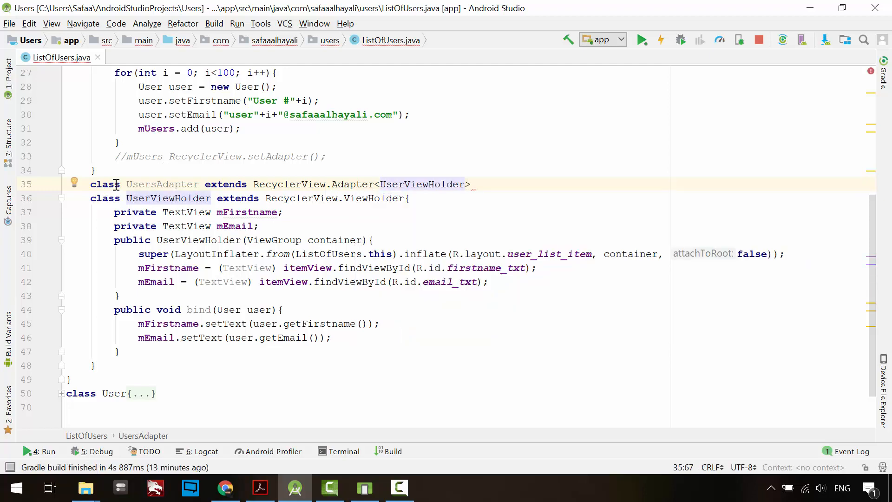
type("{")
key("Enter")
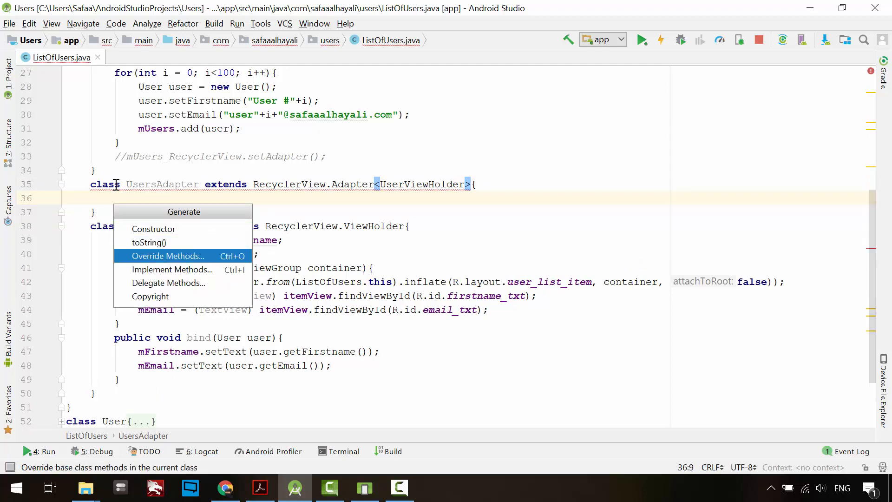
Step: Generate the Adapter constructor plus onCreateViewHolder, onBindViewHolder and getItemCount overrides
left_click(167, 256)
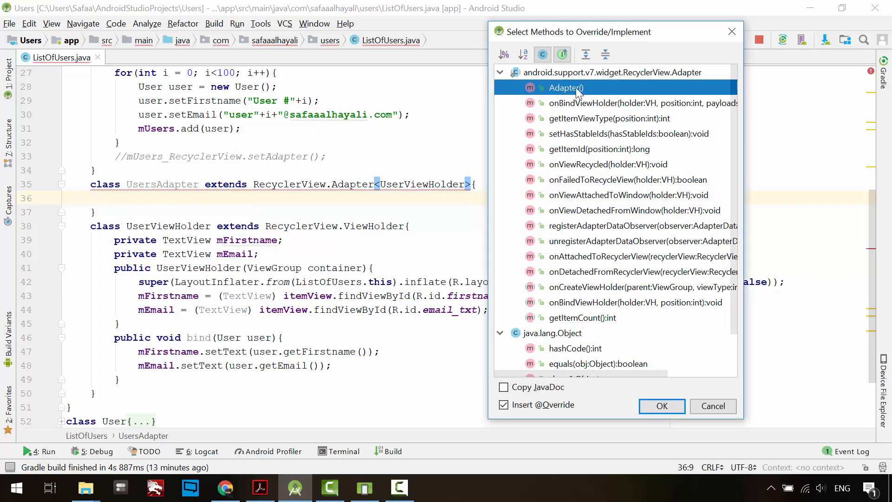
mouse_move(593, 322)
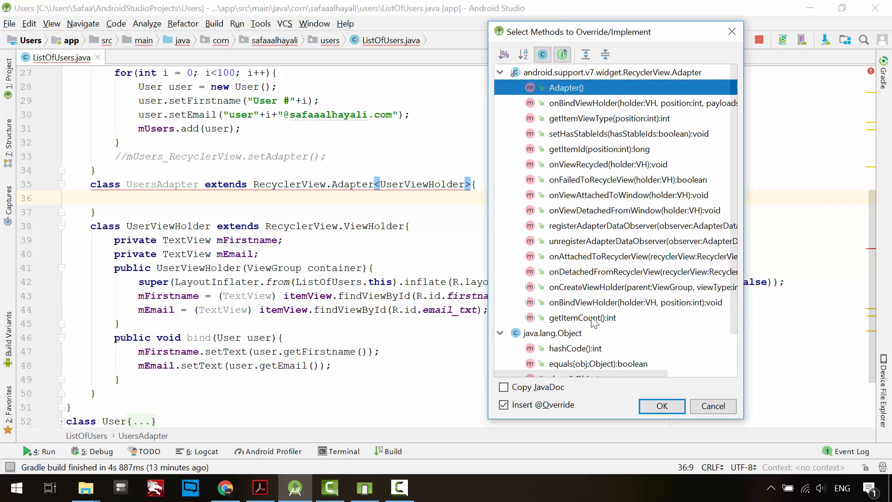
left_click(626, 287)
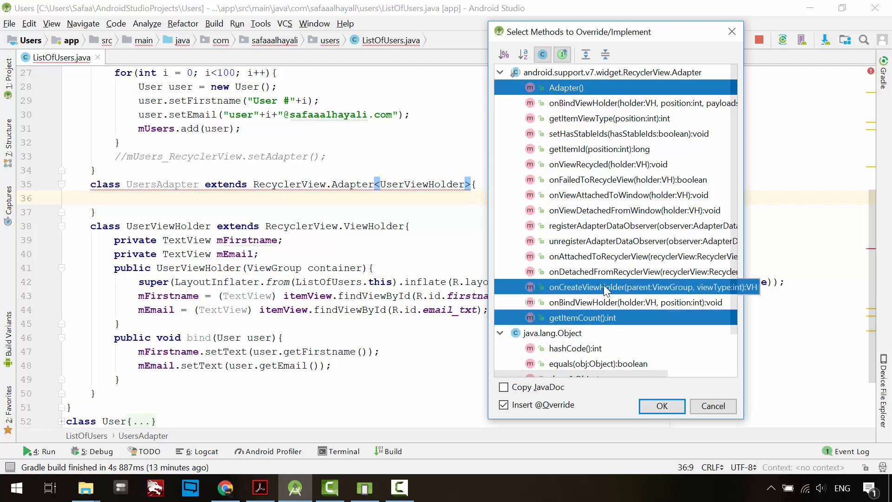
mouse_move(594, 308)
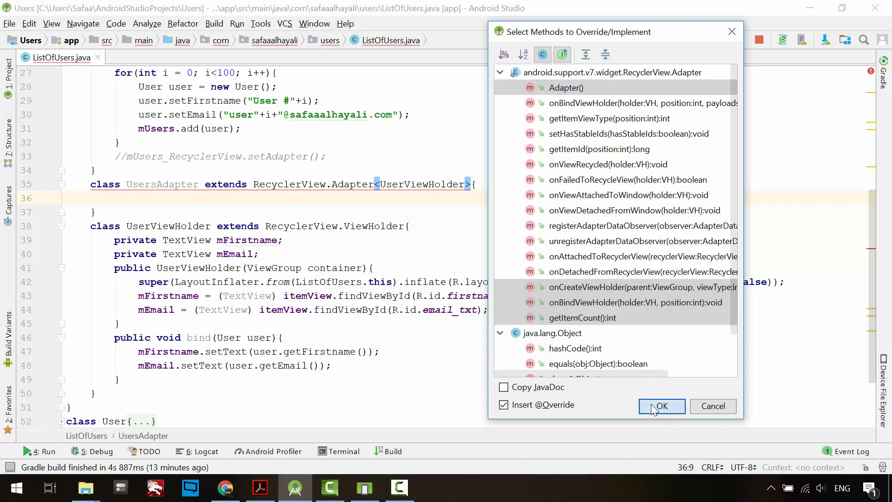
left_click(661, 405)
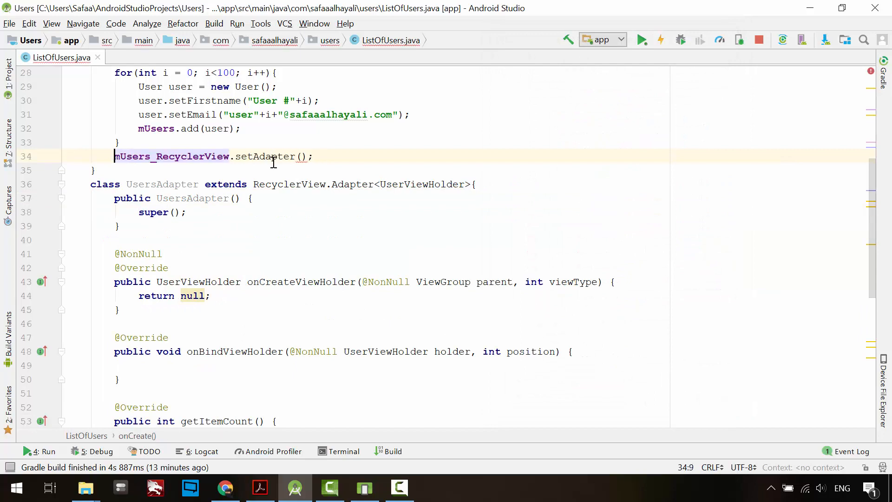
Step: Pass new UsersAdapter(mUsers) to setAdapter and give the adapter a private List<User> mUsers field
left_click(302, 156)
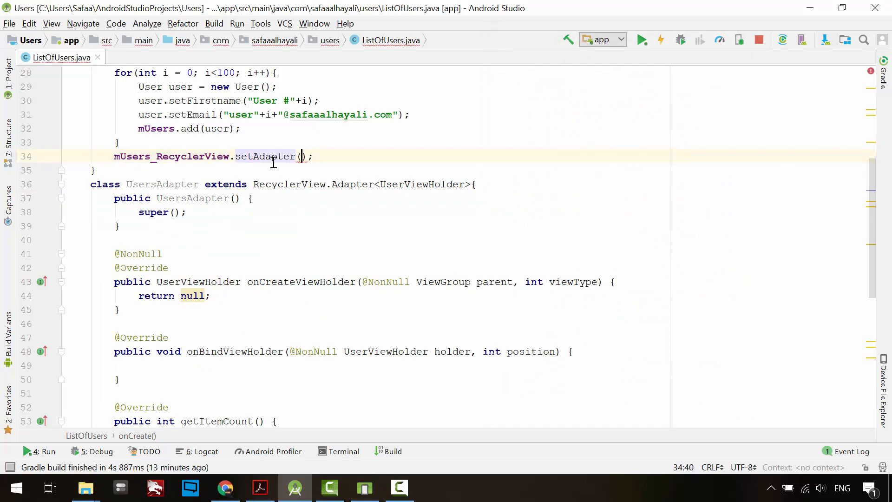
type("new UsersAdapter()")
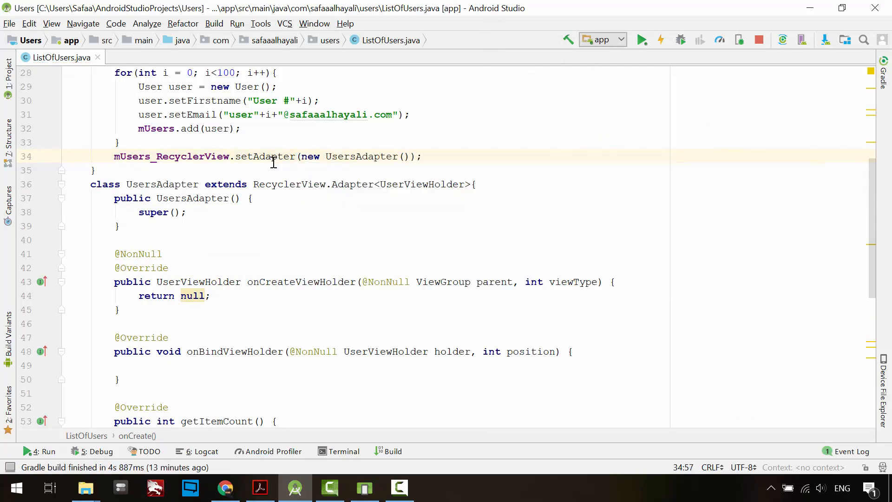
type("mUsers")
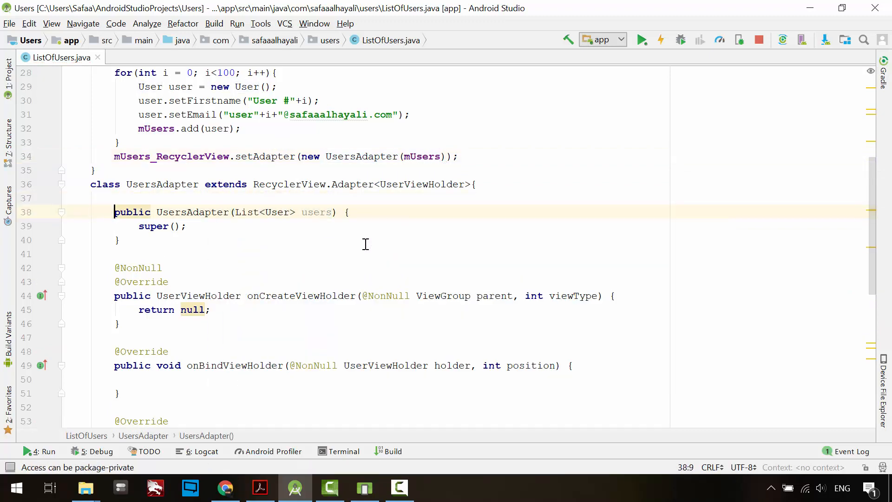
type("private List<User> mUsers;")
type("this.mUsers = users;")
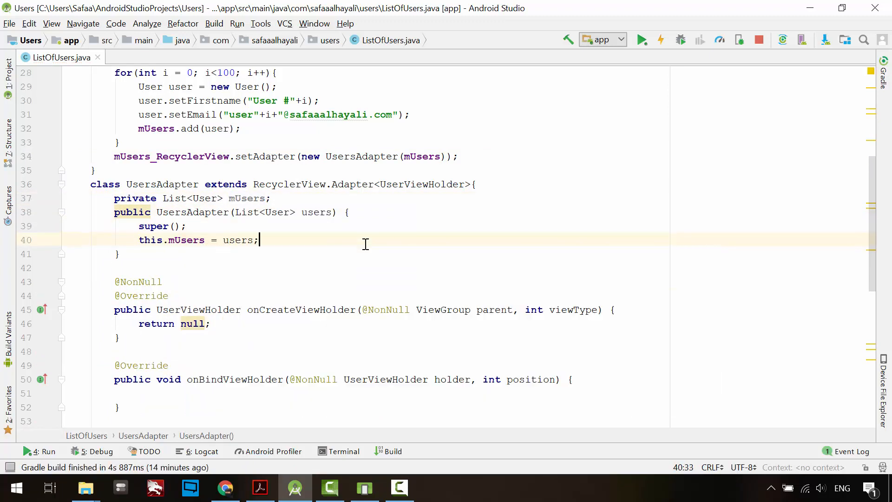
scroll("down", 3)
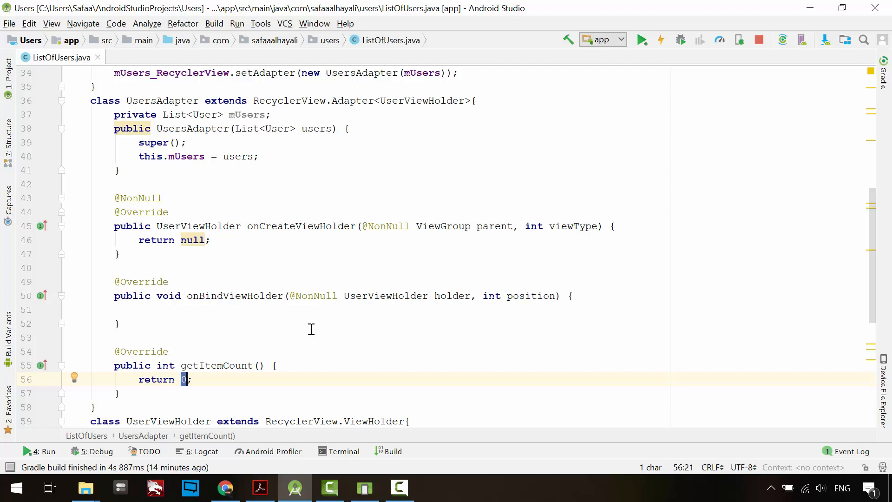
Step: Return this.mUsers.size() in getItemCount and new UserViewHolder(parent) in onCreateViewHolder
type("this.mUsers.size(")
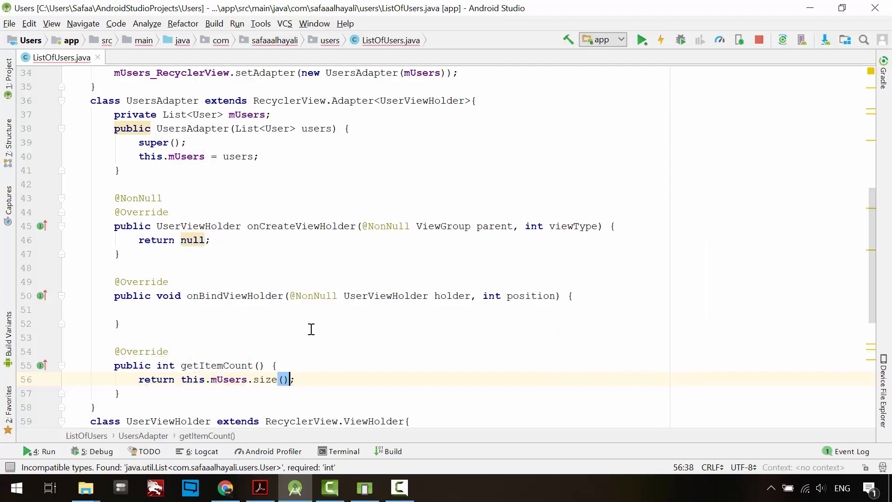
left_click(193, 240)
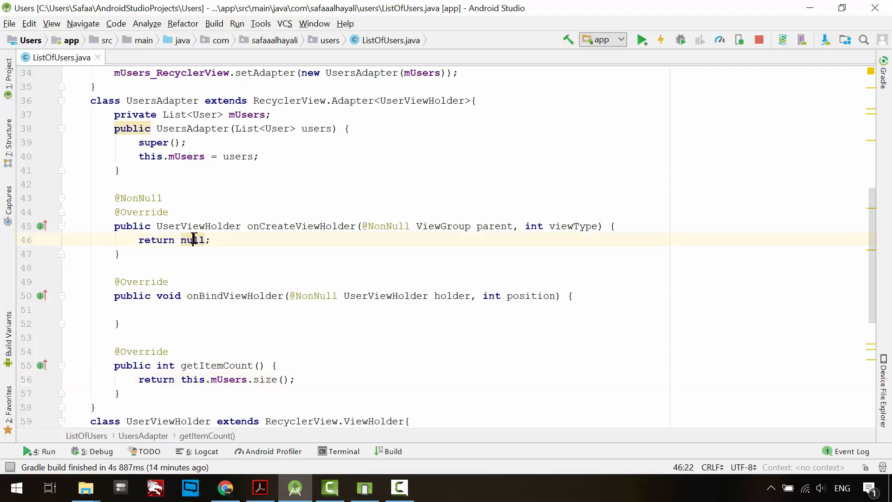
type("new Use")
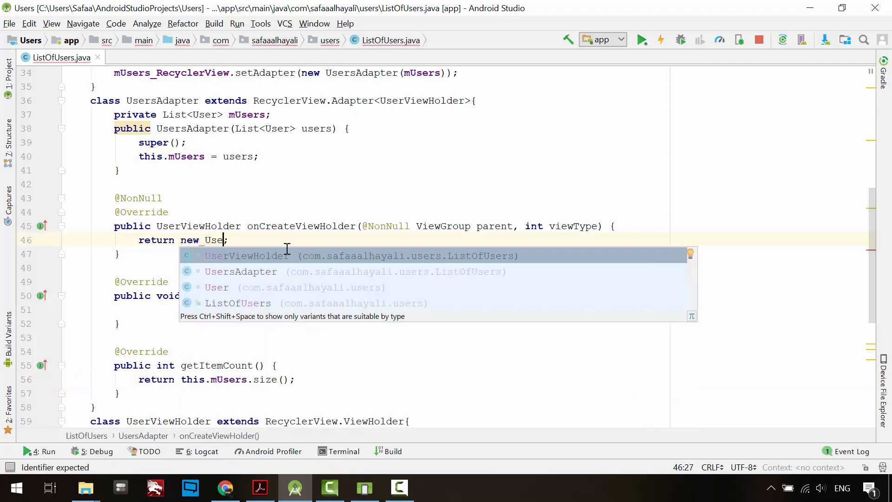
left_click(257, 254)
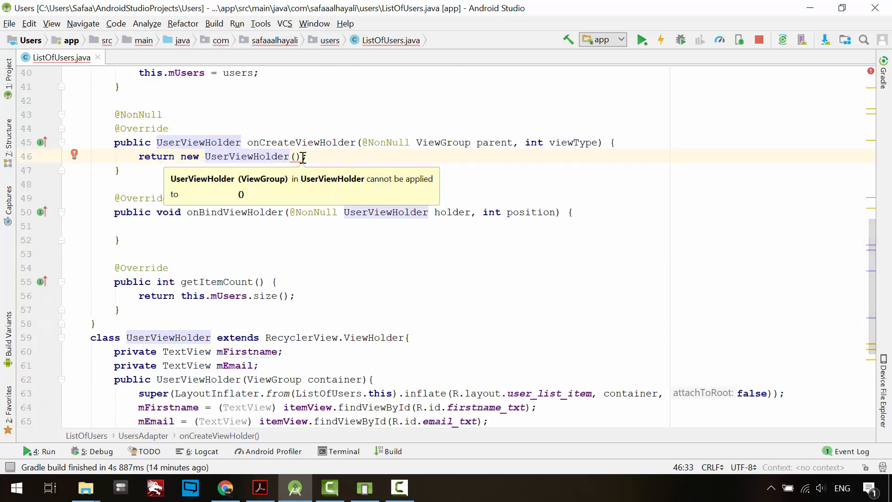
type("pa")
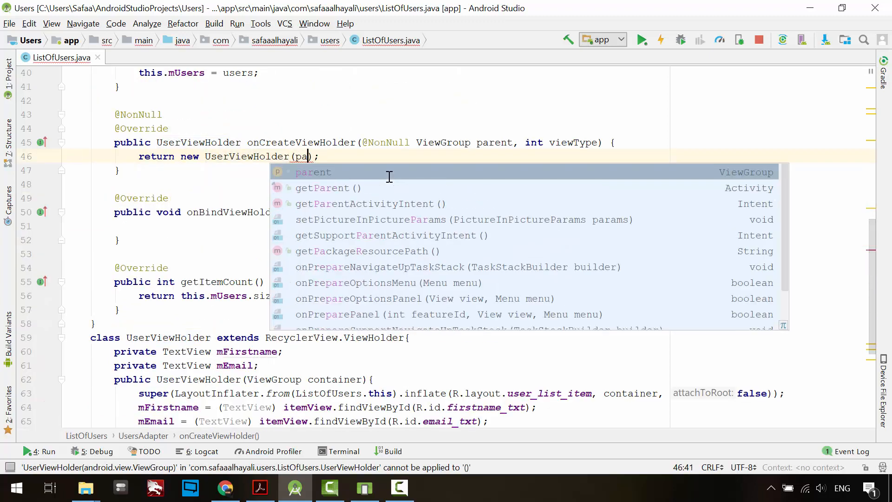
left_click(313, 172)
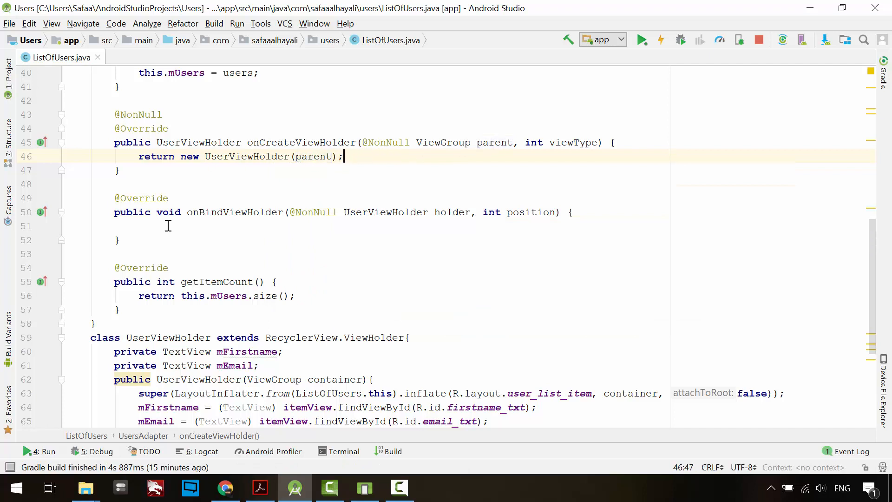
Step: Call holder.bind(this.mUsers.get(position)) in onBindViewHolder
left_click(571, 212)
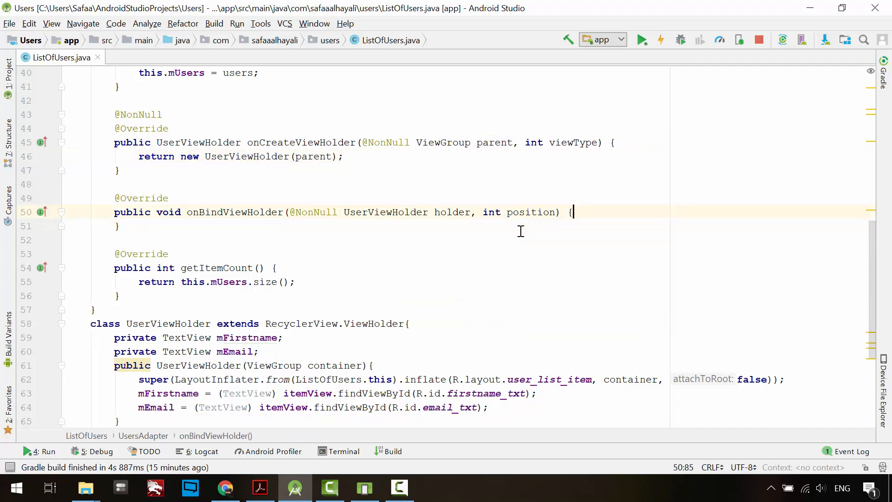
type("holder.bind();")
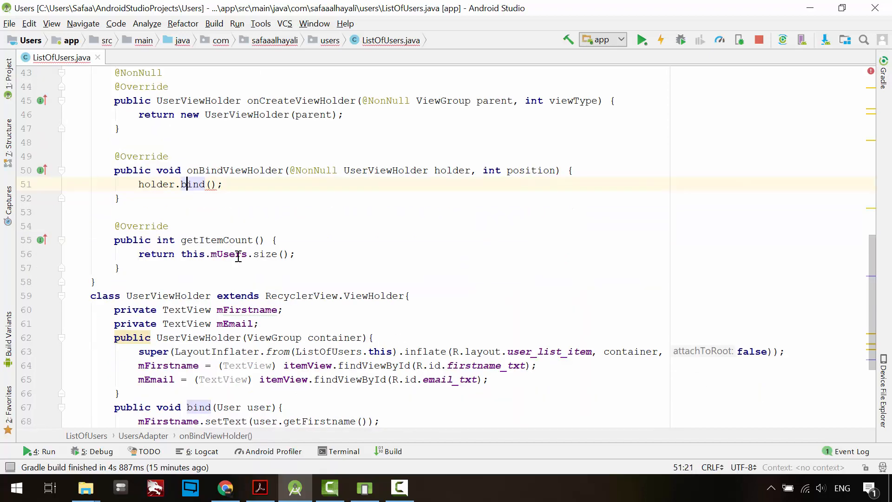
type("this.mUsers.get(position")
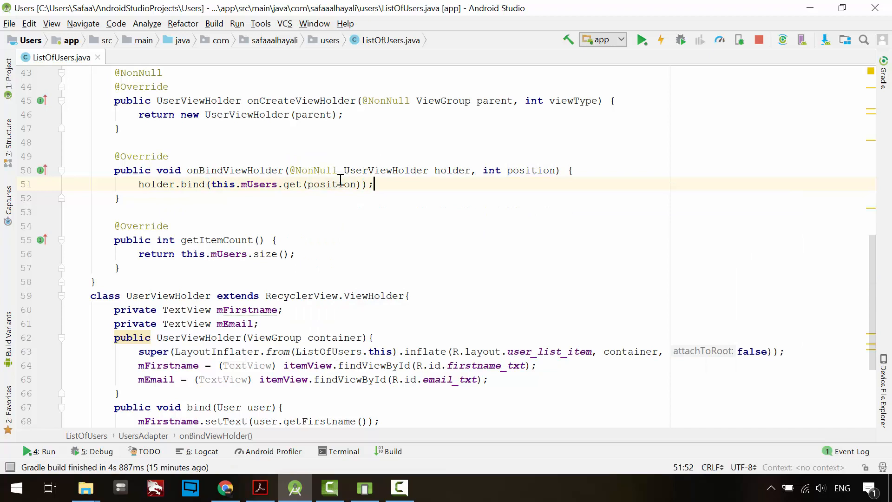
scroll("up", 3)
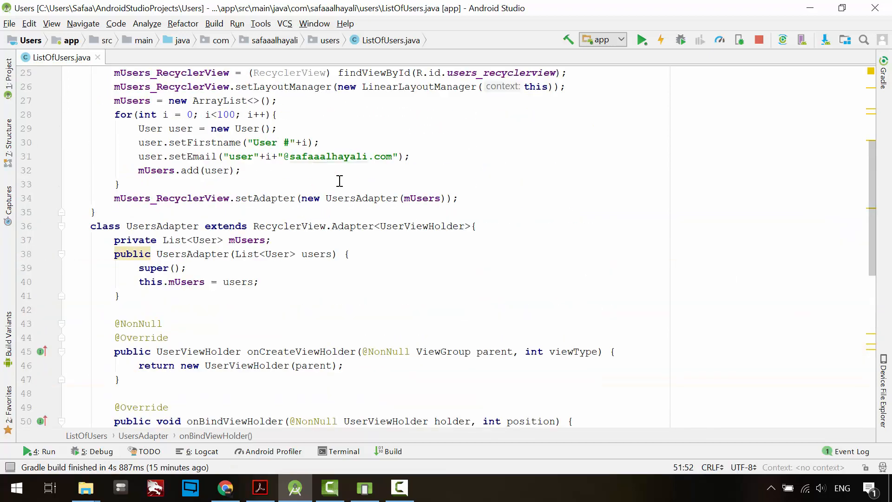
Step: Confirm the build succeeded in the Build window and start Run to choose a device
scroll("up", 3)
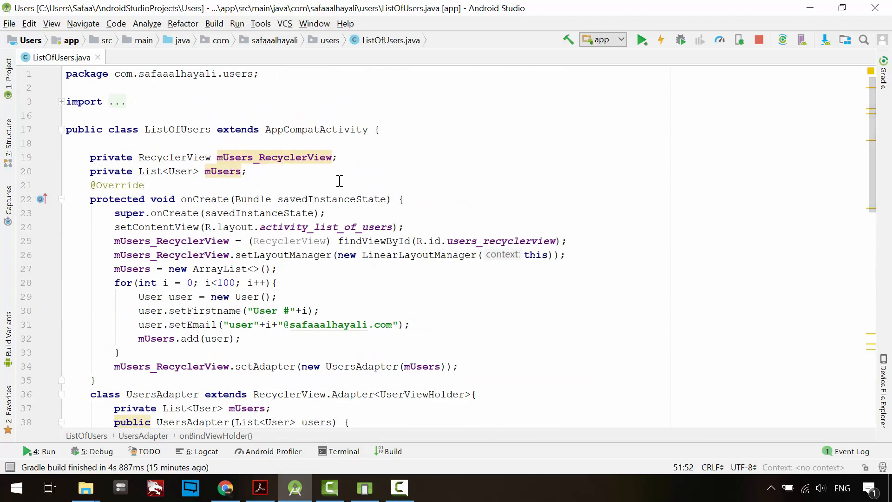
mouse_move(454, 205)
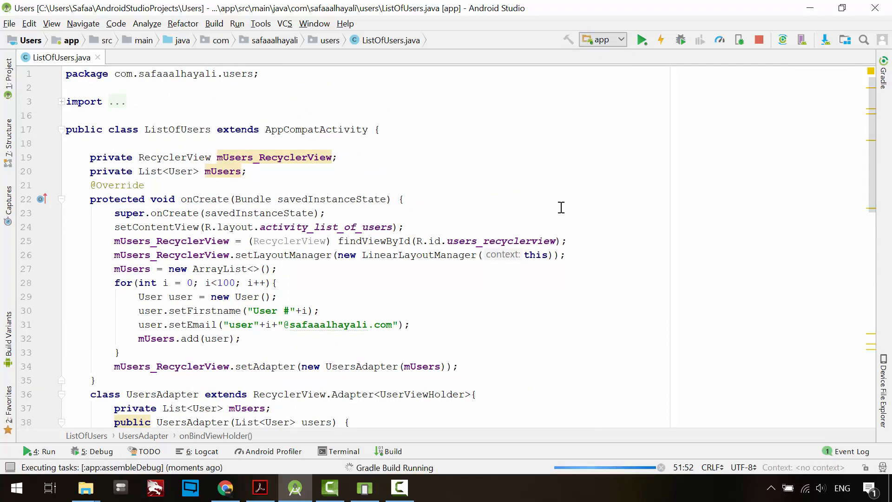
left_click(388, 450)
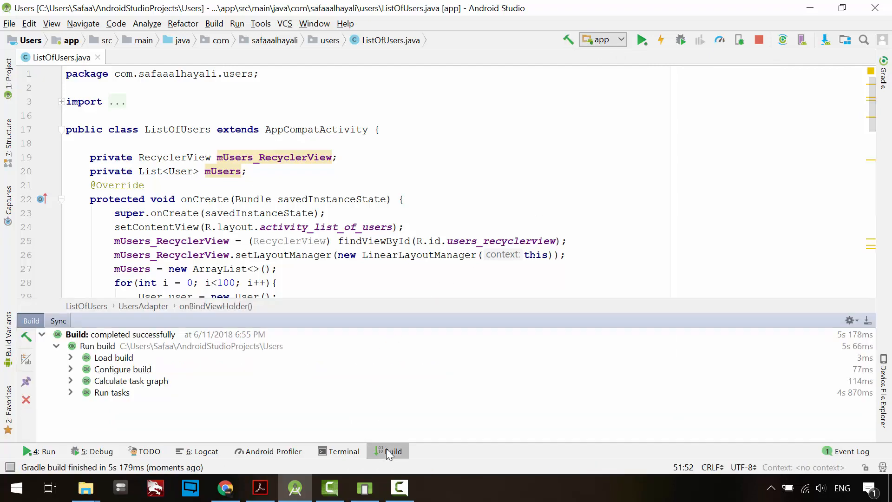
mouse_move(636, 67)
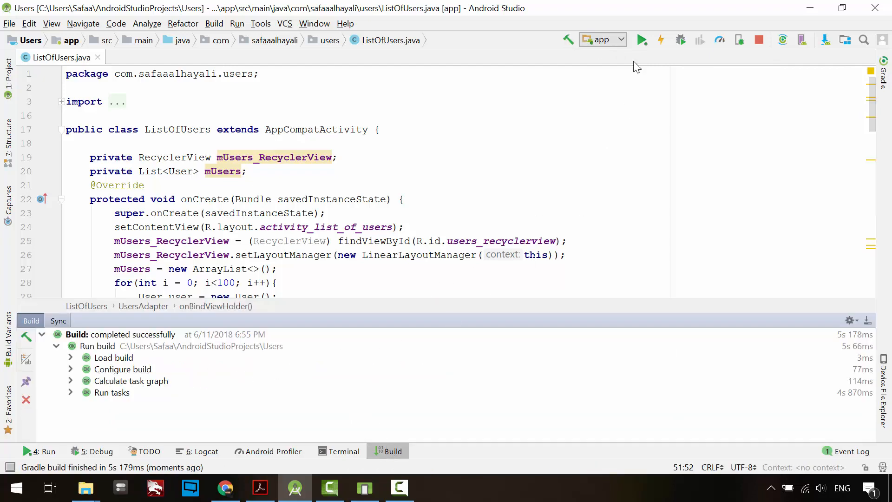
left_click(641, 40)
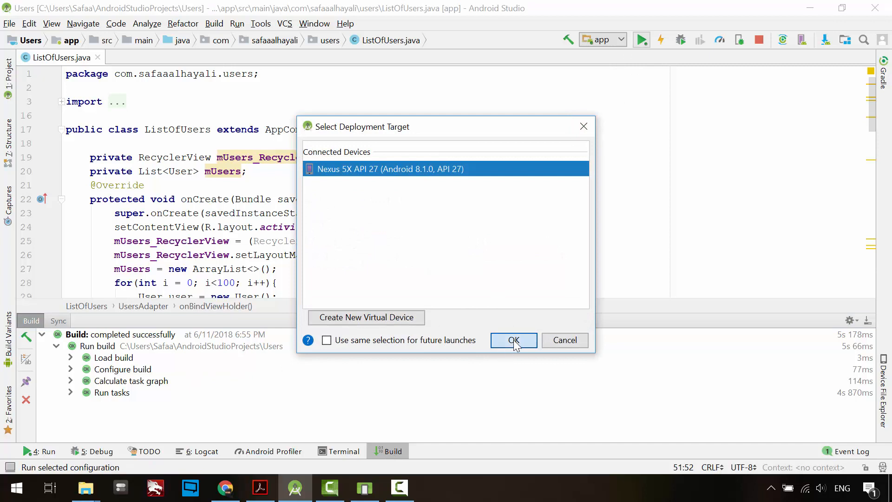
Step: Deploy to the Nexus 5X API 27 emulator and scroll the users list
left_click(512, 339)
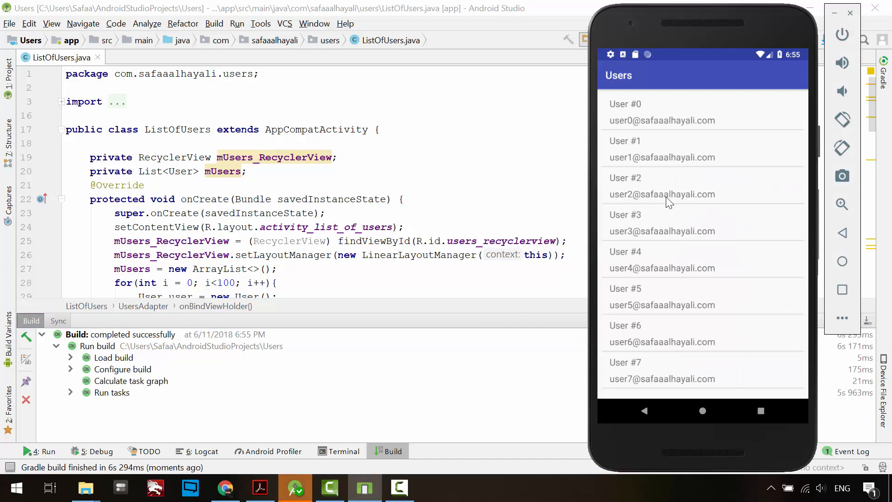
scroll("down", 3)
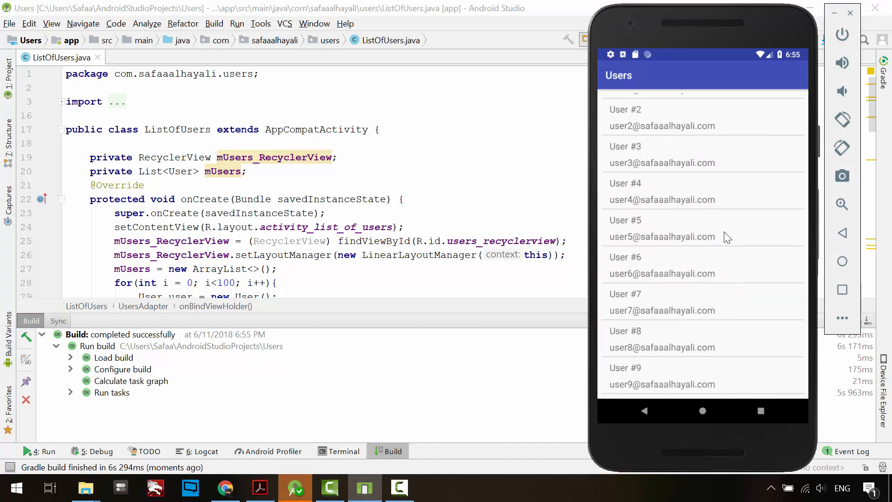